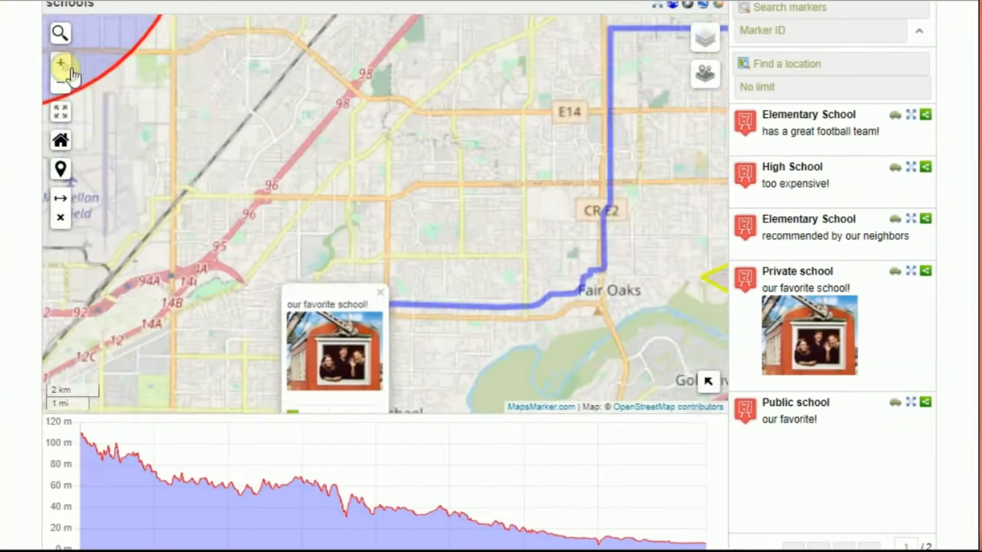
- Zoom out, switch the demo map to Google Roadmap with supermarkets shown, then list all maps
{"action": "left_click", "coordinate": [61, 78]}
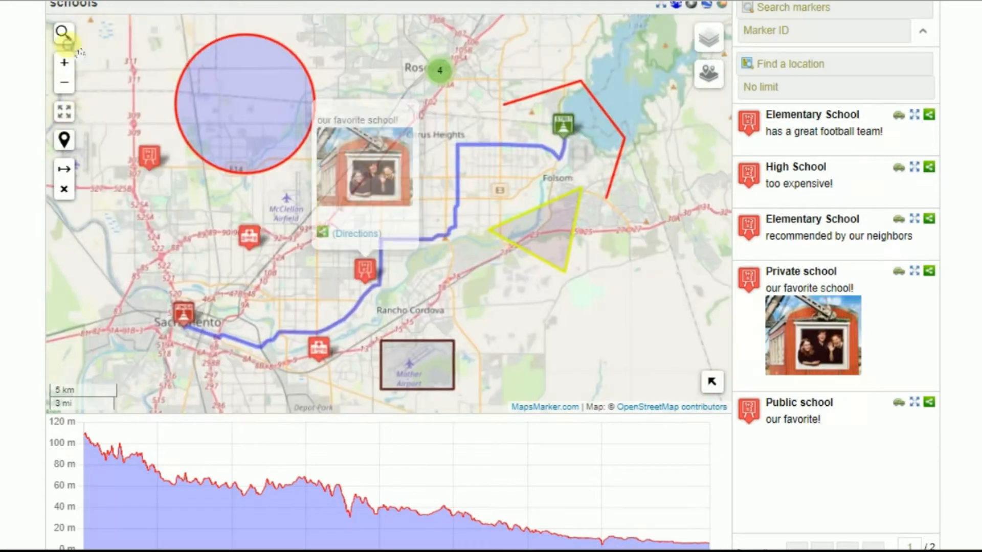
{"action": "left_click", "coordinate": [707, 40]}
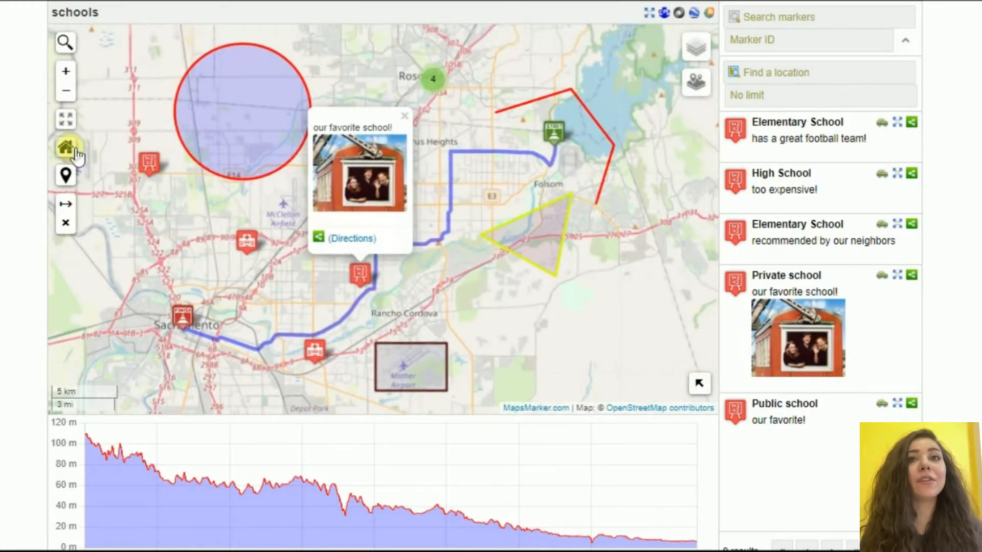
{"action": "mouse_move", "coordinate": [66, 148]}
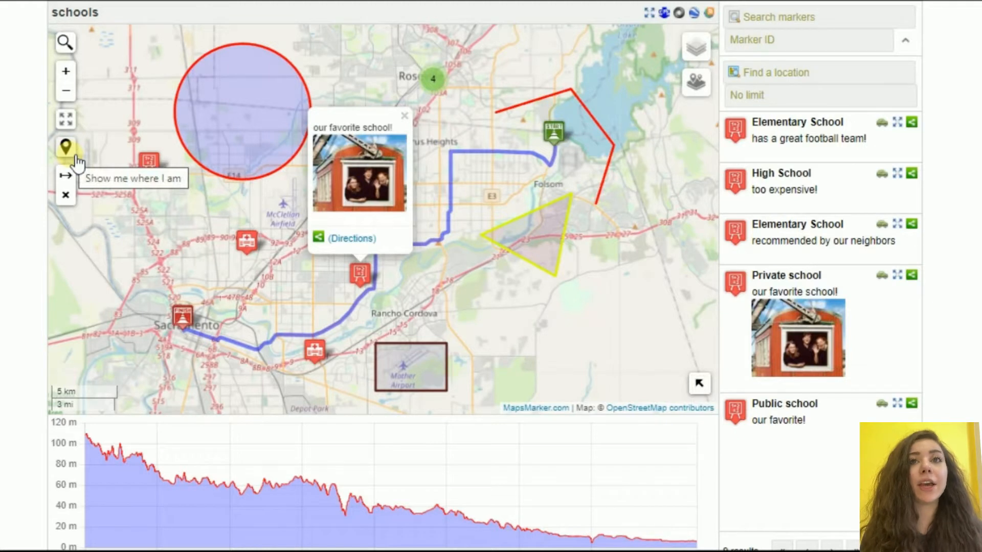
{"action": "mouse_move", "coordinate": [65, 195]}
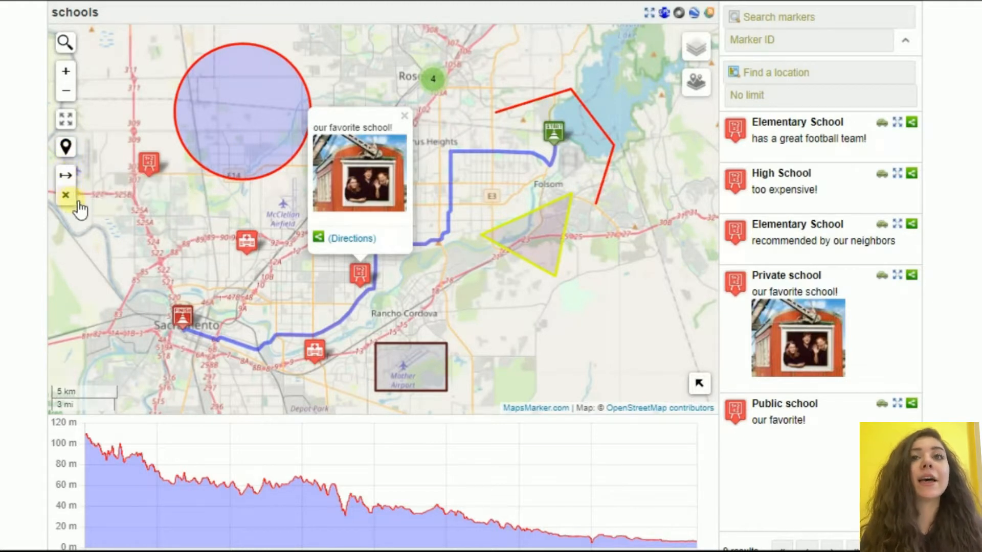
{"action": "left_click", "coordinate": [697, 47]}
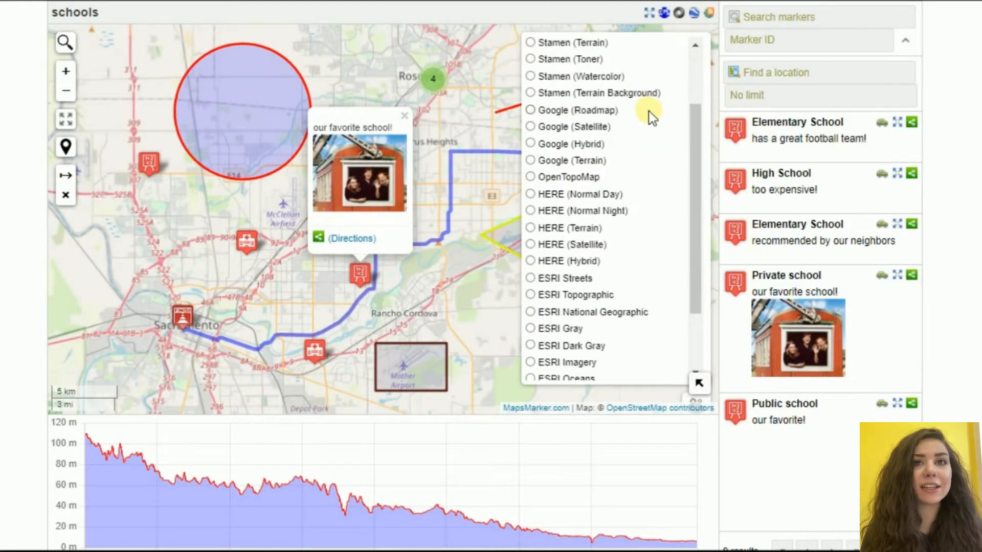
{"action": "left_click", "coordinate": [530, 160]}
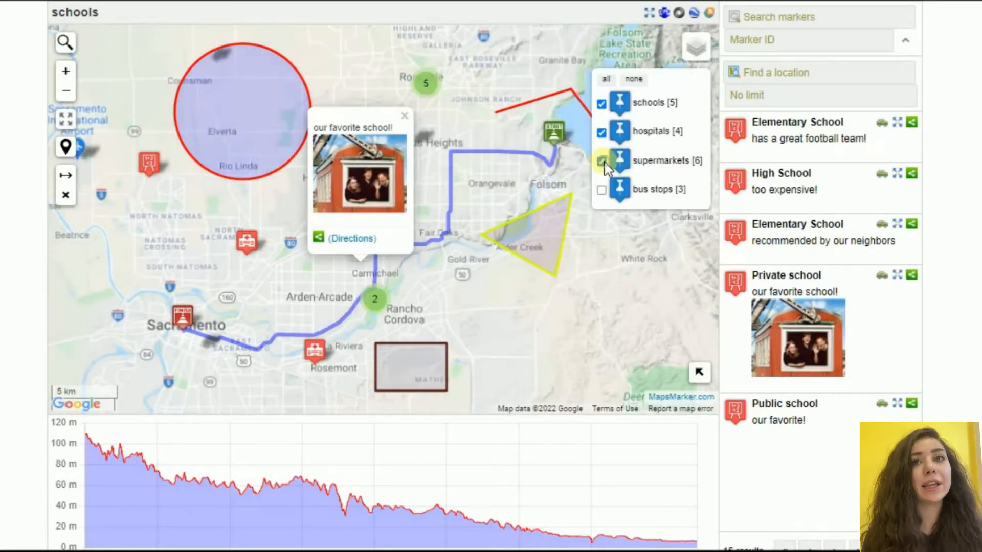
{"action": "left_click", "coordinate": [602, 161]}
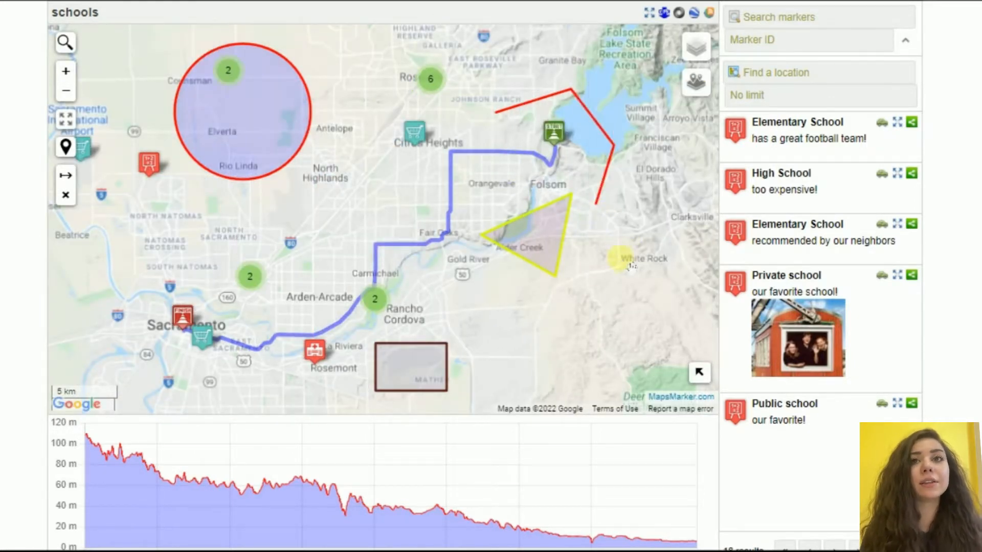
{"action": "scroll", "scroll_direction": "down", "scroll_amount": 3}
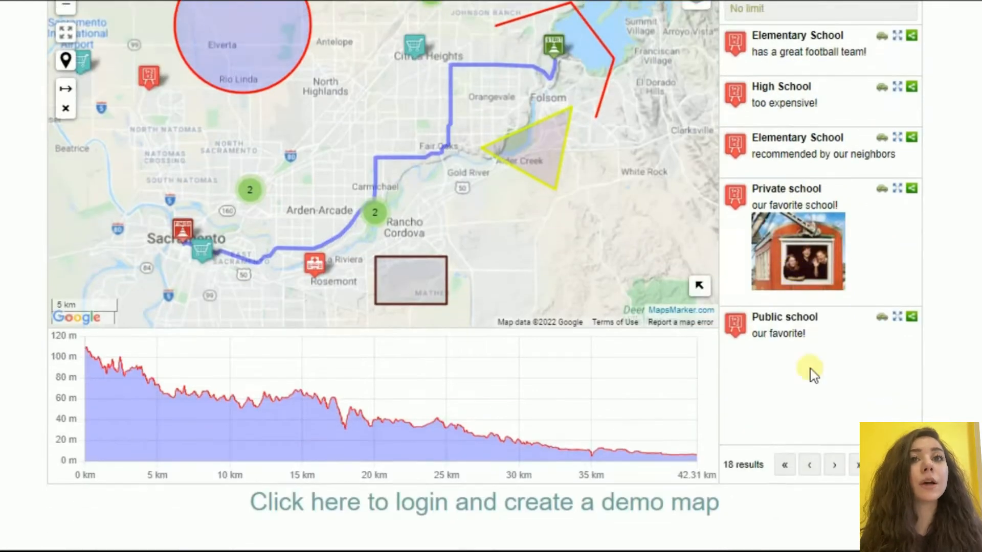
{"action": "left_click", "coordinate": [834, 465]}
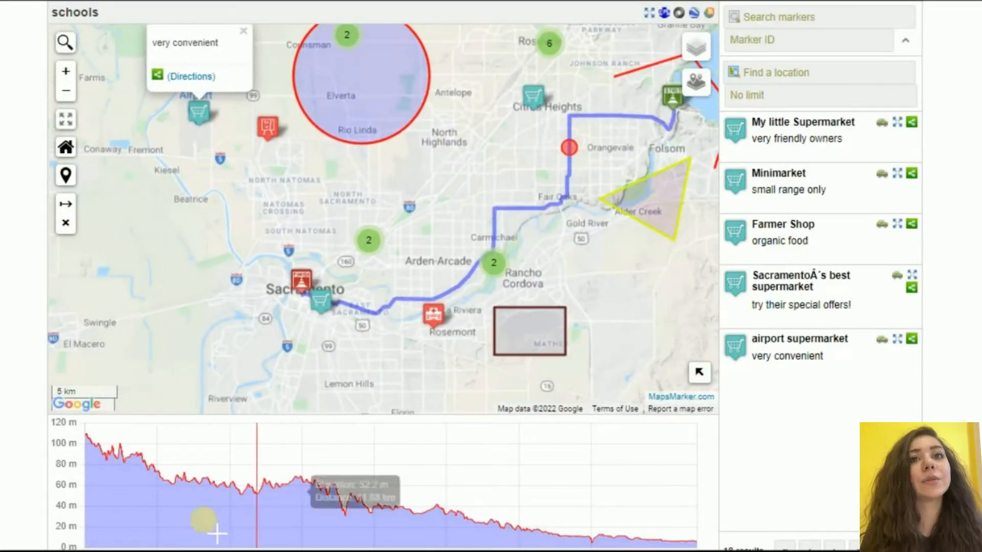
{"action": "mouse_move", "coordinate": [382, 521]}
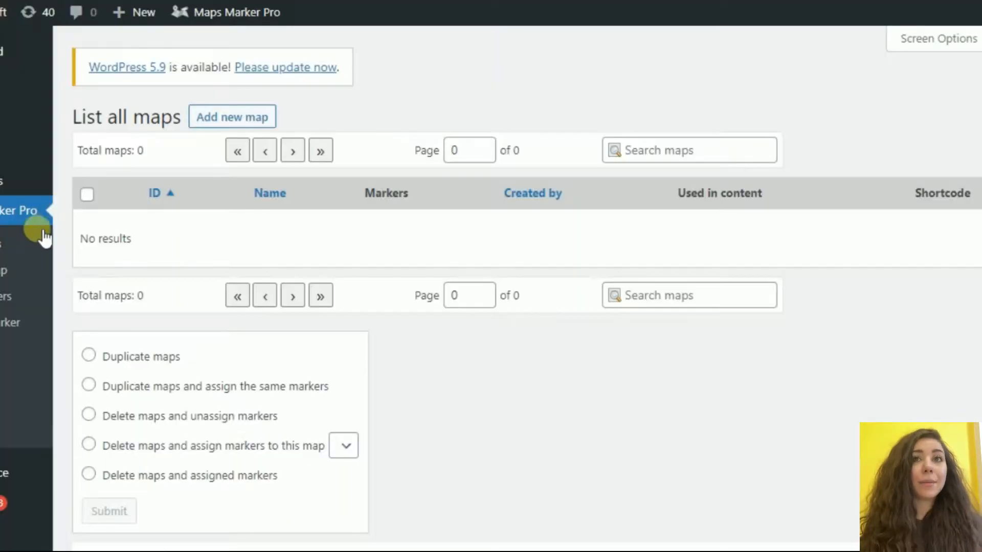
- Start a new map and scroll through its Controls settings
{"action": "left_click", "coordinate": [231, 116]}
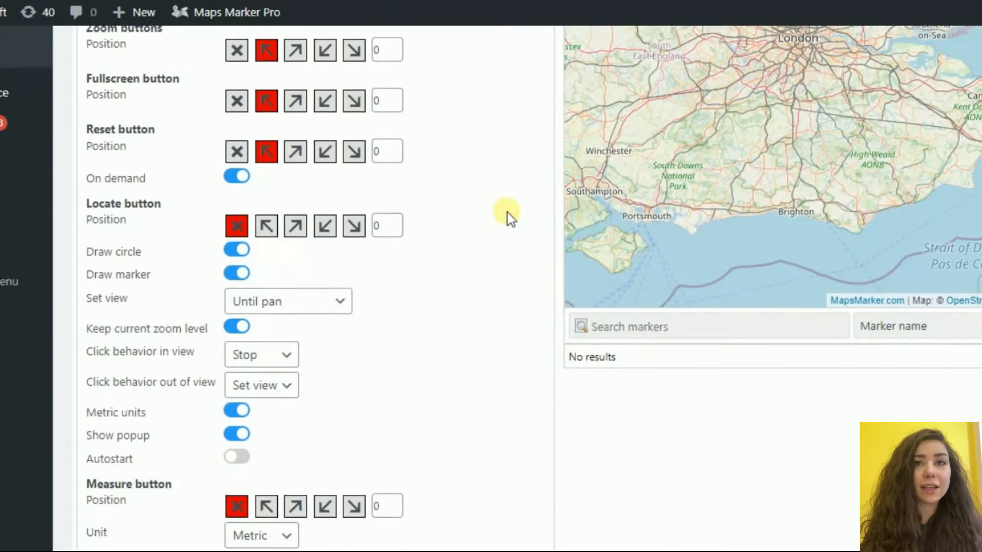
{"action": "scroll", "scroll_direction": "down", "scroll_amount": 3}
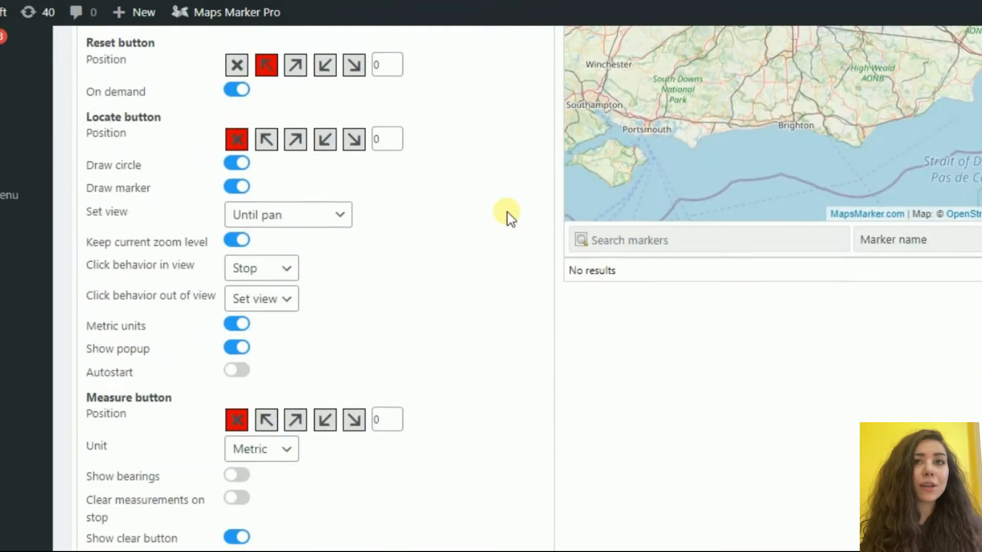
{"action": "scroll", "scroll_direction": "down", "scroll_amount": 3}
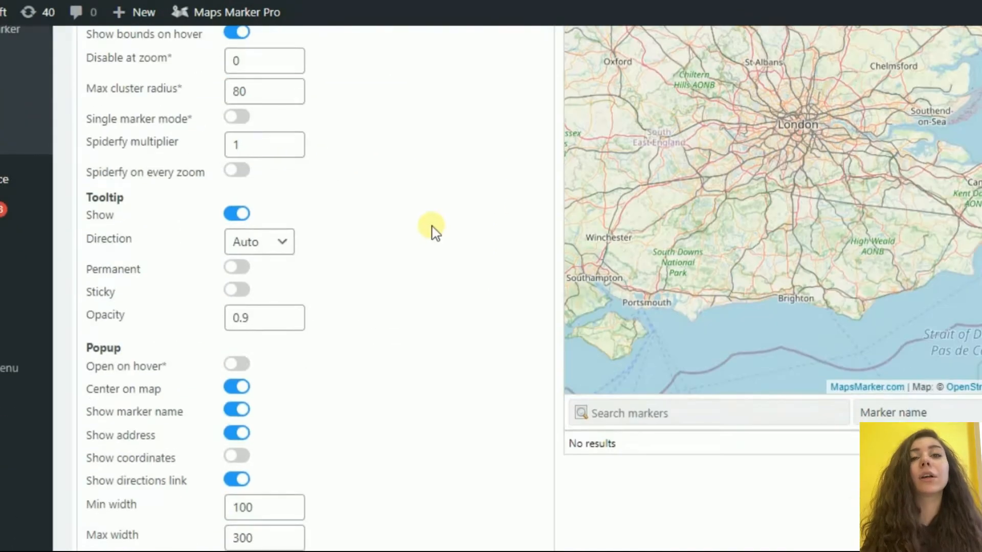
- Browse the new map's Filters, List and GPX settings tabs
{"action": "left_click", "coordinate": [304, 175]}
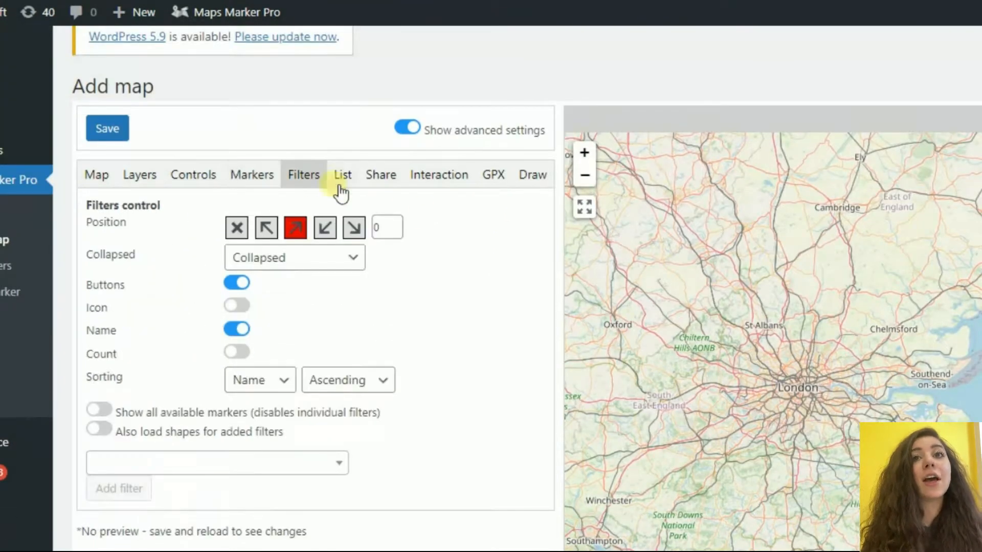
{"action": "left_click", "coordinate": [342, 175]}
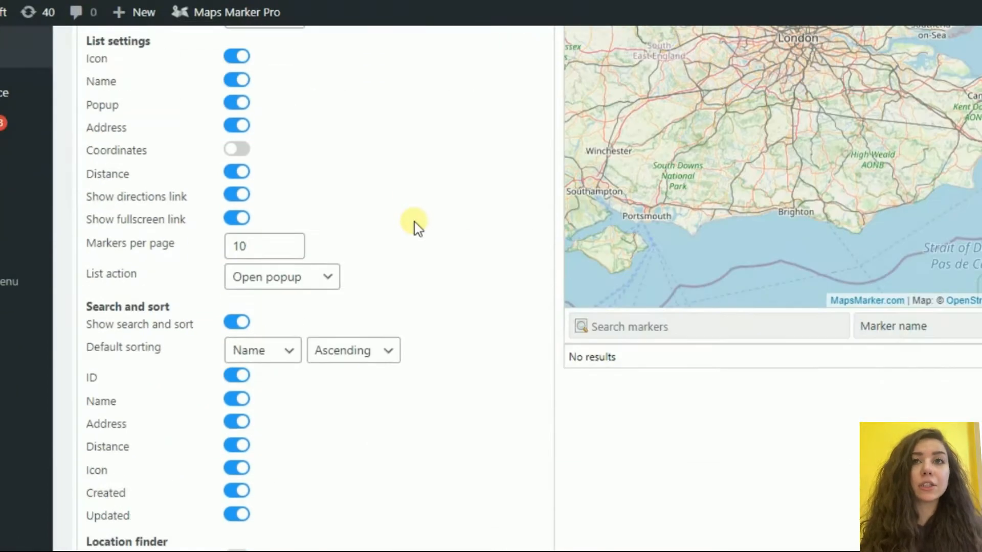
{"action": "scroll", "scroll_direction": "down", "scroll_amount": 3}
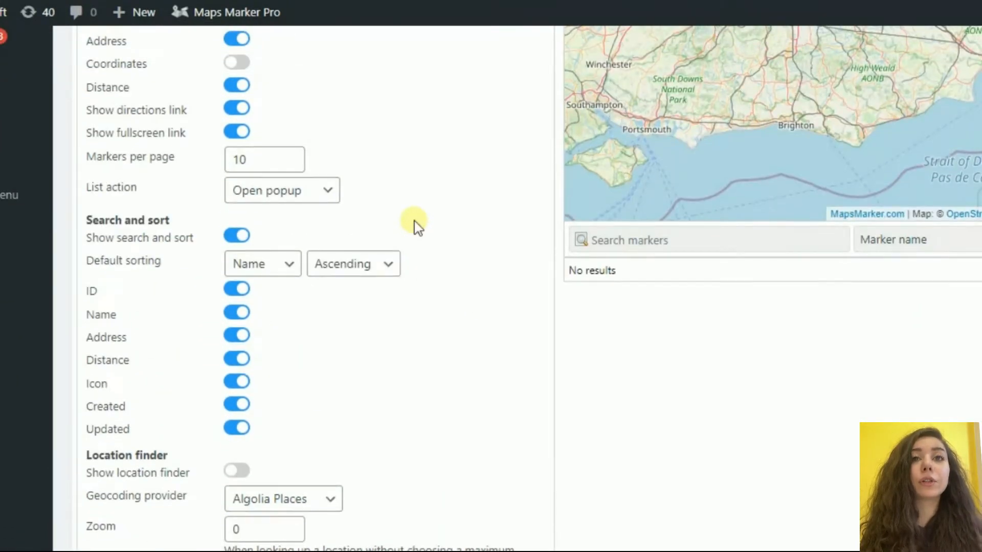
{"action": "left_click", "coordinate": [438, 87]}
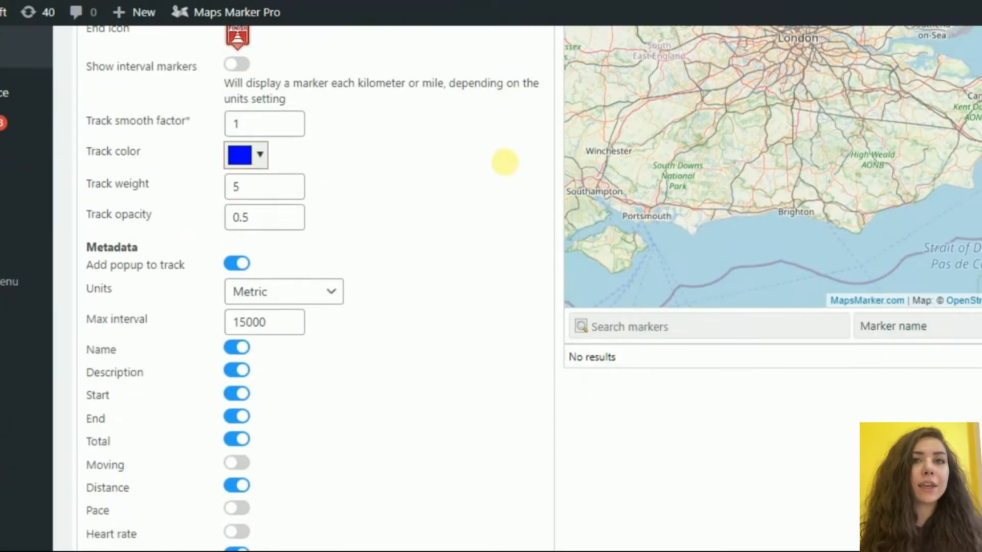
{"action": "scroll", "scroll_direction": "down", "scroll_amount": 3}
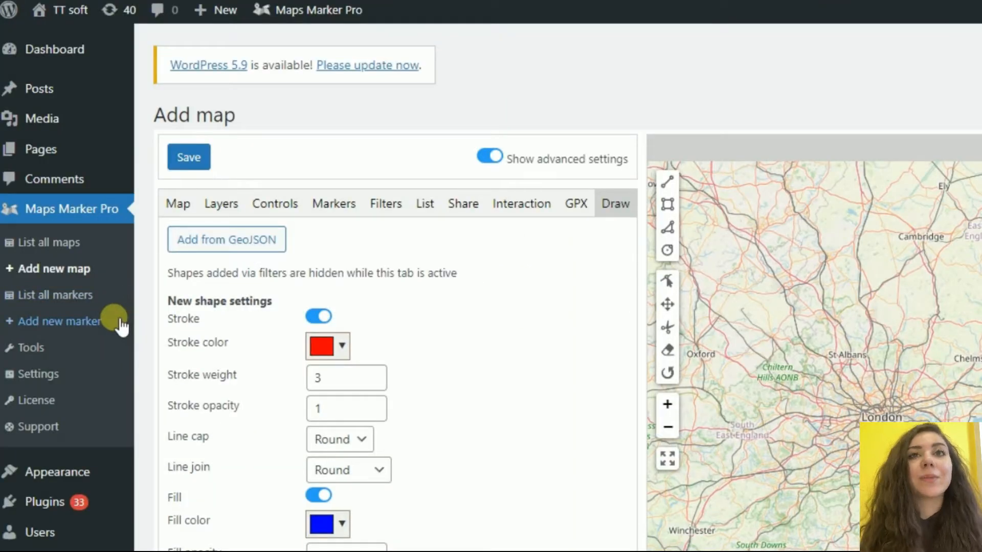
- Open Add new marker and scroll through its default London location, popup editor and publish options
{"action": "left_click", "coordinate": [57, 321]}
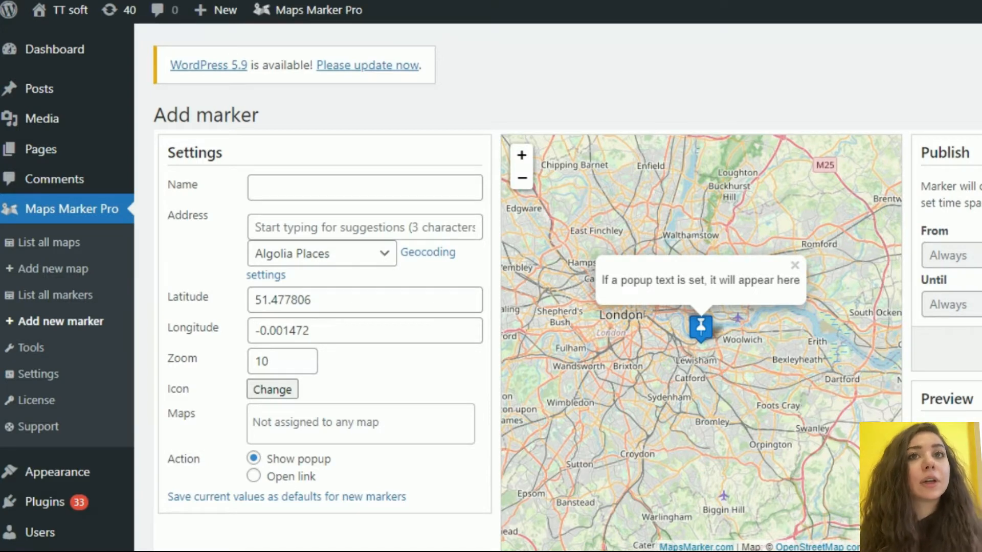
{"action": "scroll", "scroll_direction": "down", "scroll_amount": 3}
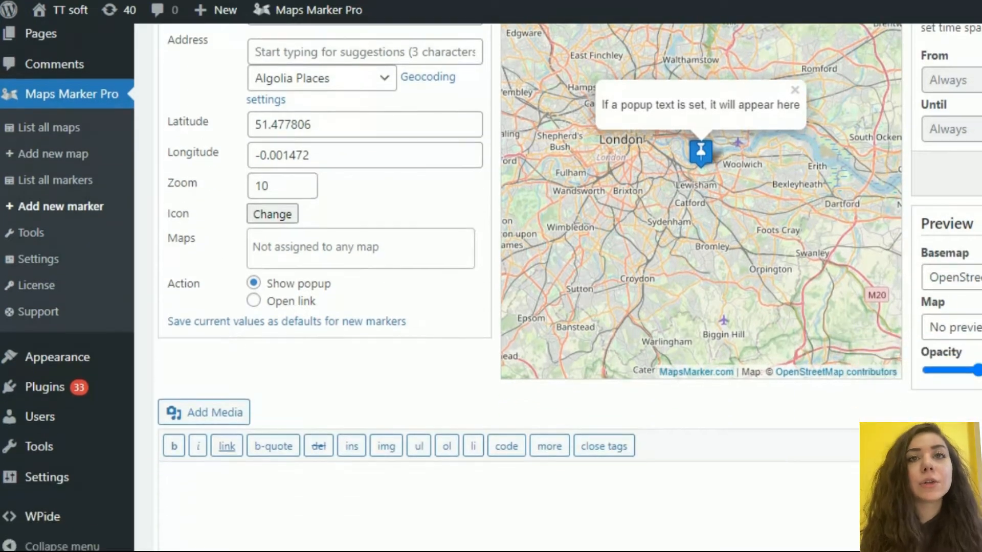
{"action": "scroll", "scroll_direction": "down", "scroll_amount": 3}
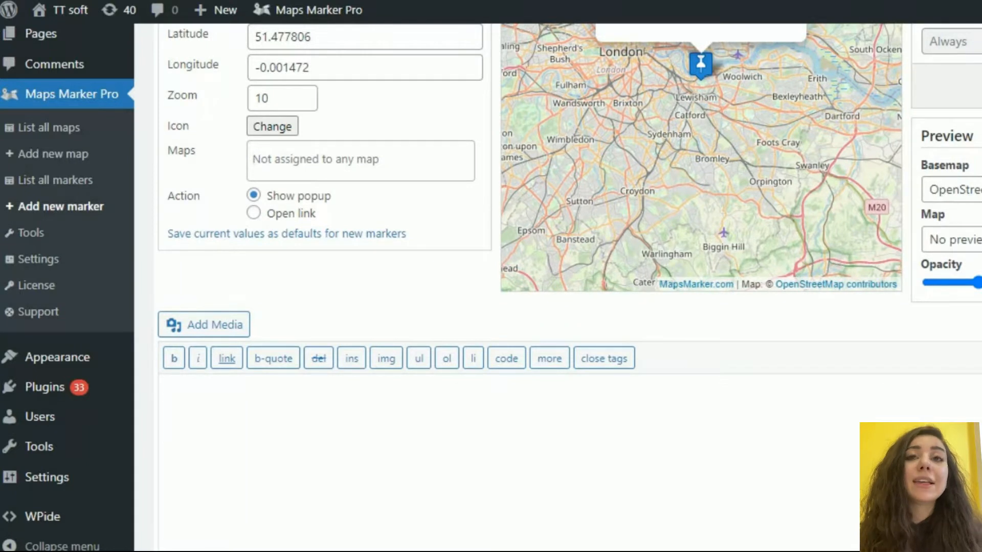
{"action": "scroll", "scroll_direction": "down", "scroll_amount": 3}
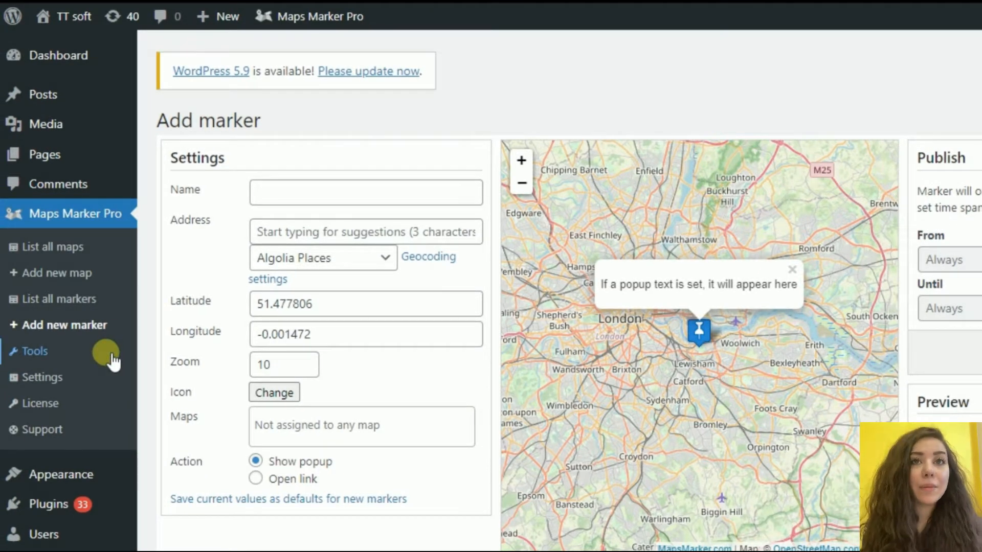
- Open Tools > Maps and markers and scroll through batch update, replace, move, remove and delete-all sections
{"action": "left_click", "coordinate": [35, 352]}
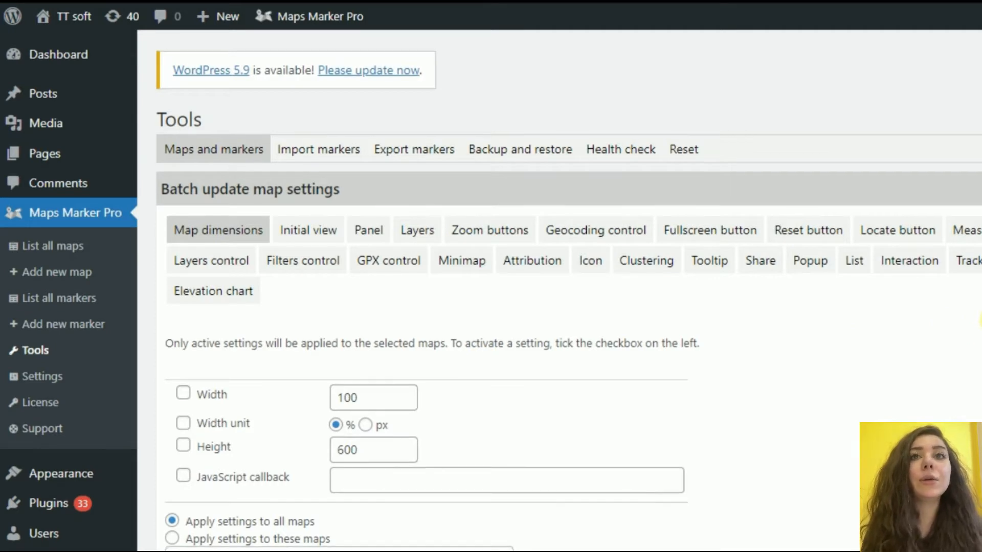
{"action": "scroll", "scroll_direction": "down", "scroll_amount": 3}
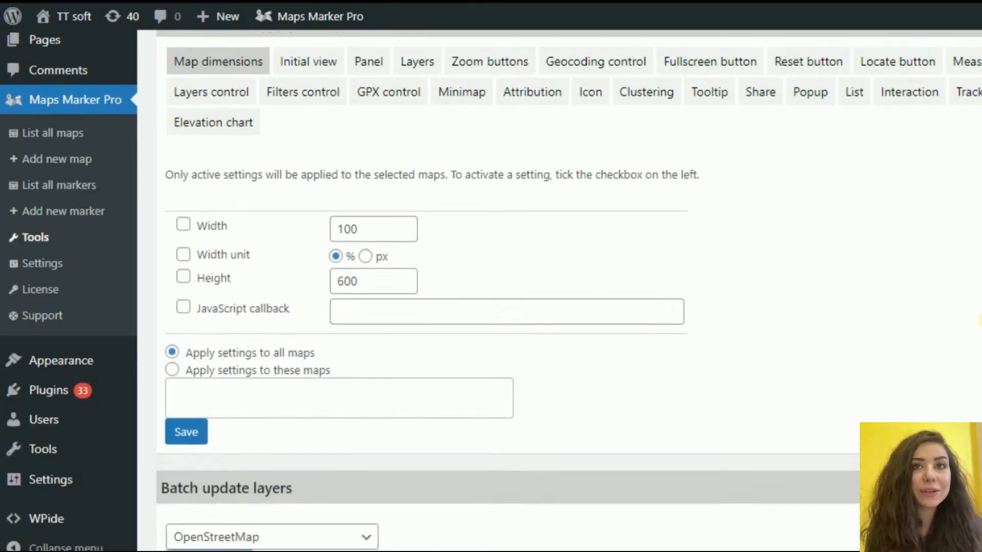
{"action": "scroll", "scroll_direction": "down", "scroll_amount": 3}
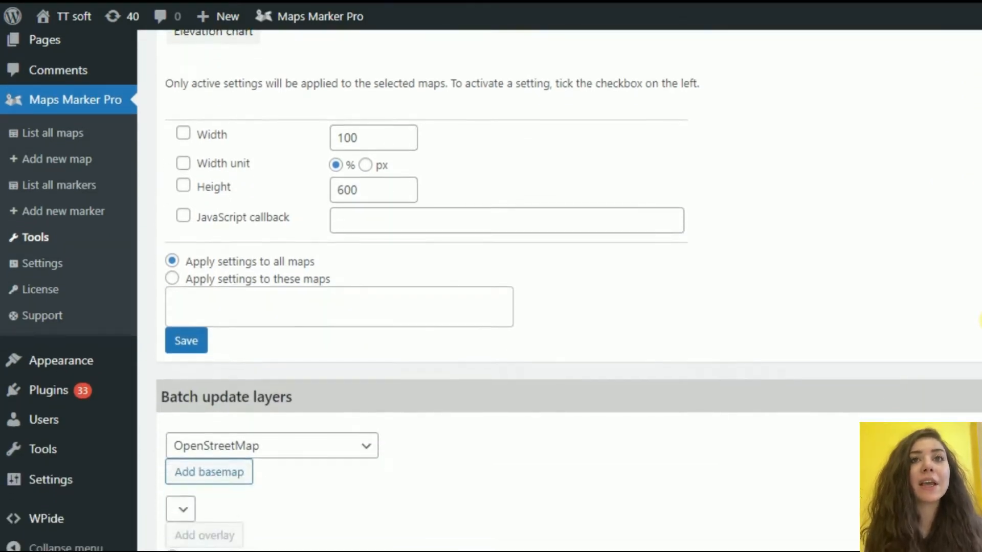
{"action": "scroll", "scroll_direction": "down", "scroll_amount": 3}
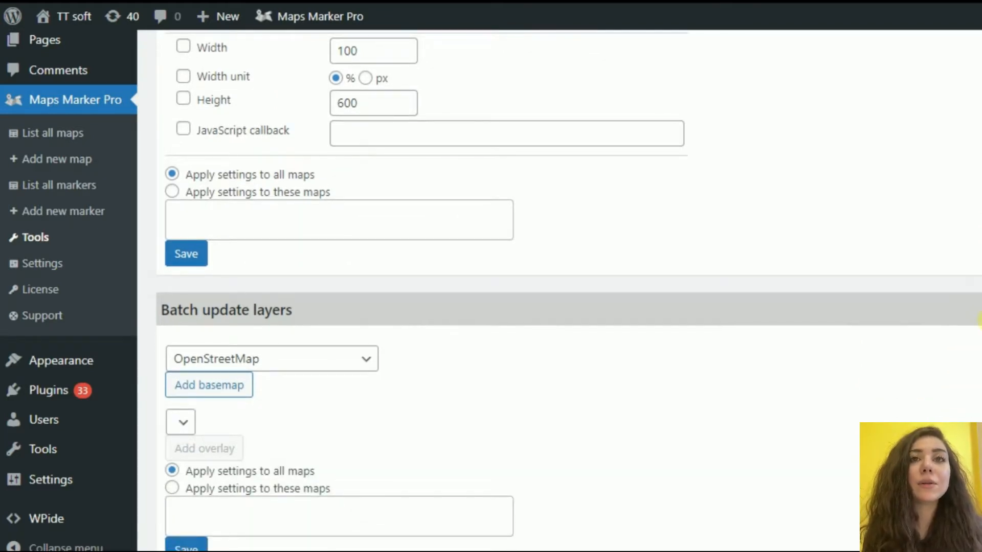
{"action": "scroll", "scroll_direction": "down", "scroll_amount": 3}
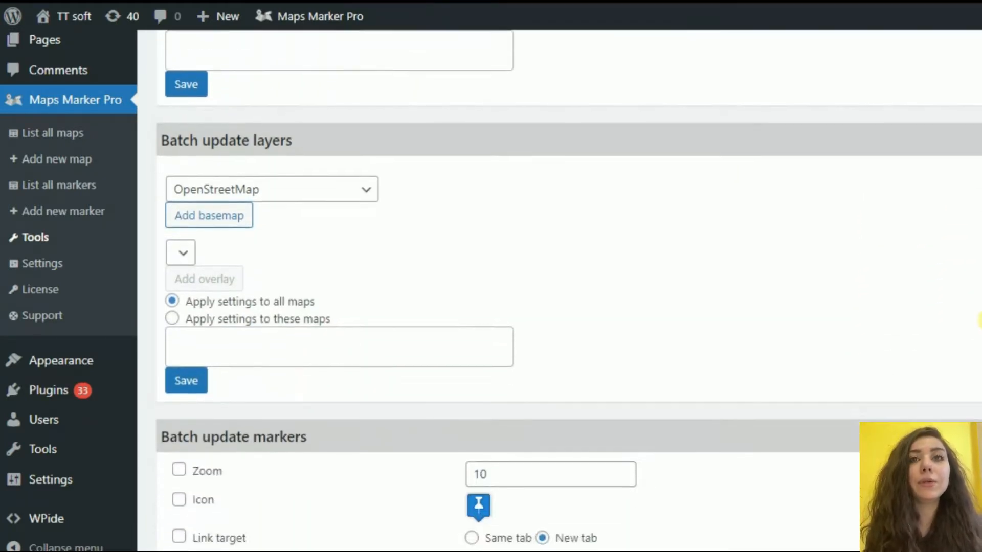
{"action": "scroll", "scroll_direction": "down", "scroll_amount": 3}
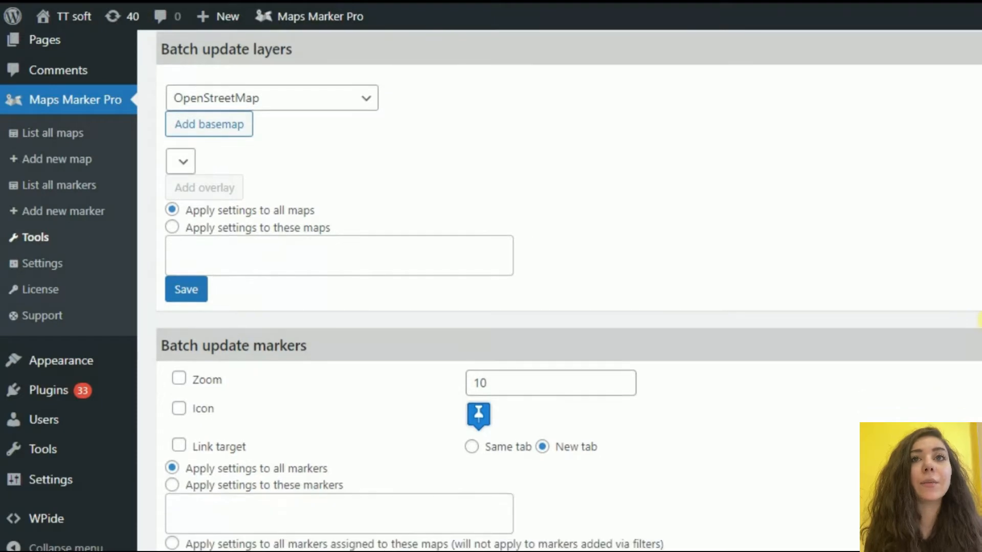
{"action": "scroll", "scroll_direction": "down", "scroll_amount": 3}
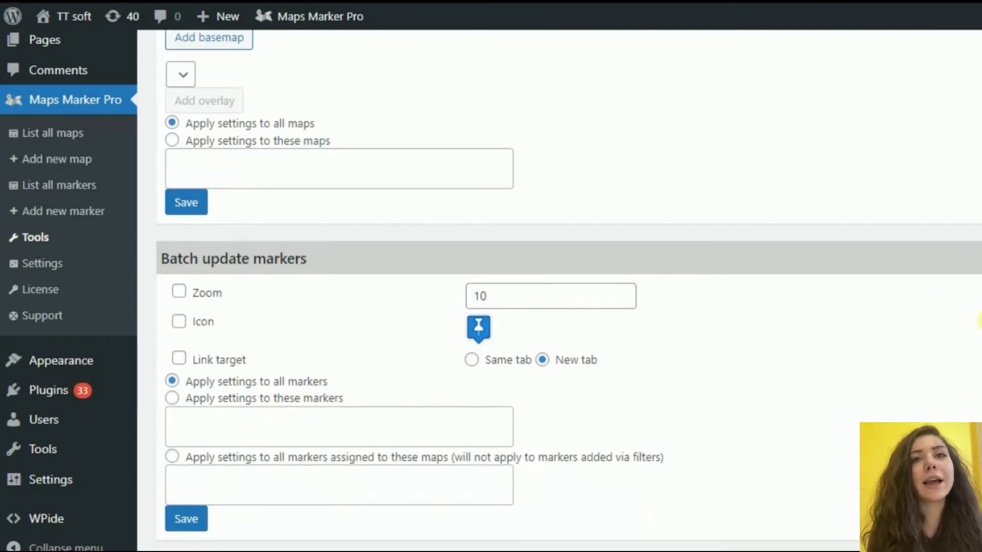
{"action": "scroll", "scroll_direction": "down", "scroll_amount": 3}
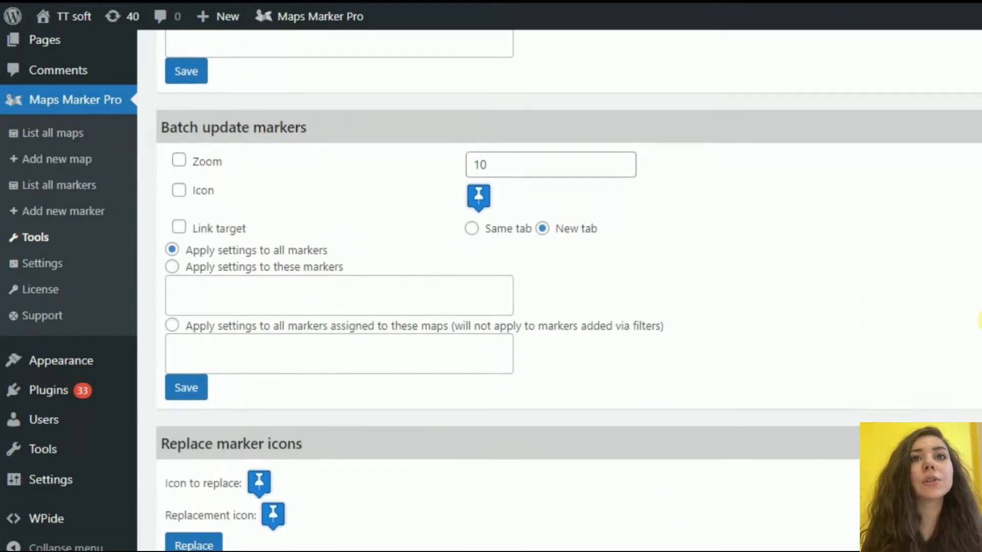
{"action": "scroll", "scroll_direction": "down", "scroll_amount": 3}
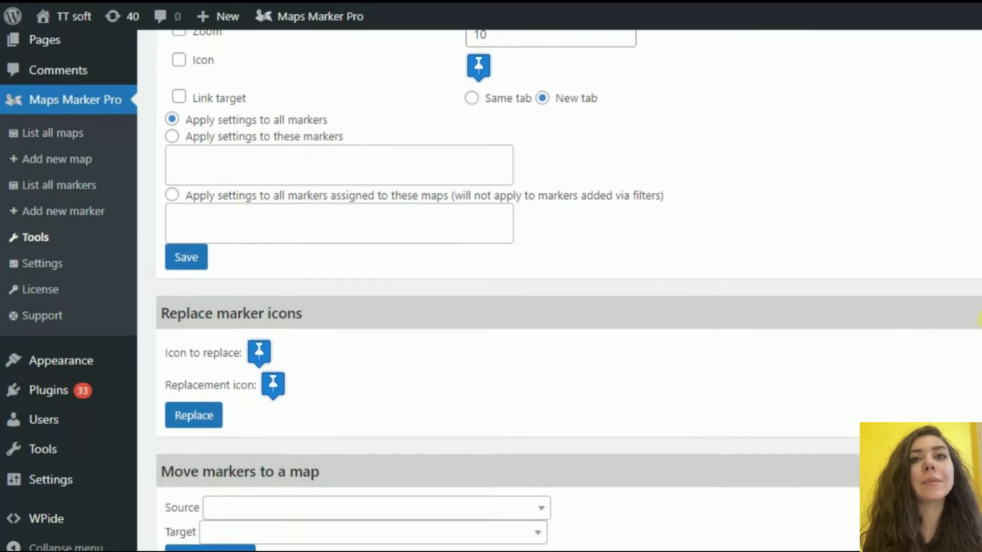
{"action": "scroll", "scroll_direction": "down", "scroll_amount": 3}
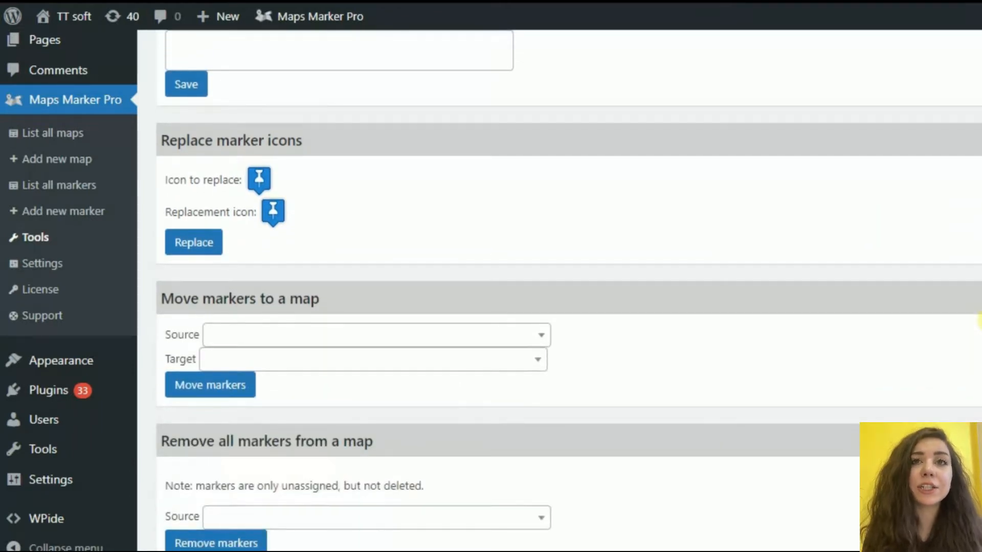
{"action": "scroll", "scroll_direction": "down", "scroll_amount": 3}
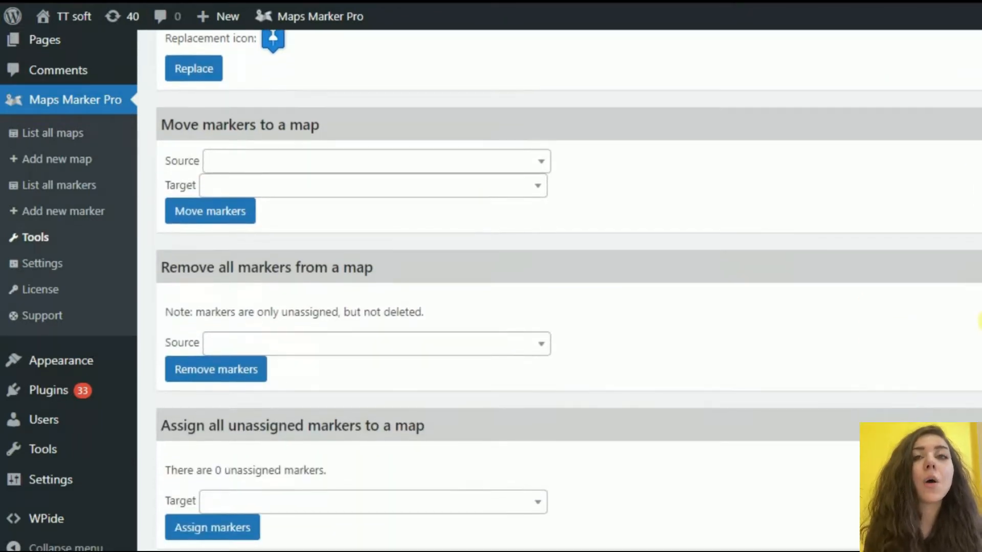
{"action": "scroll", "scroll_direction": "down", "scroll_amount": 3}
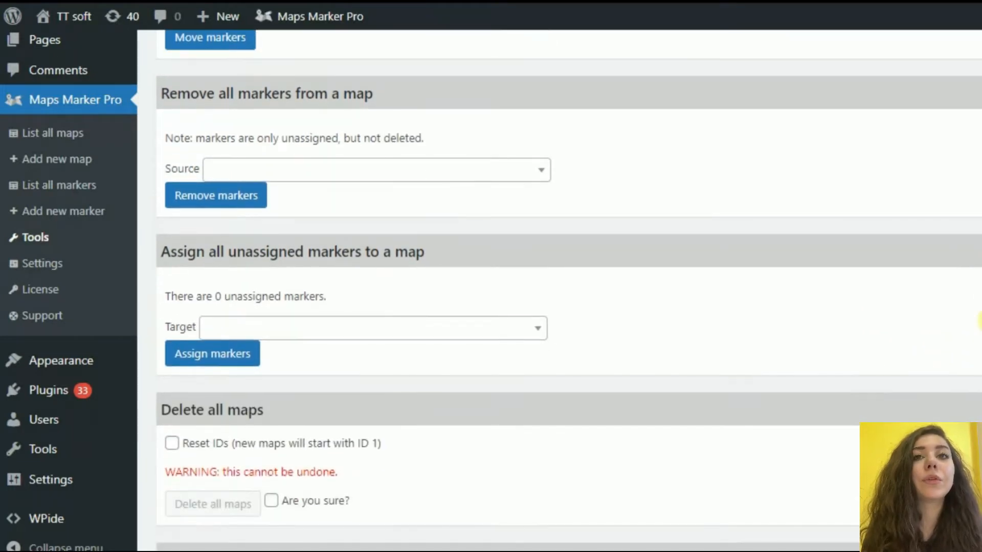
{"action": "scroll", "scroll_direction": "down", "scroll_amount": 3}
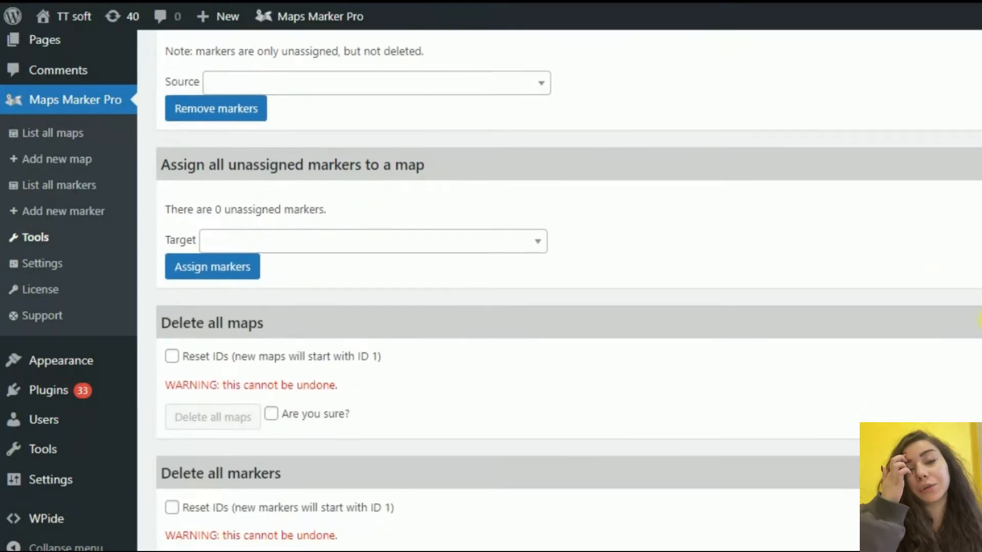
{"action": "scroll", "scroll_direction": "down", "scroll_amount": 3}
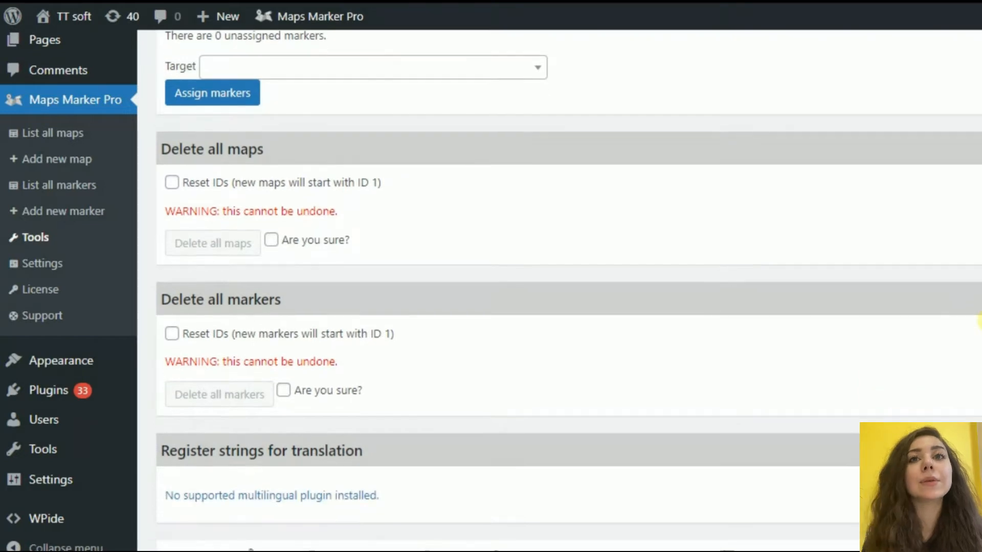
{"action": "scroll", "scroll_direction": "down", "scroll_amount": 3}
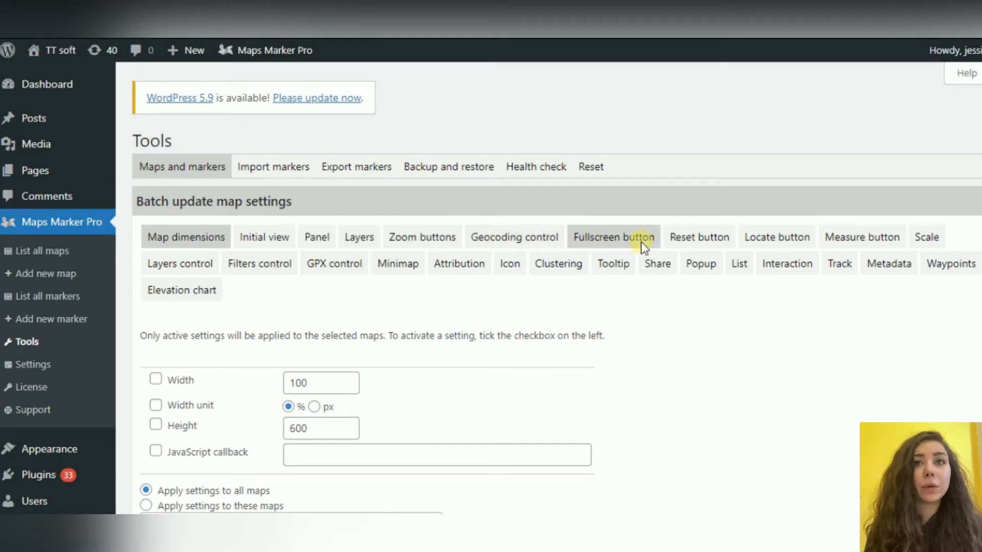
{"action": "mouse_move", "coordinate": [928, 240]}
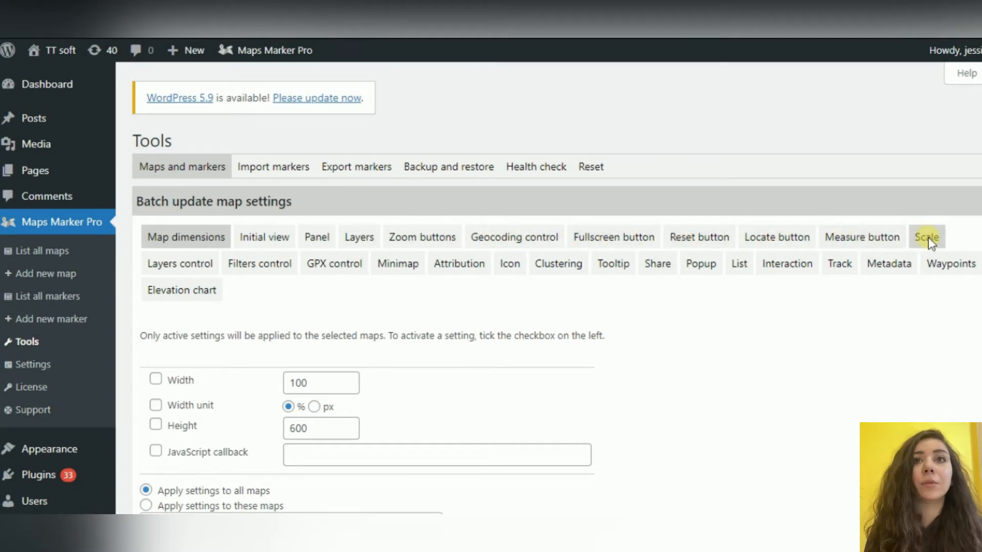
{"action": "mouse_move", "coordinate": [317, 270]}
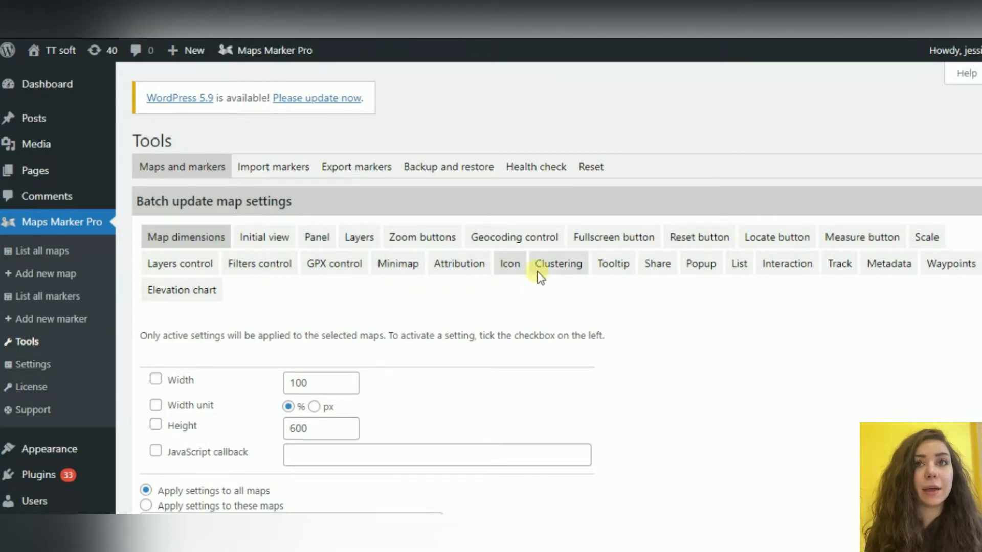
{"action": "mouse_move", "coordinate": [722, 273]}
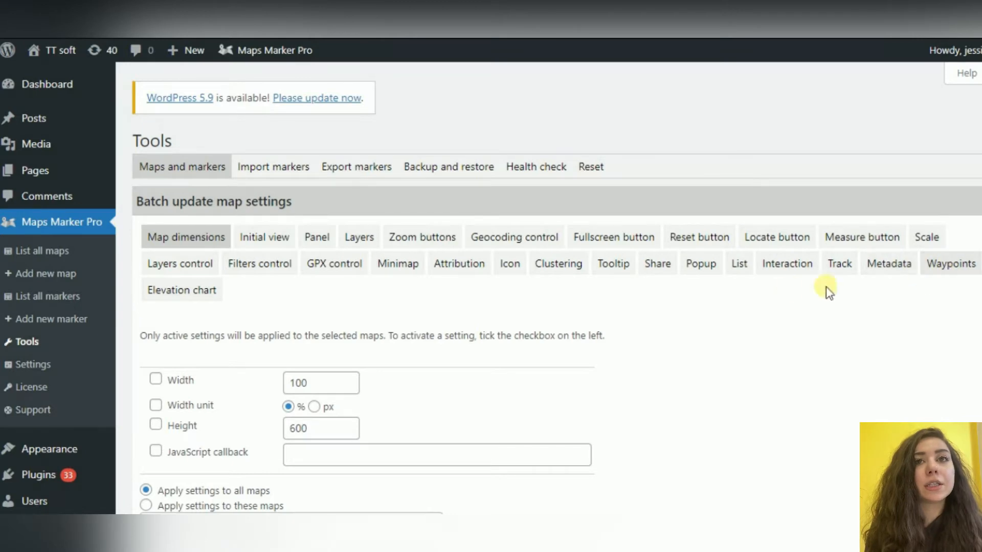
{"action": "left_click", "coordinate": [273, 166]}
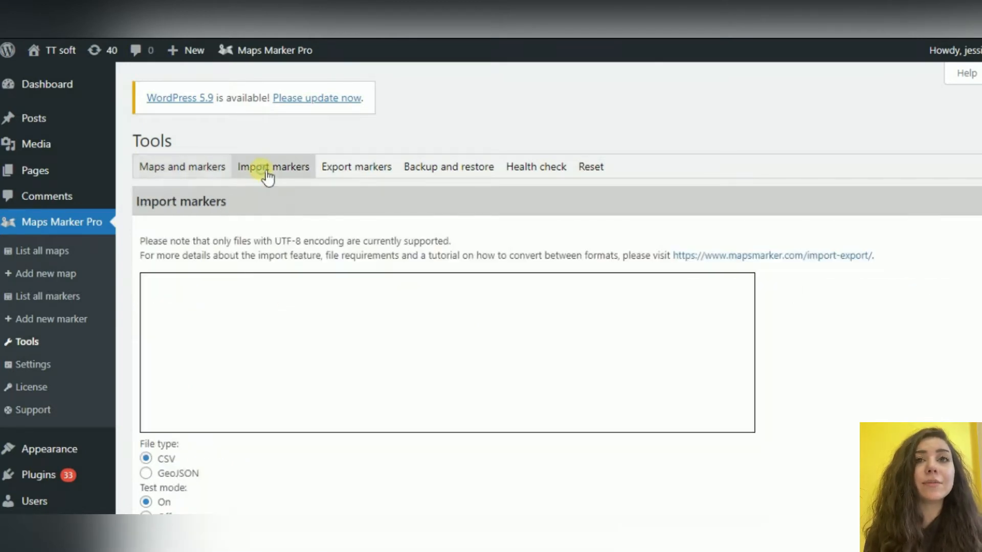
{"action": "scroll", "scroll_direction": "down", "scroll_amount": 3}
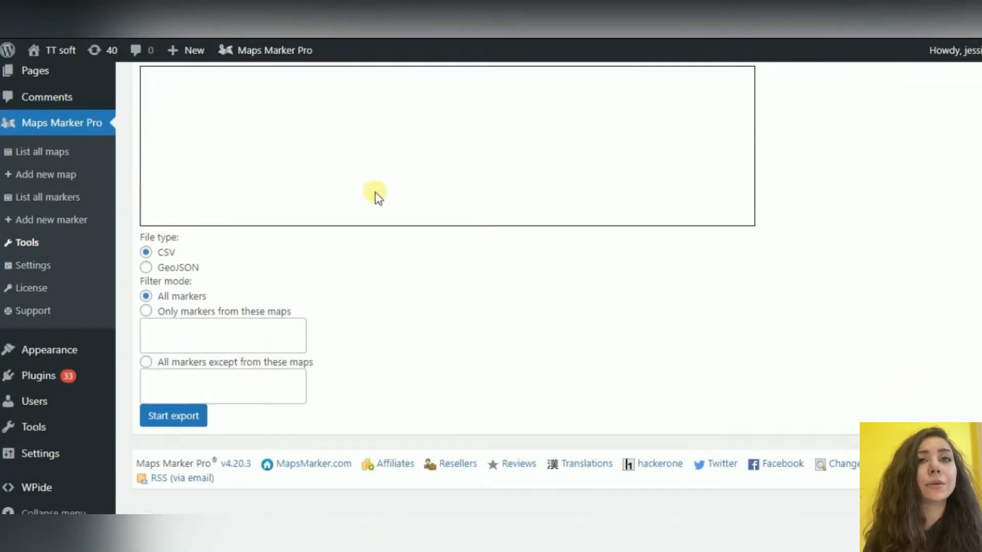
{"action": "left_click", "coordinate": [431, 126]}
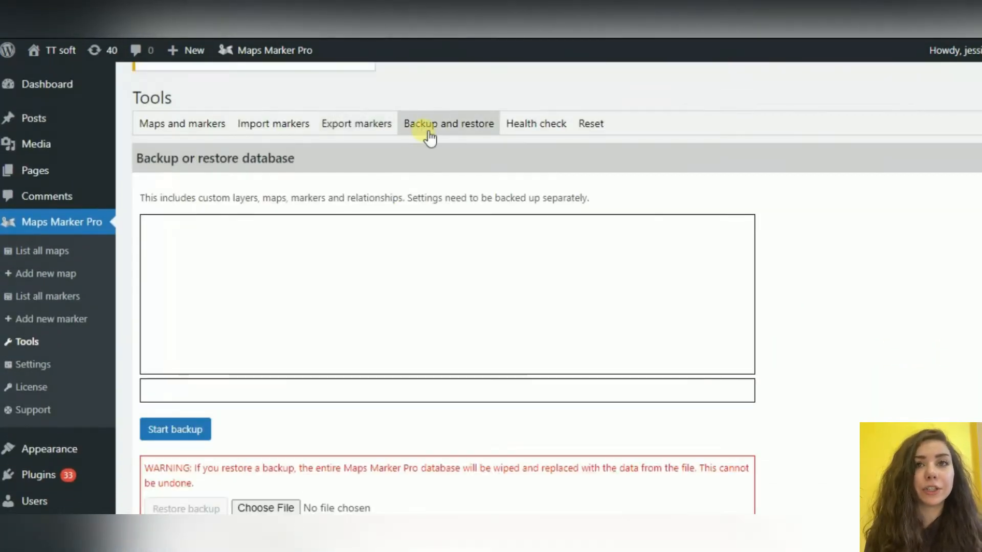
{"action": "scroll", "scroll_direction": "down", "scroll_amount": 3}
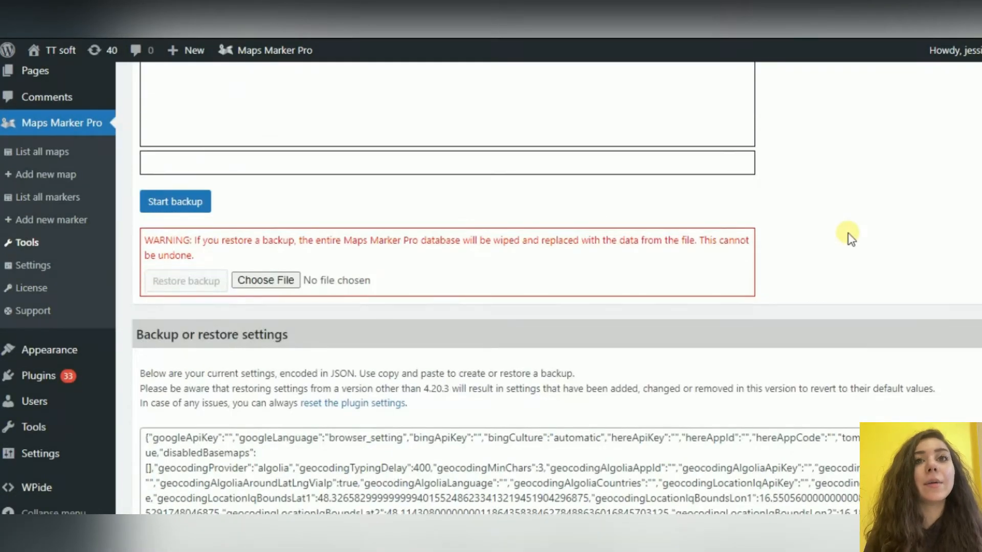
{"action": "scroll", "scroll_direction": "up", "scroll_amount": 3}
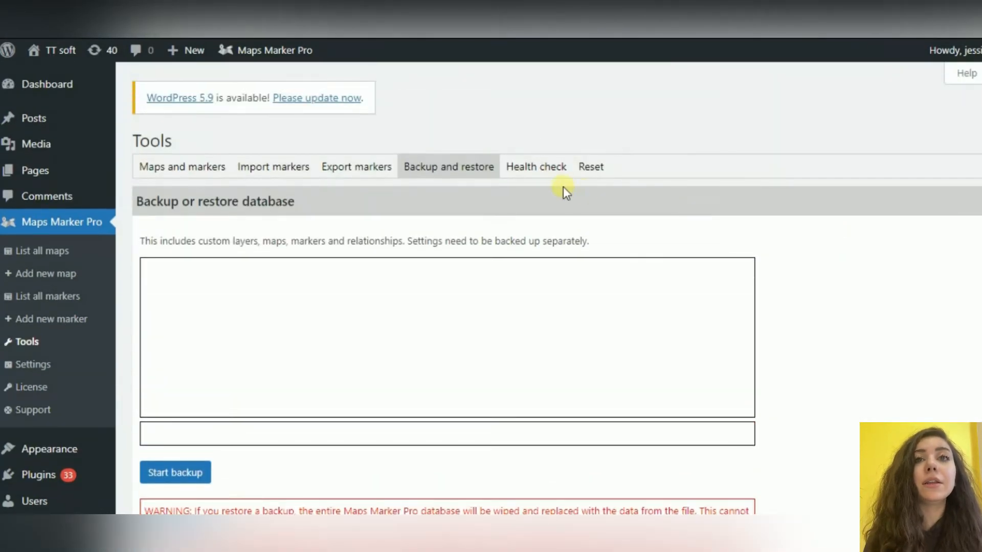
{"action": "left_click", "coordinate": [590, 167]}
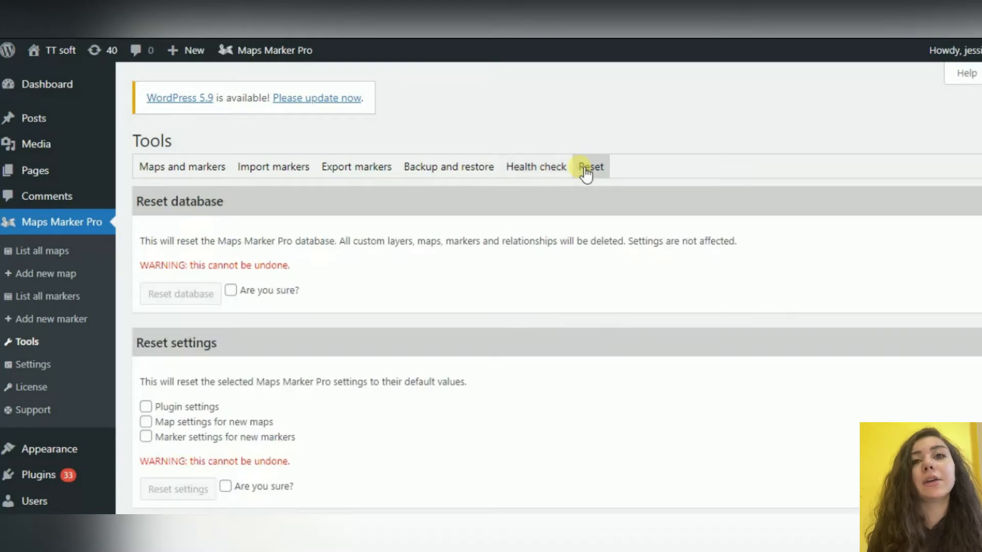
{"action": "left_click", "coordinate": [182, 166]}
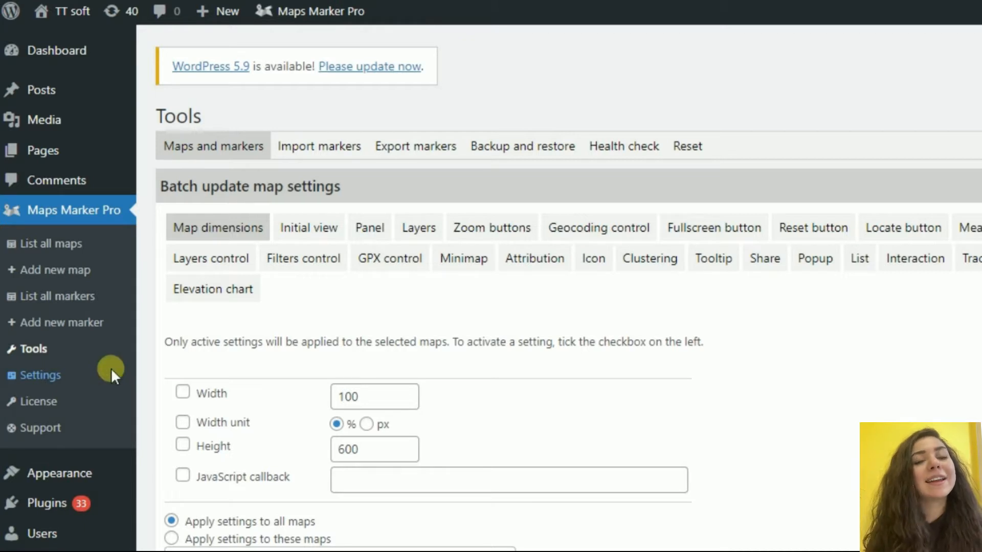
- Review the enabled basemap layers in Settings, then view the marker near Murfreesboro on the demo map
{"action": "left_click", "coordinate": [40, 375]}
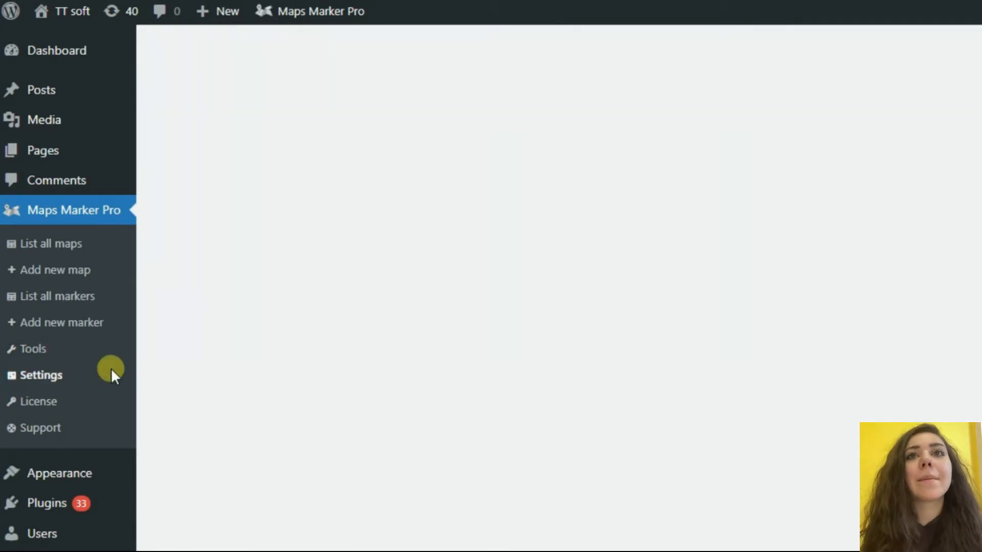
{"action": "left_click", "coordinate": [40, 375]}
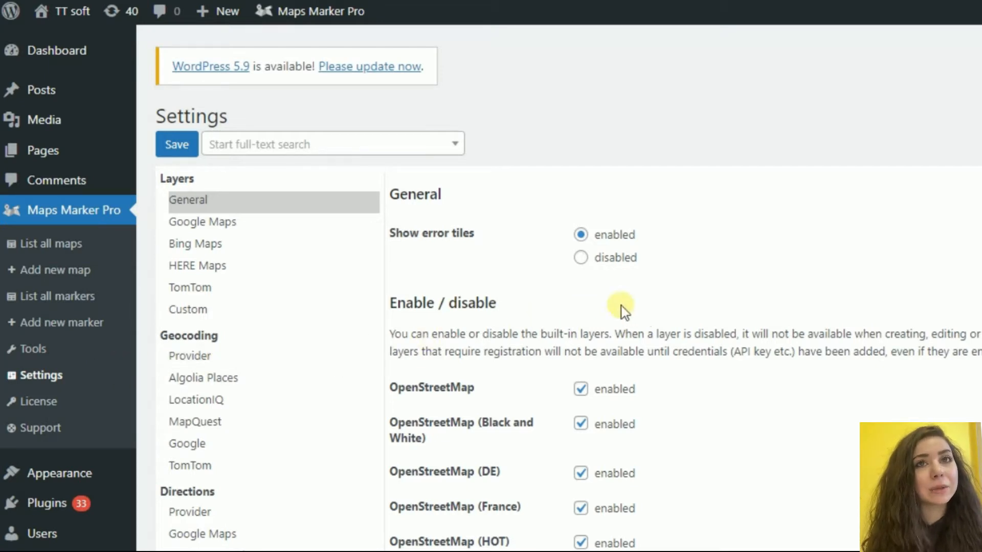
{"action": "mouse_move", "coordinate": [803, 274]}
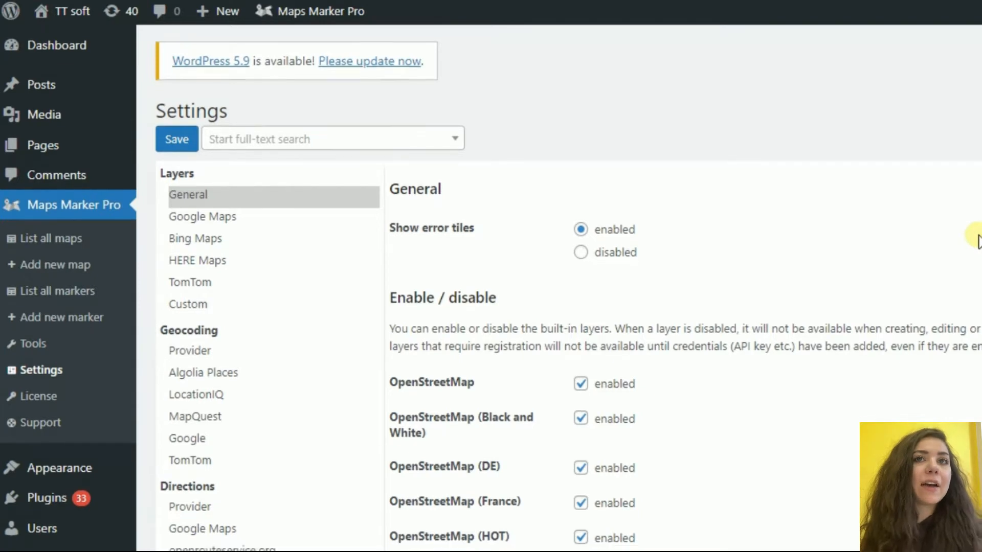
{"action": "scroll", "scroll_direction": "down", "scroll_amount": 3}
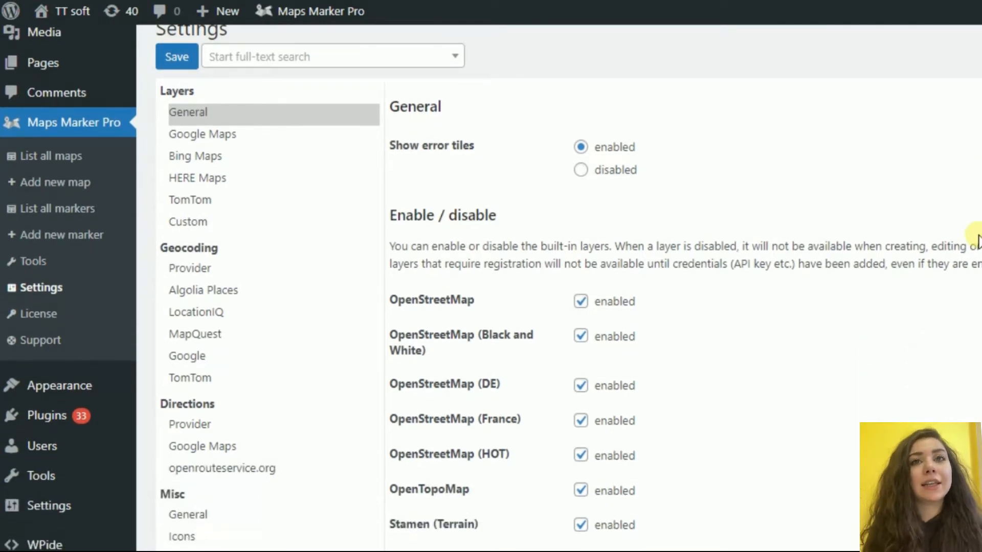
{"action": "scroll", "scroll_direction": "down", "scroll_amount": 3}
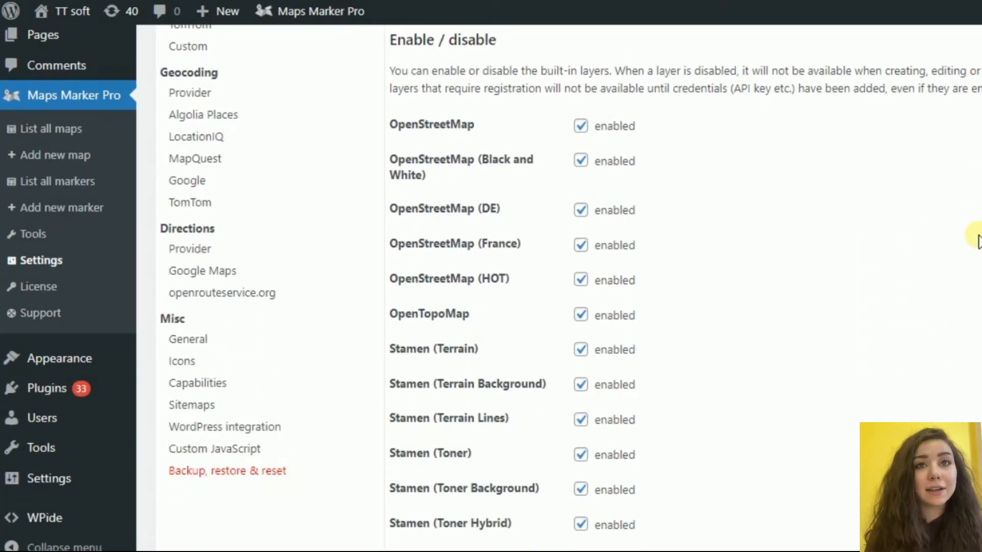
{"action": "scroll", "scroll_direction": "down", "scroll_amount": 3}
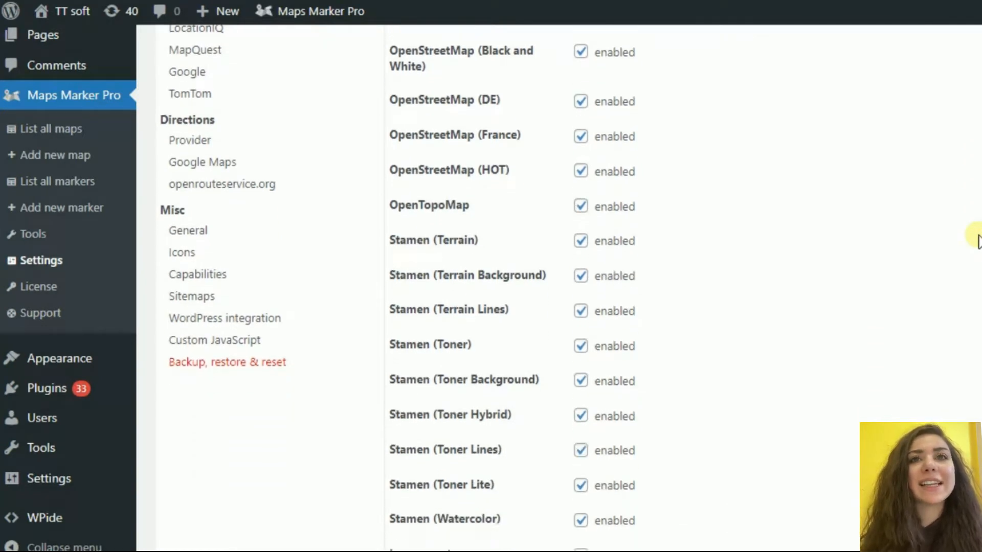
{"action": "scroll", "scroll_direction": "down", "scroll_amount": 3}
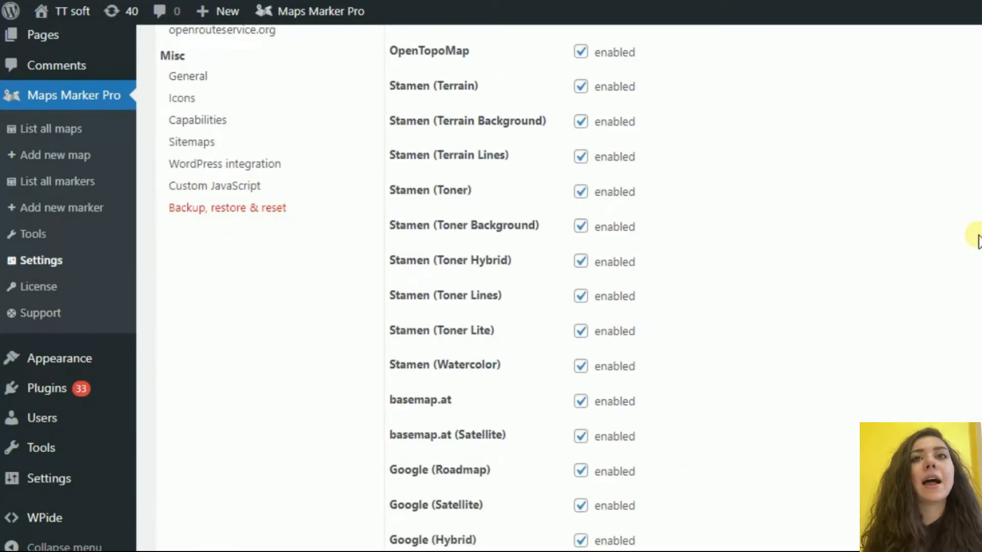
{"action": "scroll", "scroll_direction": "down", "scroll_amount": 3}
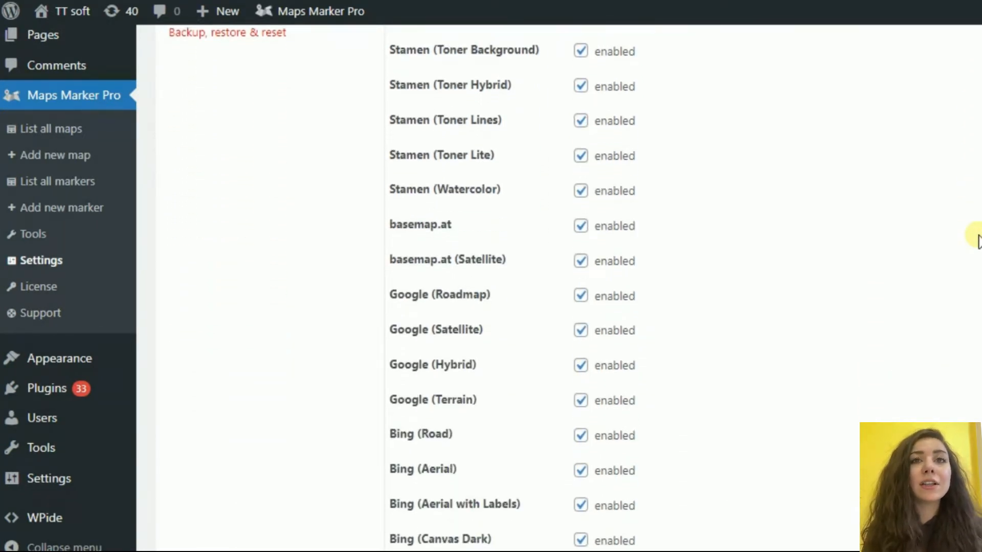
{"action": "scroll", "scroll_direction": "down", "scroll_amount": 3}
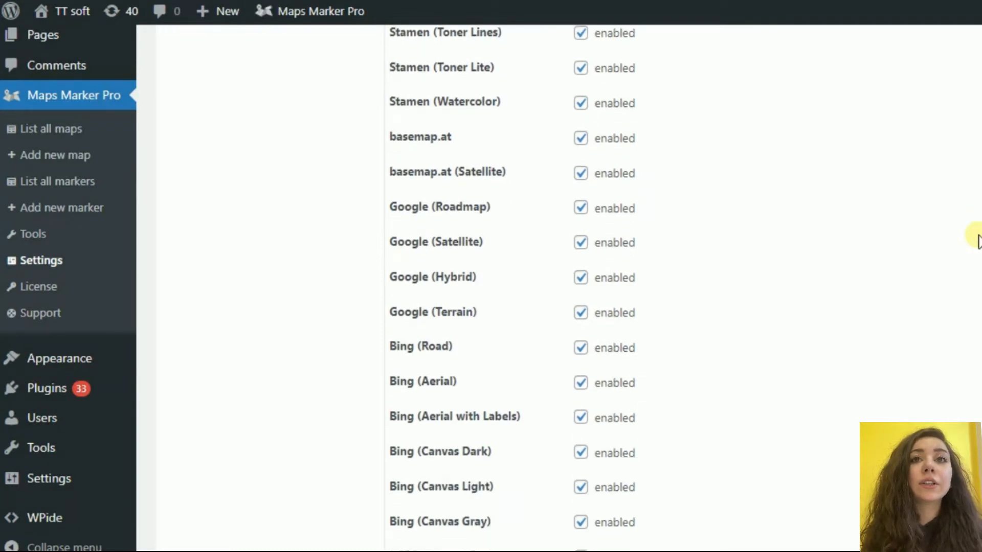
{"action": "scroll", "scroll_direction": "down", "scroll_amount": 3}
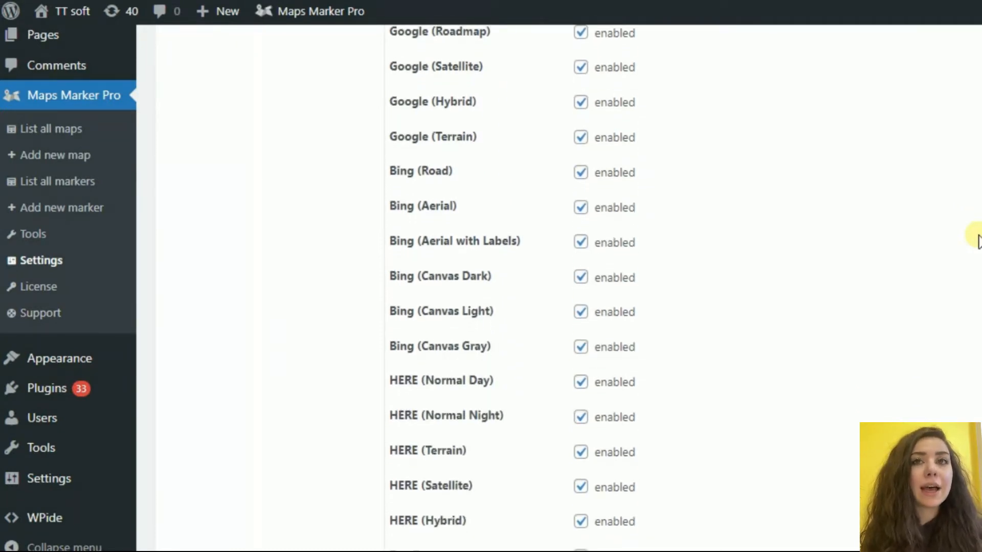
{"action": "scroll", "scroll_direction": "down", "scroll_amount": 3}
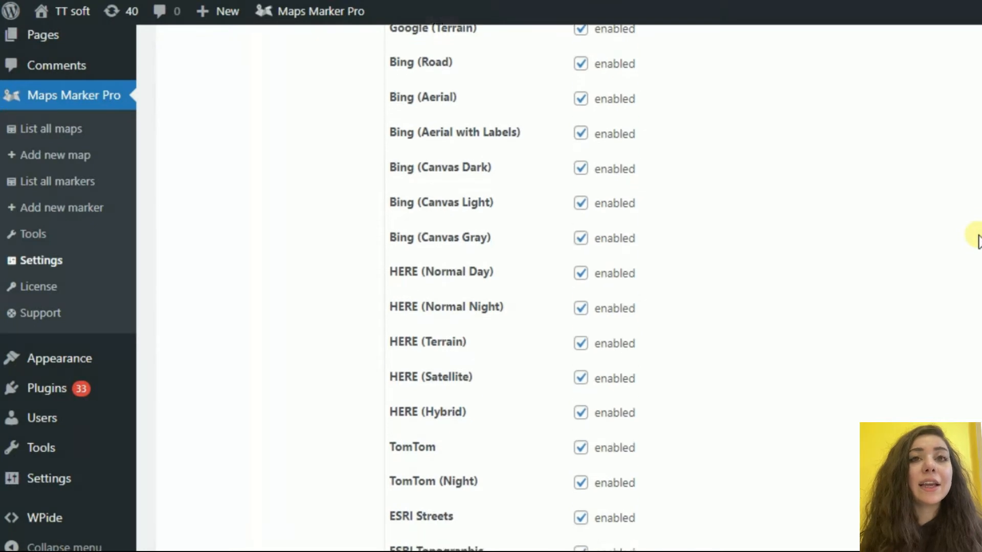
{"action": "scroll", "scroll_direction": "down", "scroll_amount": 3}
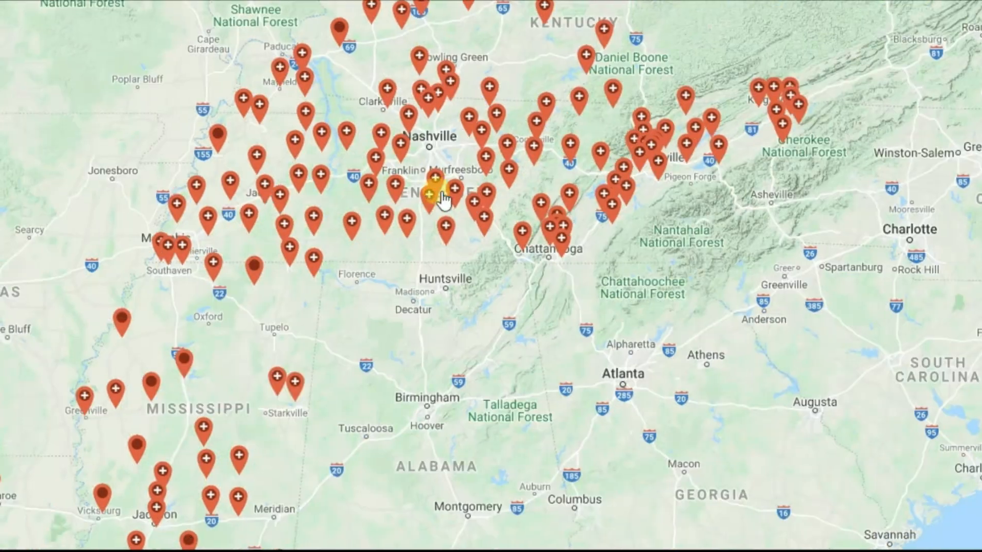
{"action": "left_click", "coordinate": [431, 191]}
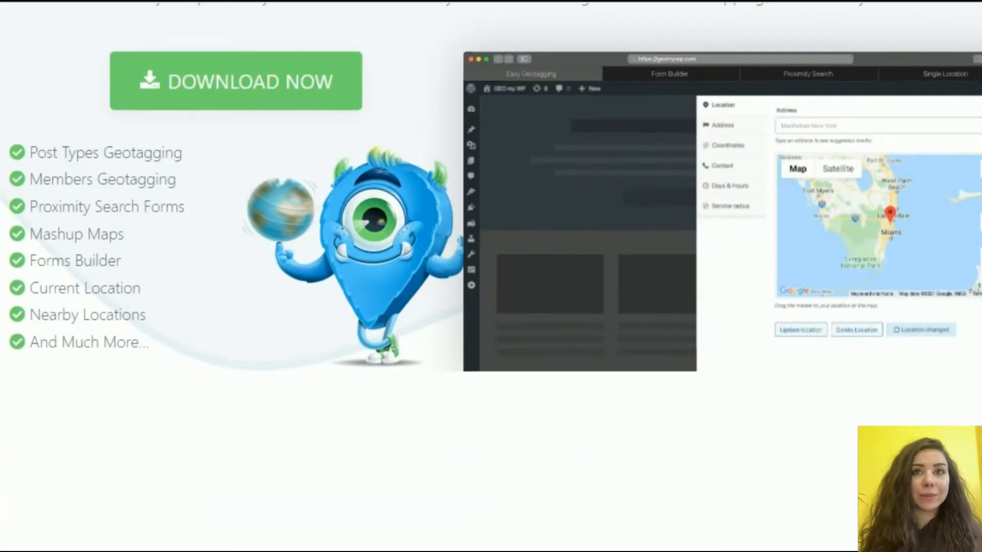
{"action": "scroll", "scroll_direction": "down", "scroll_amount": 3}
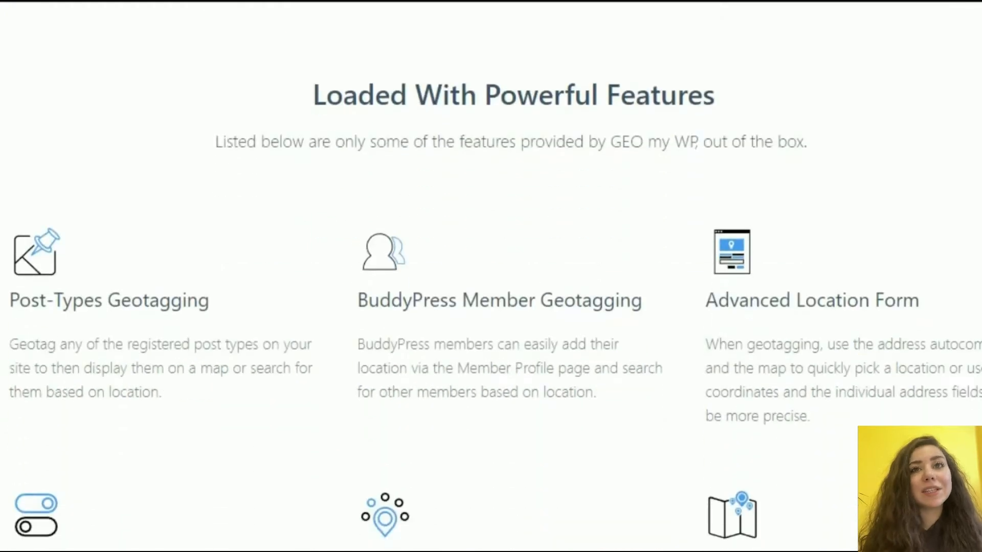
{"action": "scroll", "scroll_direction": "down", "scroll_amount": 3}
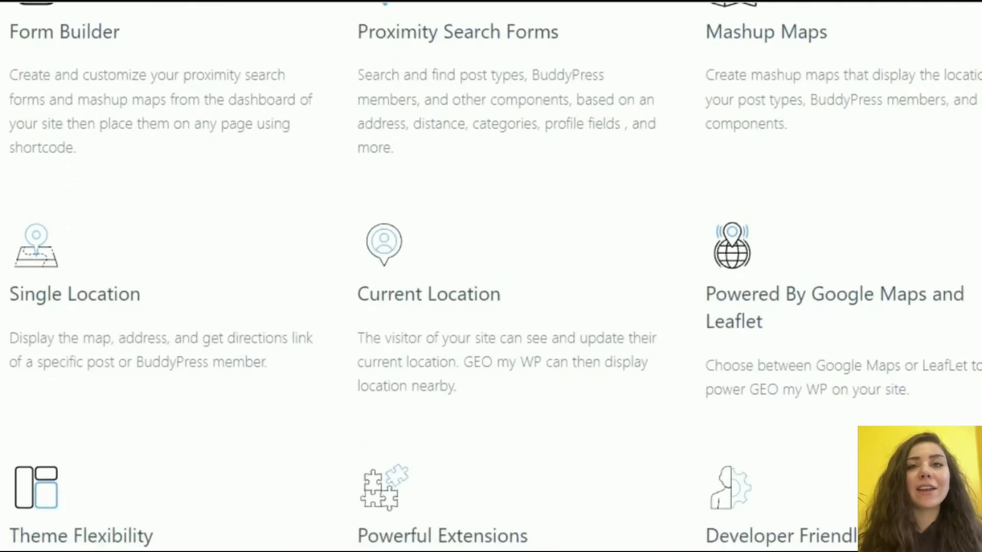
{"action": "scroll", "scroll_direction": "down", "scroll_amount": 3}
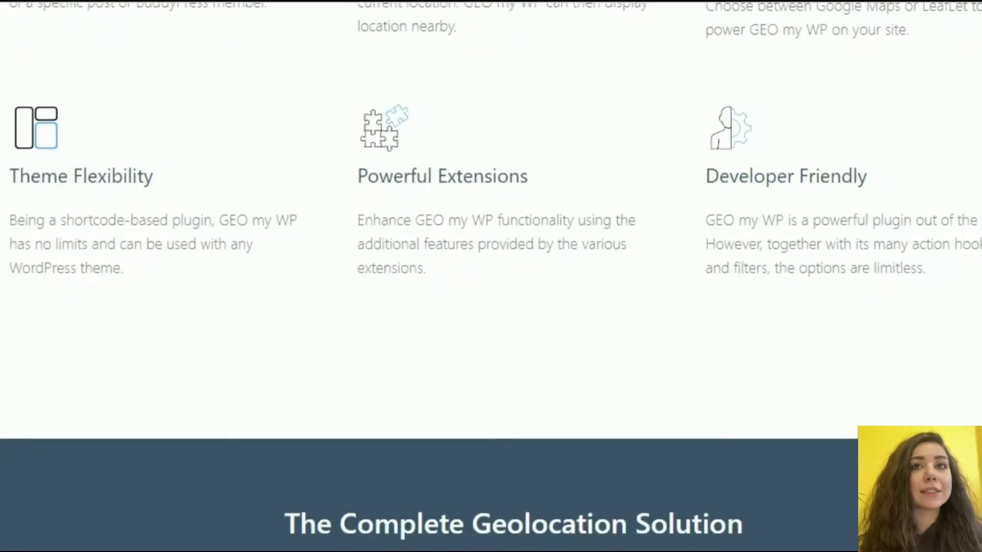
{"action": "scroll", "scroll_direction": "down", "scroll_amount": 3}
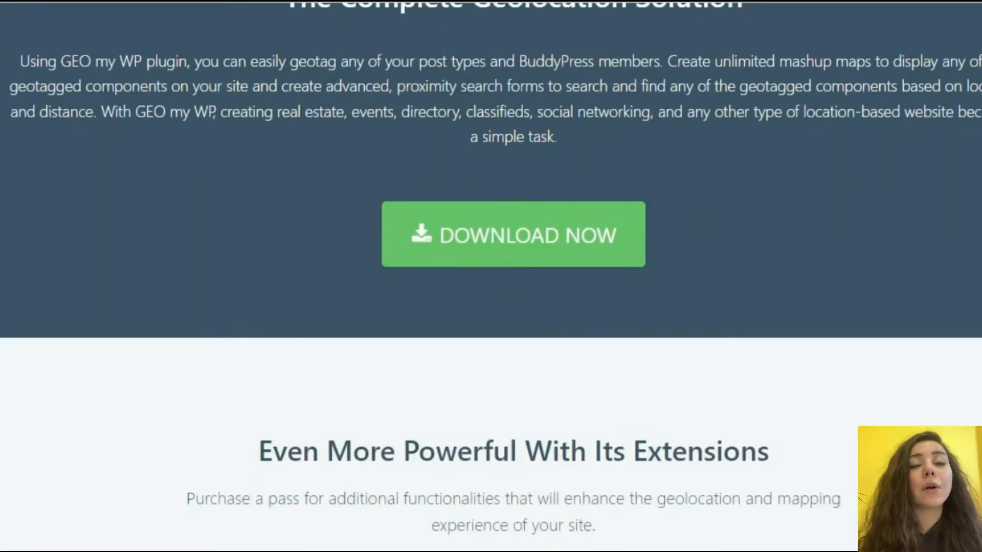
{"action": "scroll", "scroll_direction": "down", "scroll_amount": 3}
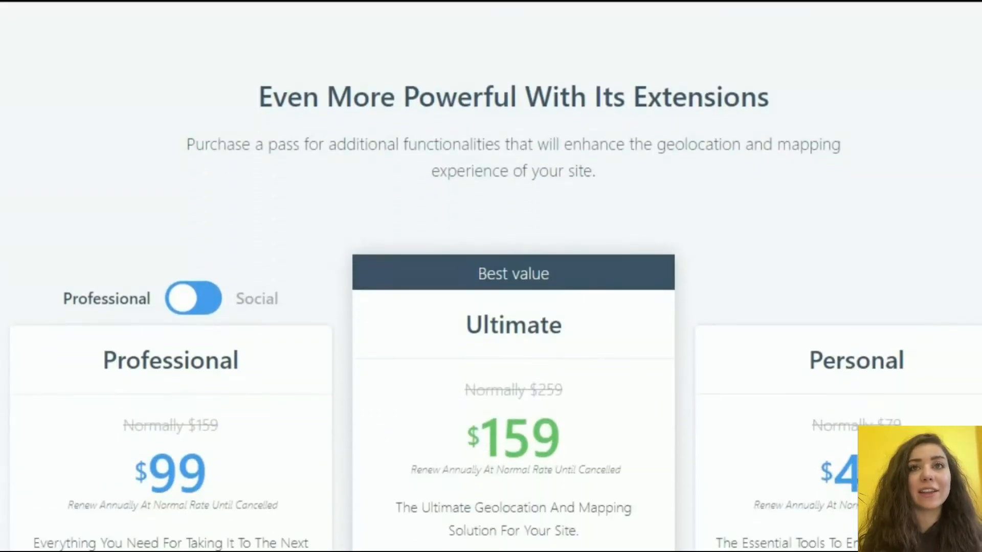
{"action": "scroll", "scroll_direction": "down", "scroll_amount": 3}
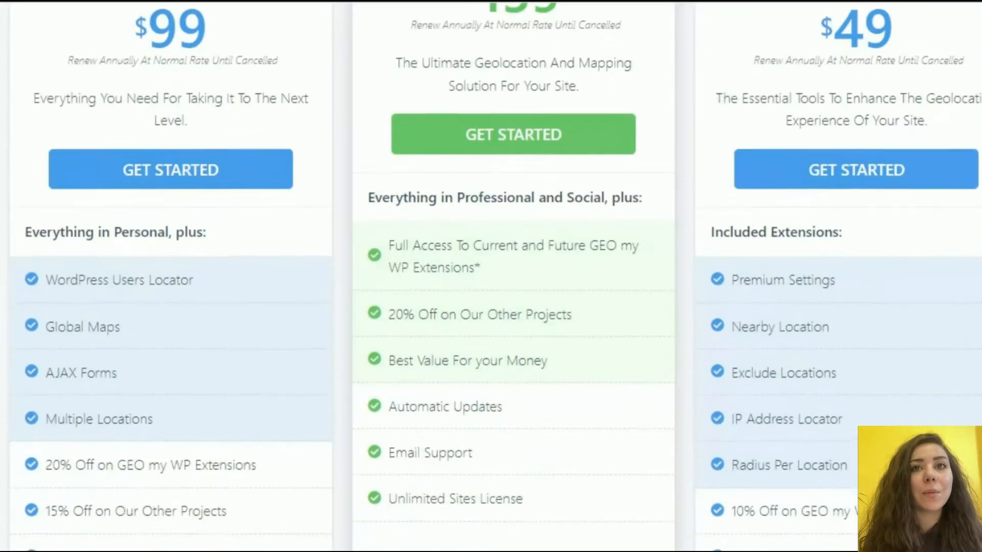
{"action": "scroll", "scroll_direction": "down", "scroll_amount": 3}
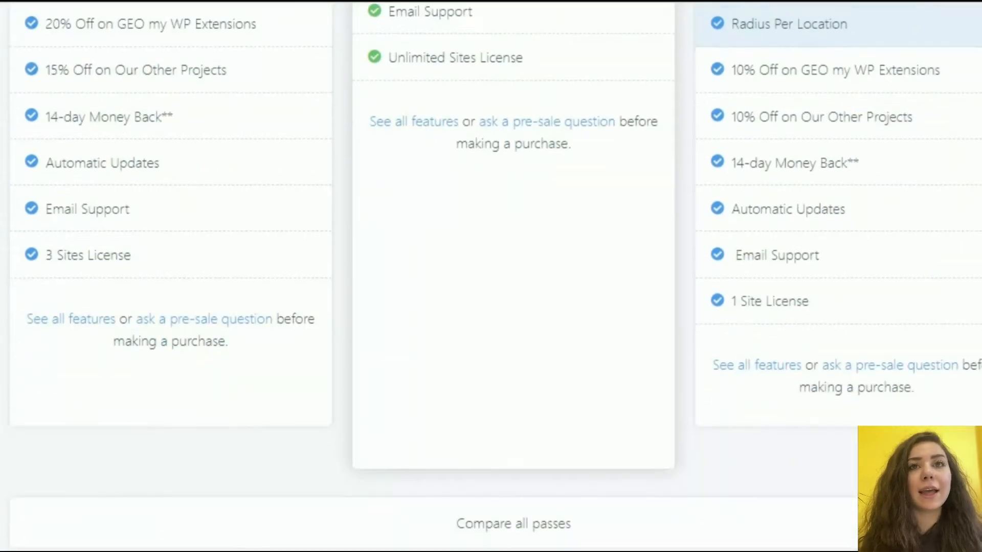
{"action": "scroll", "scroll_direction": "down", "scroll_amount": 3}
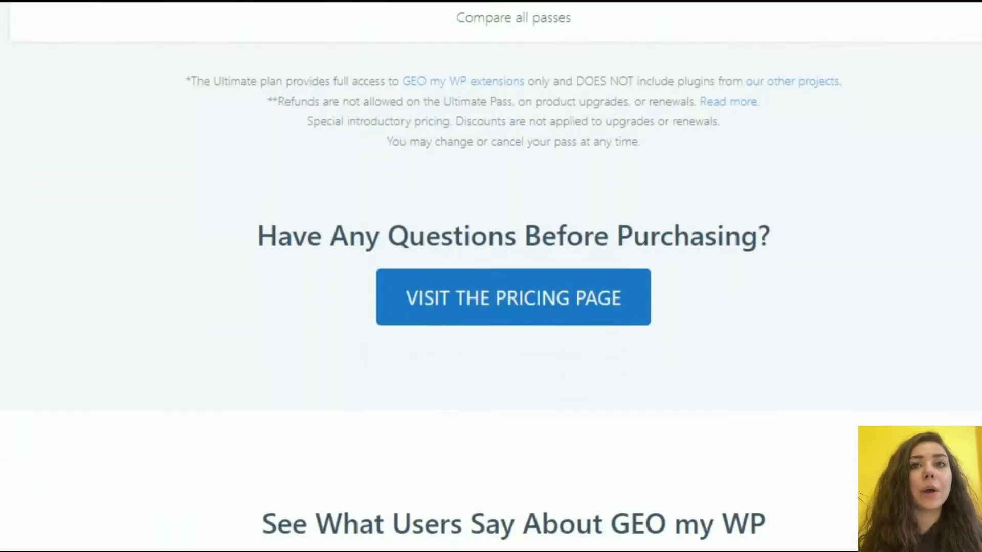
{"action": "scroll", "scroll_direction": "down", "scroll_amount": 3}
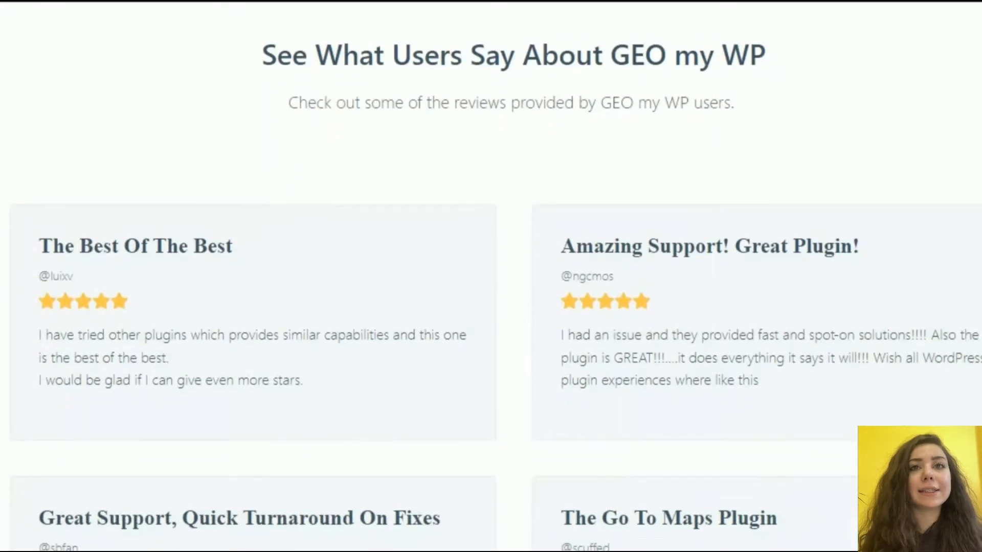
{"action": "scroll", "scroll_direction": "down", "scroll_amount": 3}
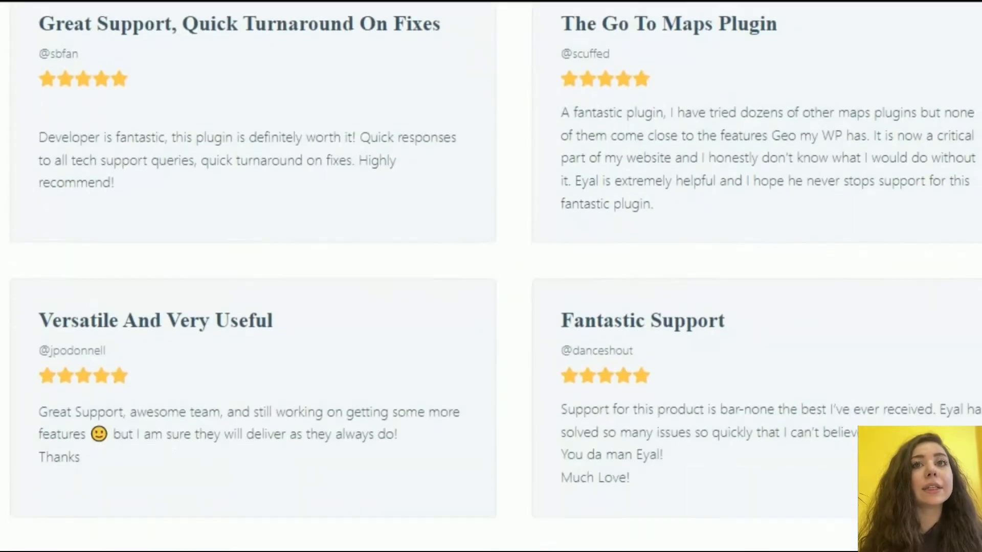
{"action": "scroll", "scroll_direction": "down", "scroll_amount": 3}
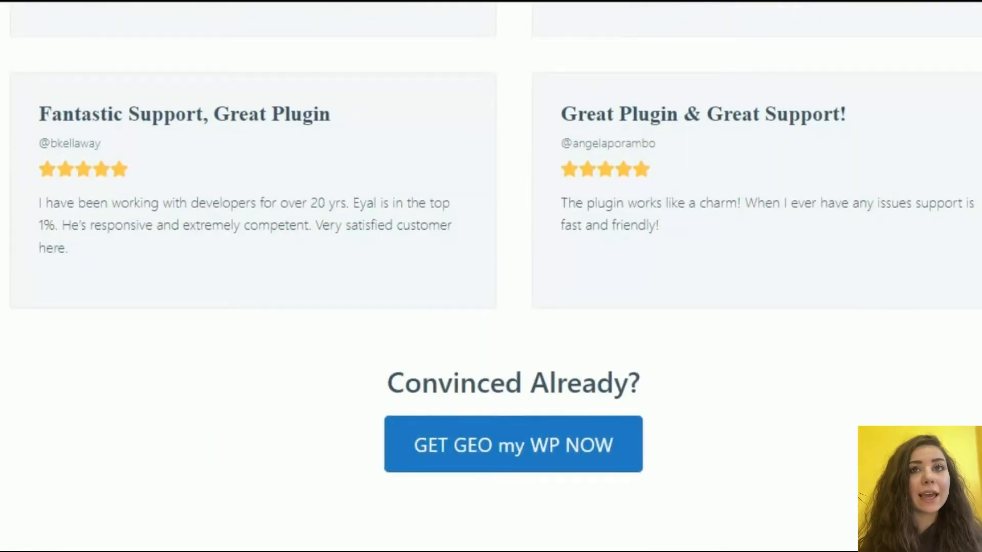
{"action": "scroll", "scroll_direction": "down", "scroll_amount": 3}
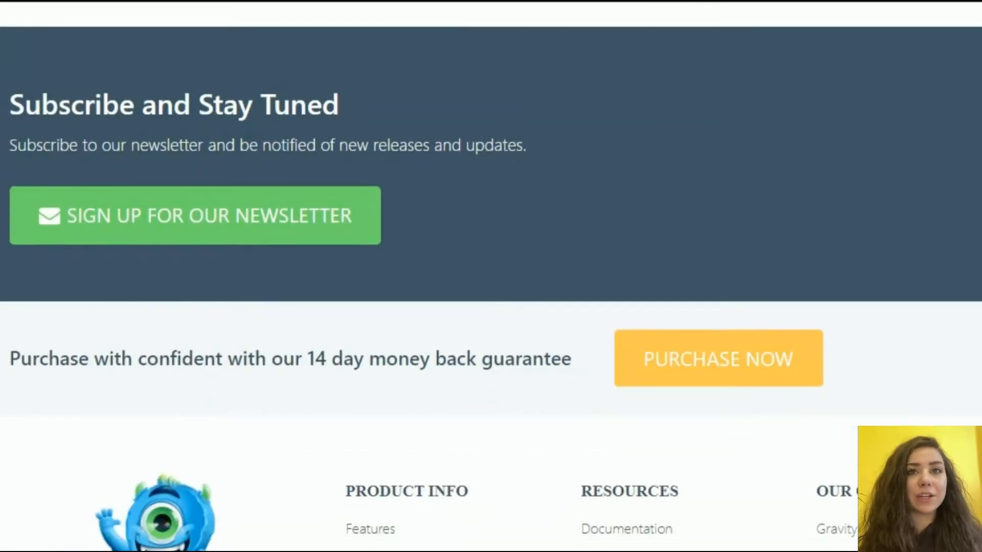
{"action": "scroll", "scroll_direction": "down", "scroll_amount": 3}
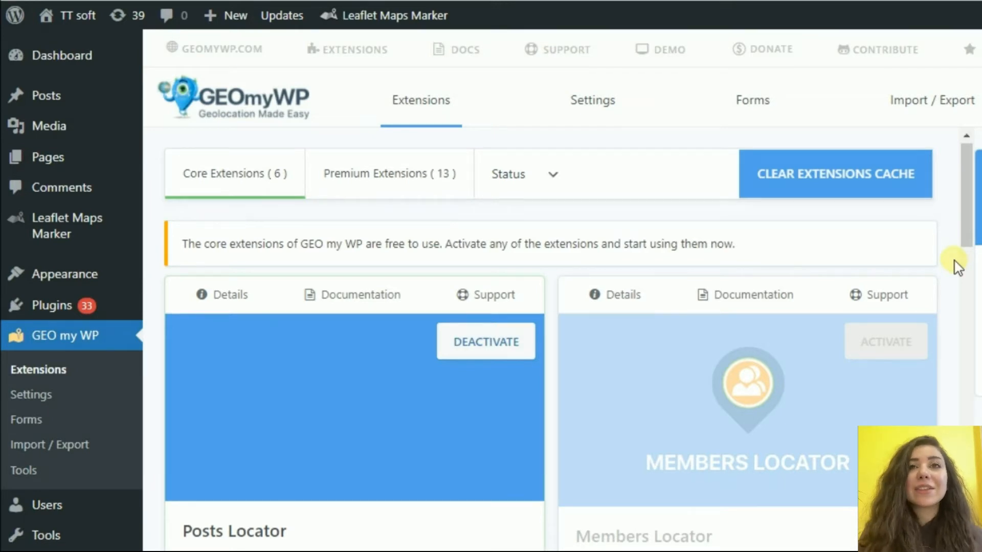
{"action": "scroll", "scroll_direction": "down", "scroll_amount": 3}
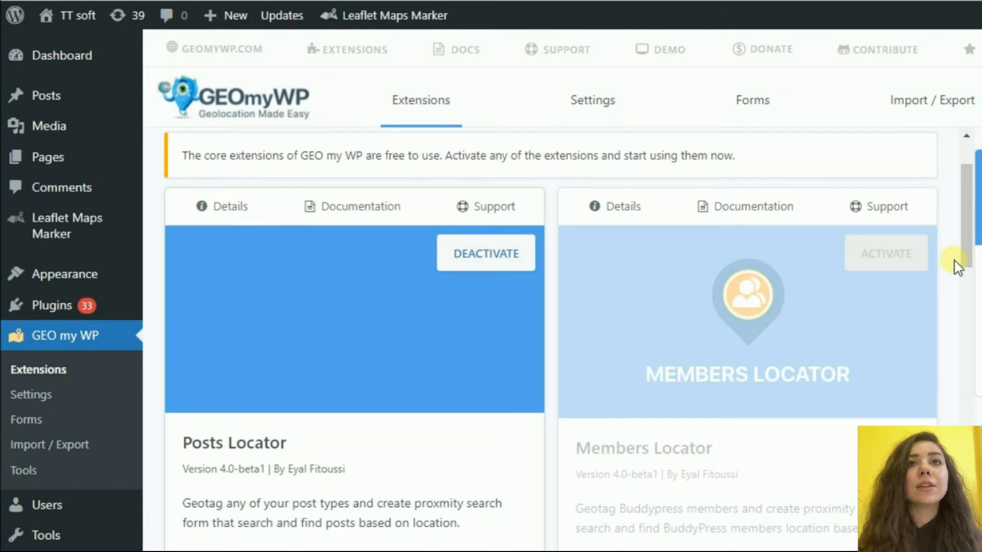
{"action": "scroll", "scroll_direction": "down", "scroll_amount": 3}
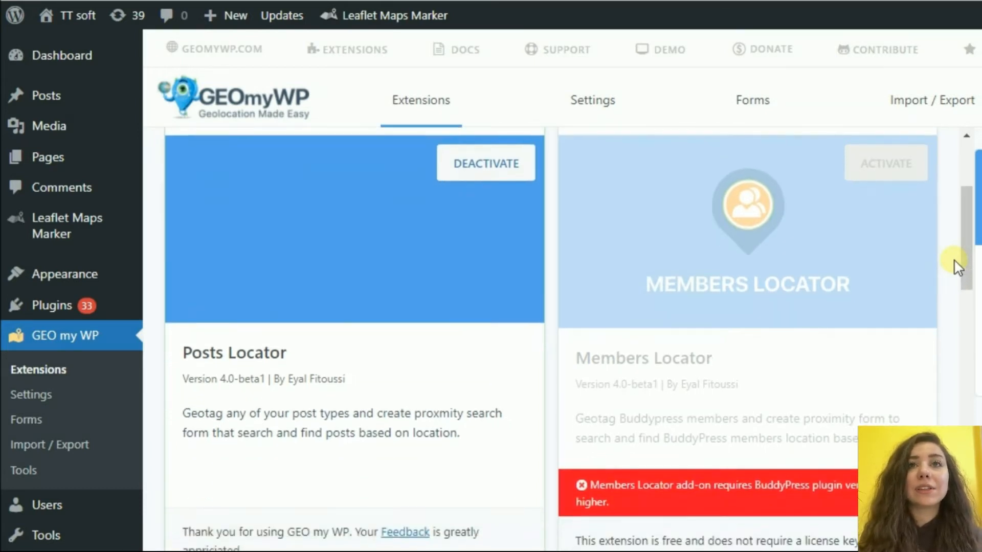
{"action": "scroll", "scroll_direction": "down", "scroll_amount": 3}
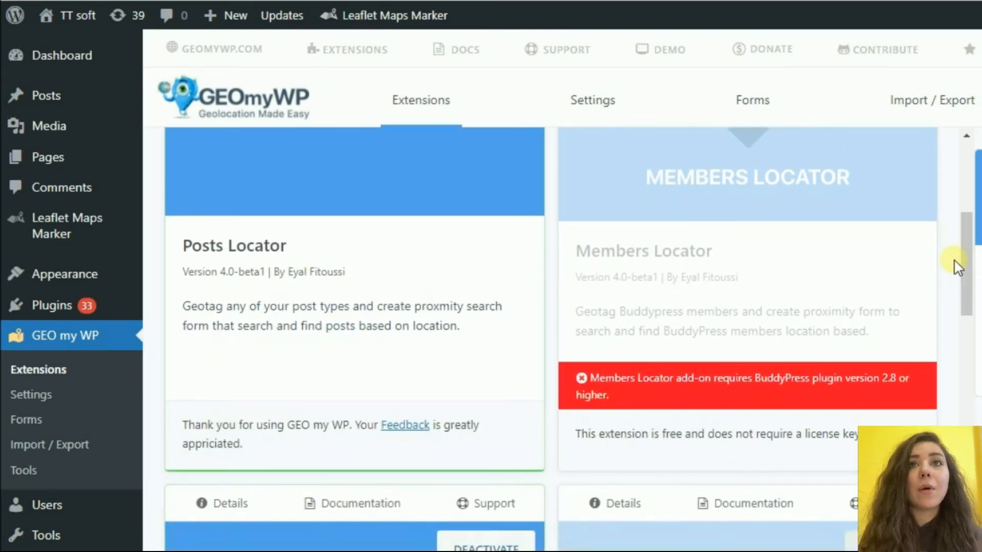
{"action": "scroll", "scroll_direction": "down", "scroll_amount": 3}
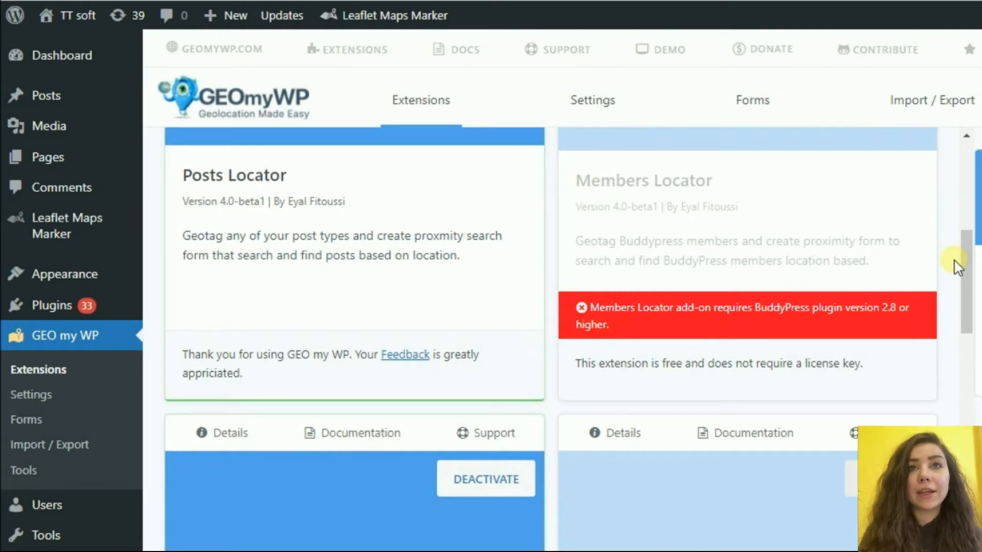
{"action": "scroll", "scroll_direction": "down", "scroll_amount": 3}
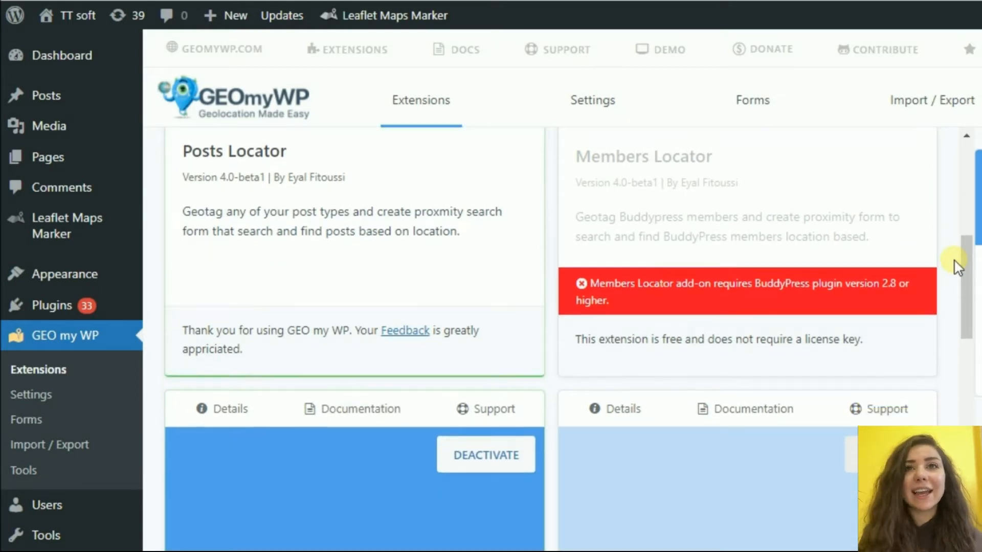
{"action": "scroll", "scroll_direction": "down", "scroll_amount": 3}
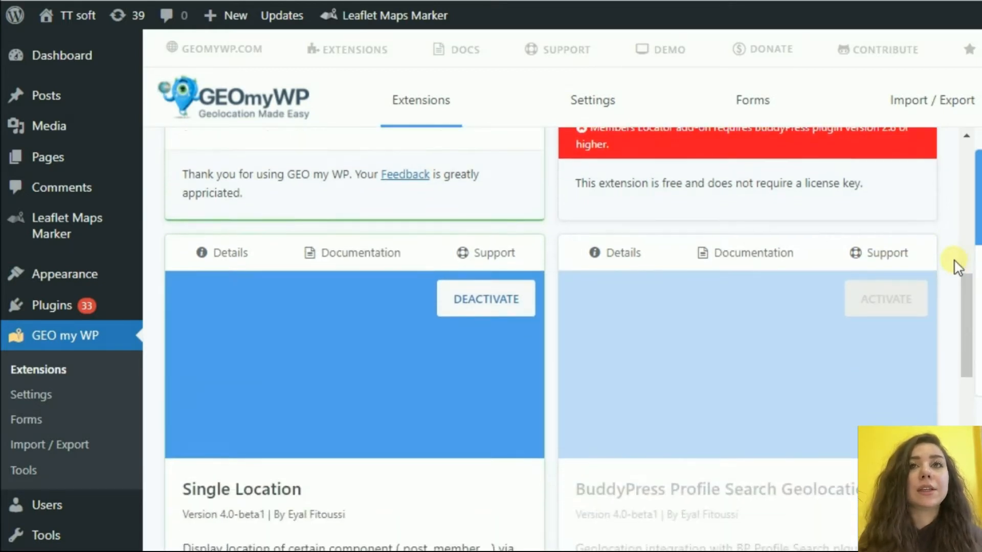
{"action": "scroll", "scroll_direction": "down", "scroll_amount": 3}
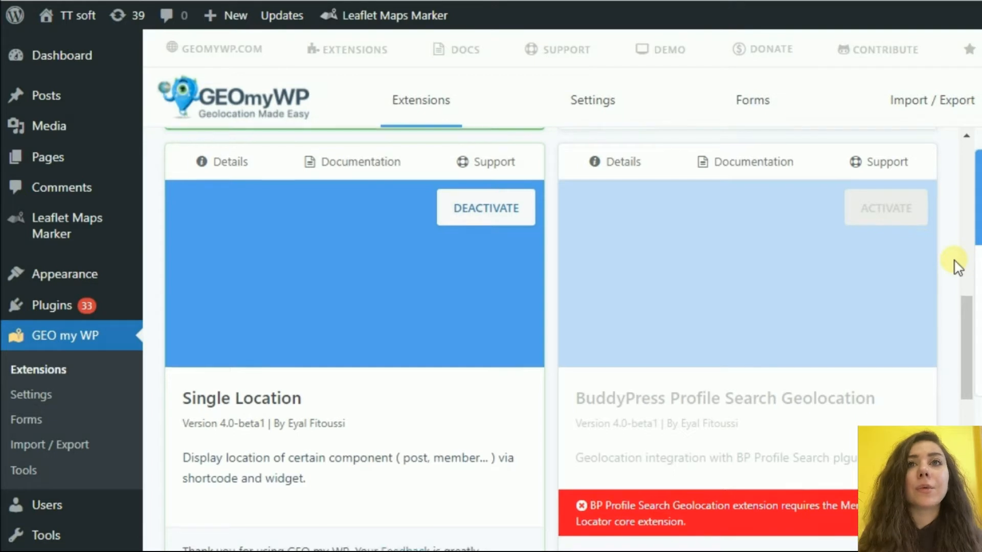
{"action": "scroll", "scroll_direction": "down", "scroll_amount": 3}
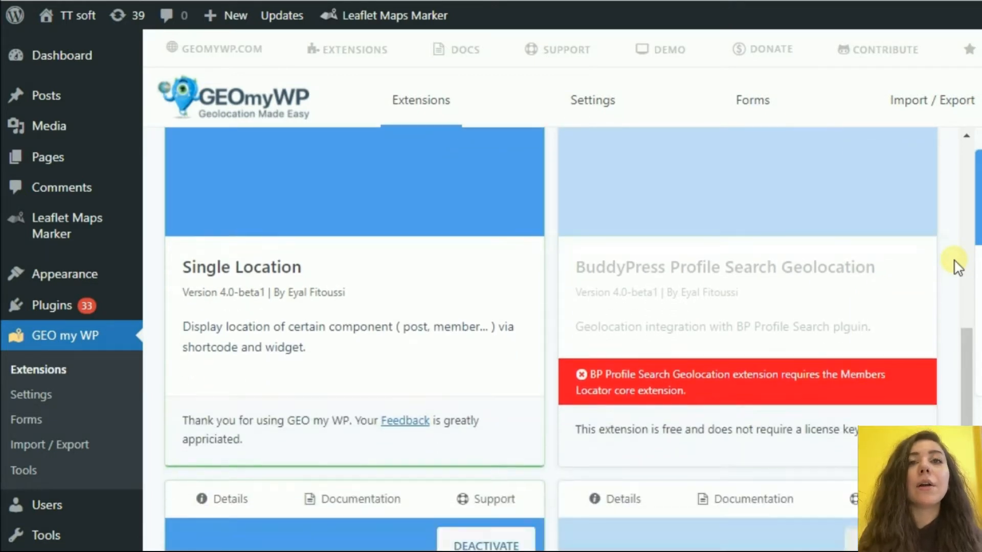
{"action": "scroll", "scroll_direction": "down", "scroll_amount": 3}
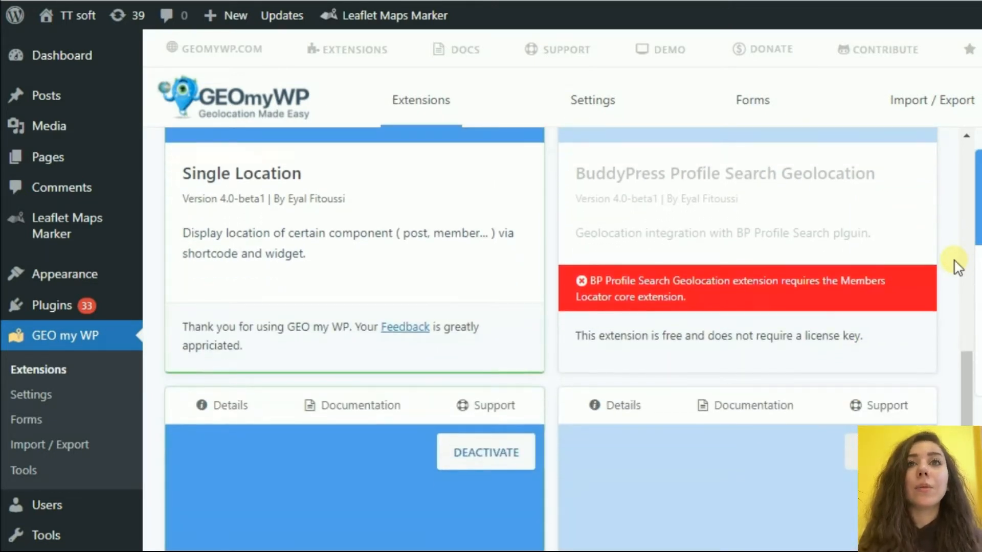
{"action": "scroll", "scroll_direction": "down", "scroll_amount": 3}
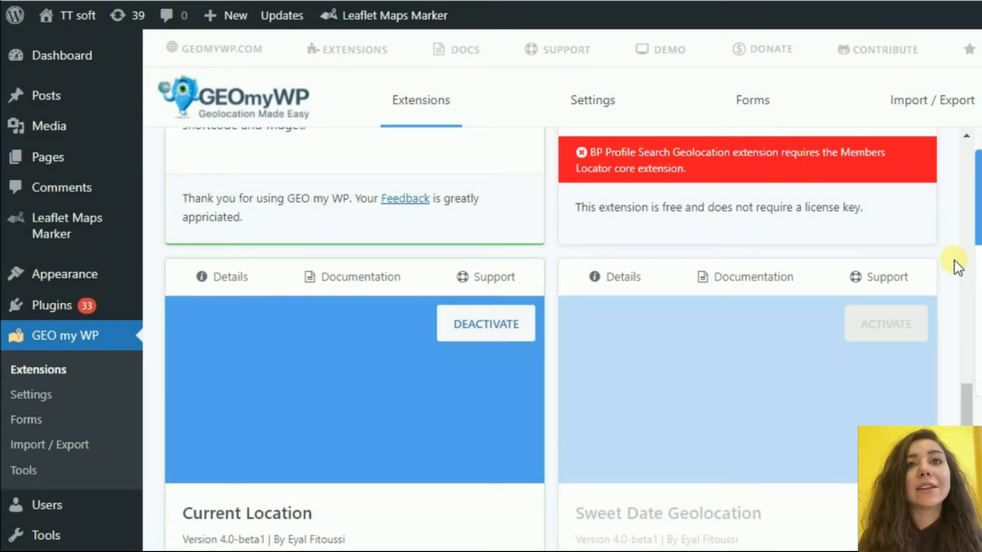
{"action": "scroll", "scroll_direction": "down", "scroll_amount": 3}
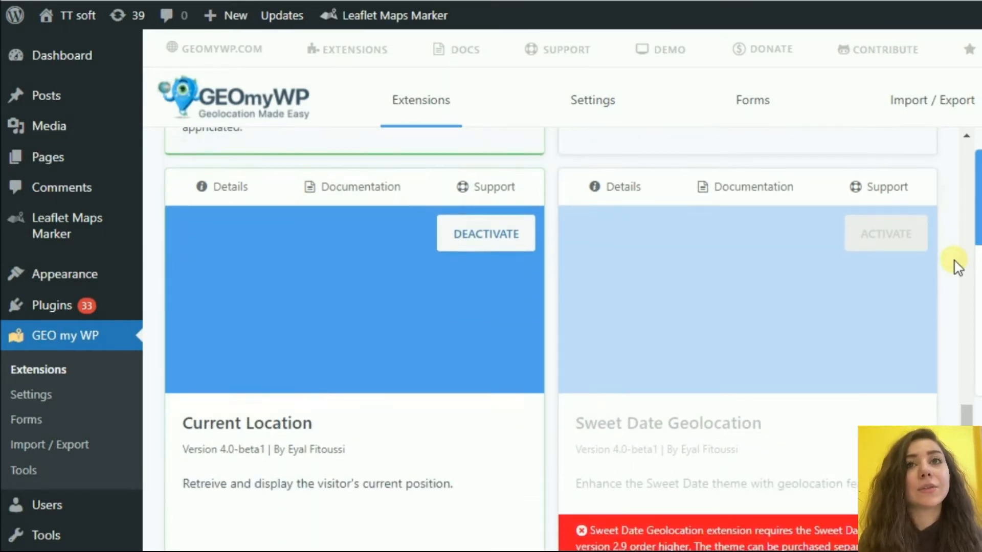
{"action": "scroll", "scroll_direction": "down", "scroll_amount": 3}
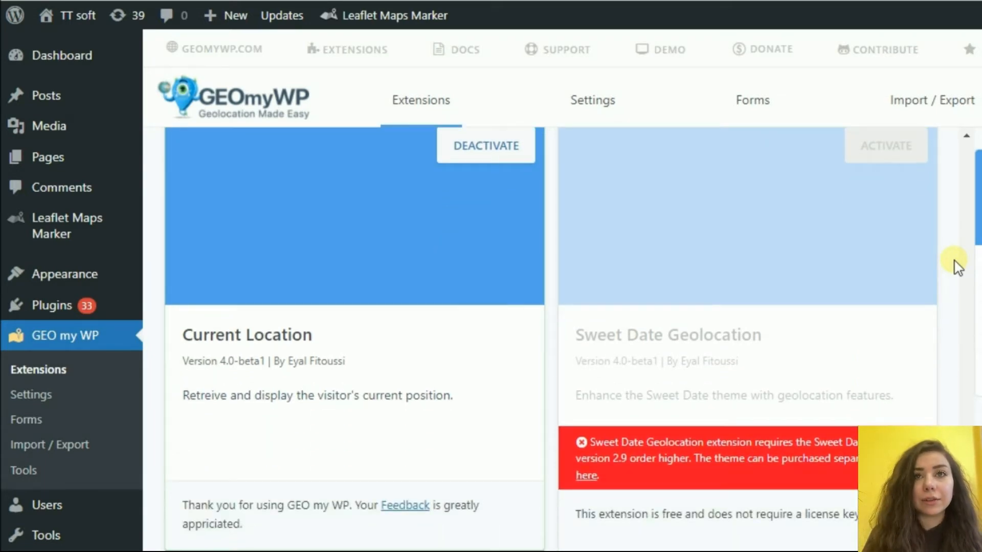
{"action": "scroll", "scroll_direction": "down", "scroll_amount": 3}
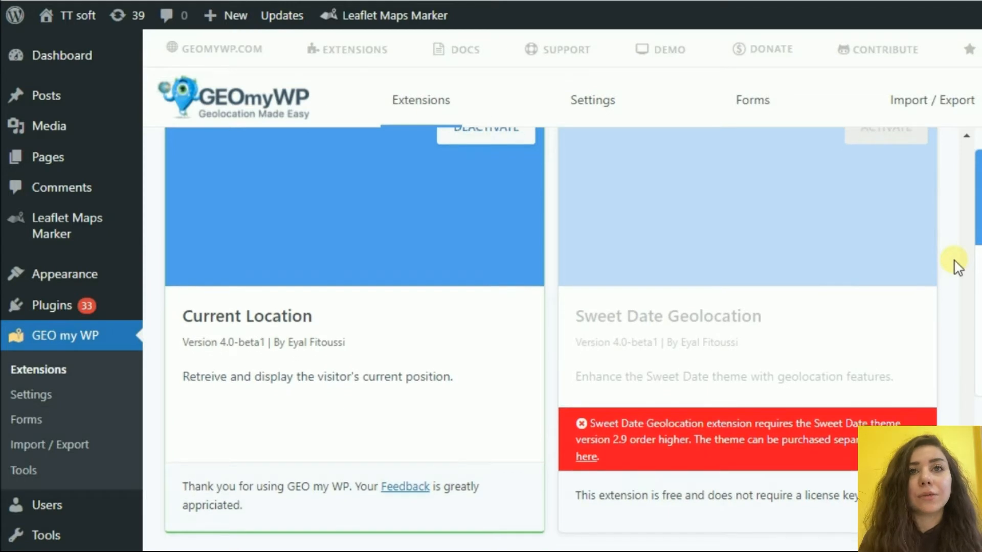
{"action": "scroll", "scroll_direction": "down", "scroll_amount": 3}
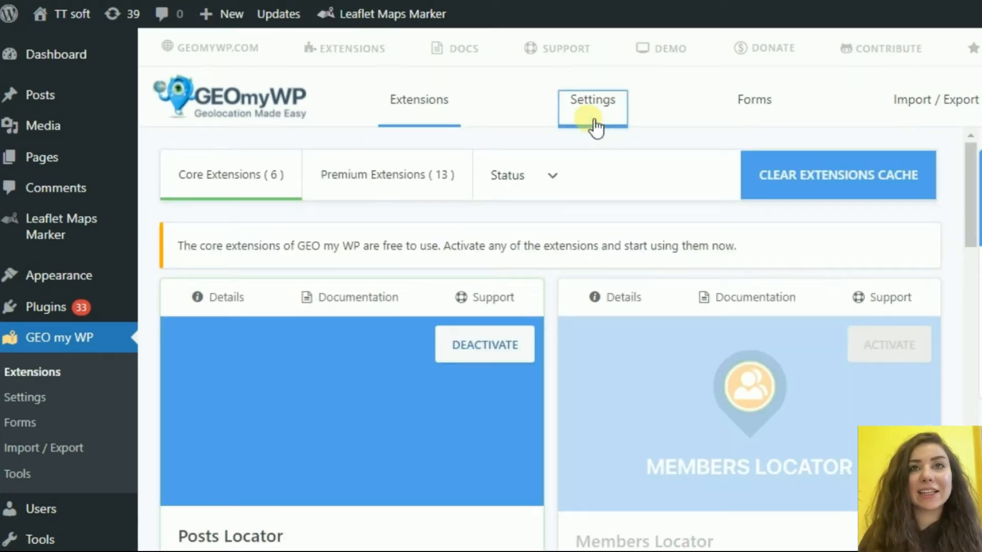
- Review GEO my WP general settings: region US, language EN, auto locator enabled, results page 26
{"action": "left_click", "coordinate": [592, 103]}
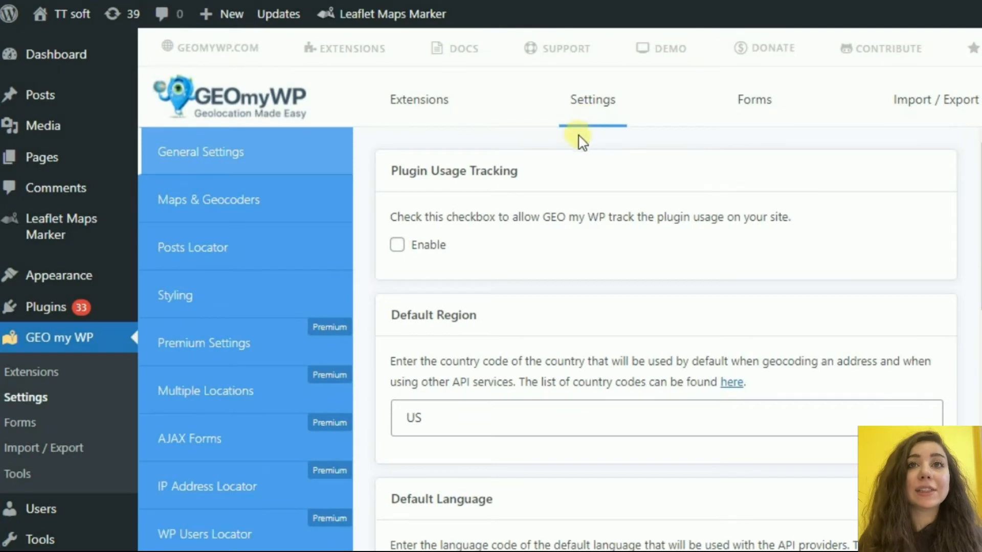
{"action": "scroll", "scroll_direction": "down", "scroll_amount": 3}
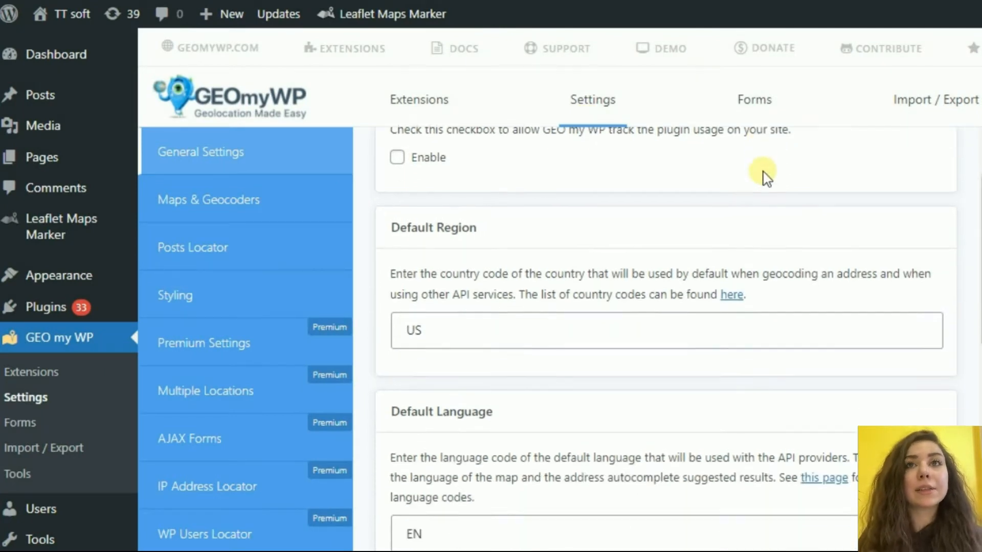
{"action": "scroll", "scroll_direction": "down", "scroll_amount": 3}
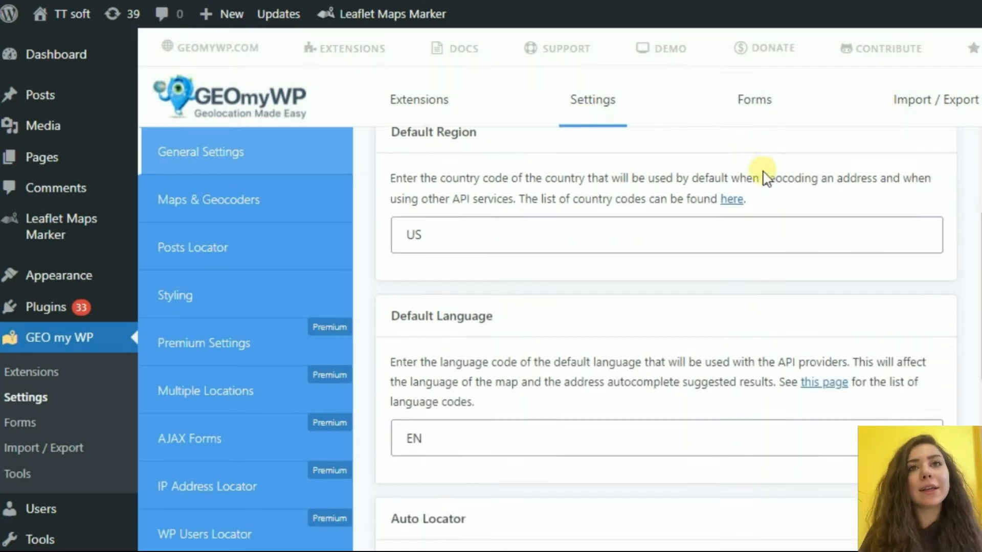
{"action": "scroll", "scroll_direction": "down", "scroll_amount": 3}
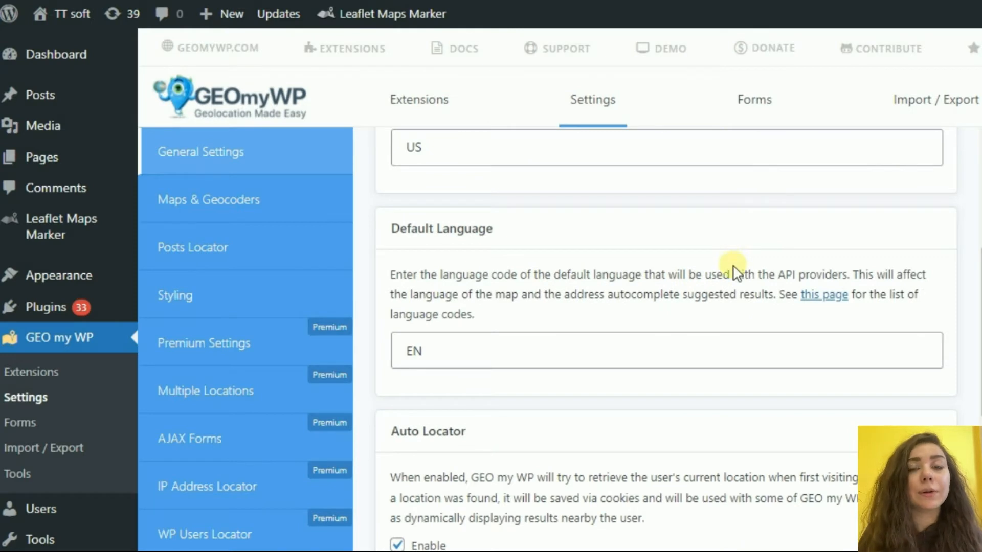
{"action": "scroll", "scroll_direction": "down", "scroll_amount": 3}
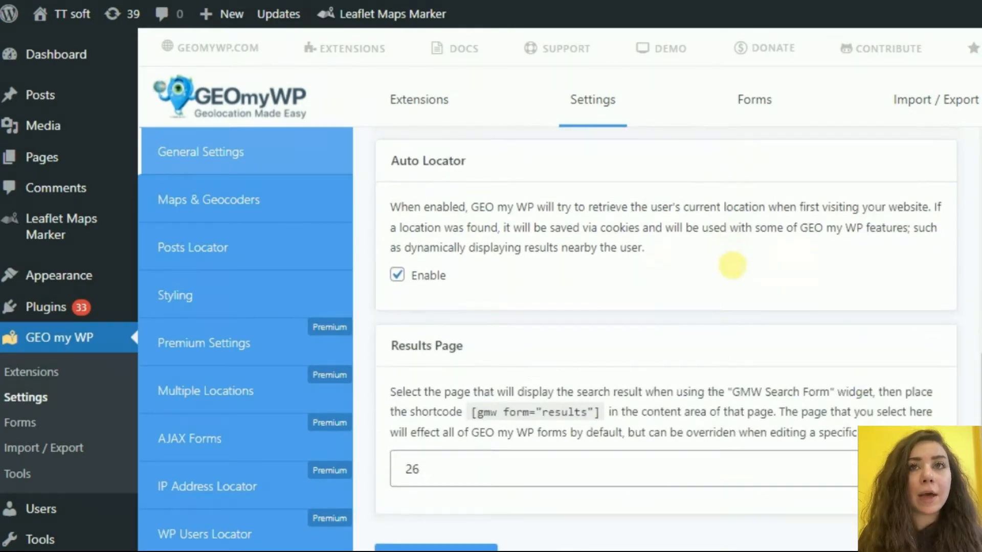
{"action": "scroll", "scroll_direction": "down", "scroll_amount": 3}
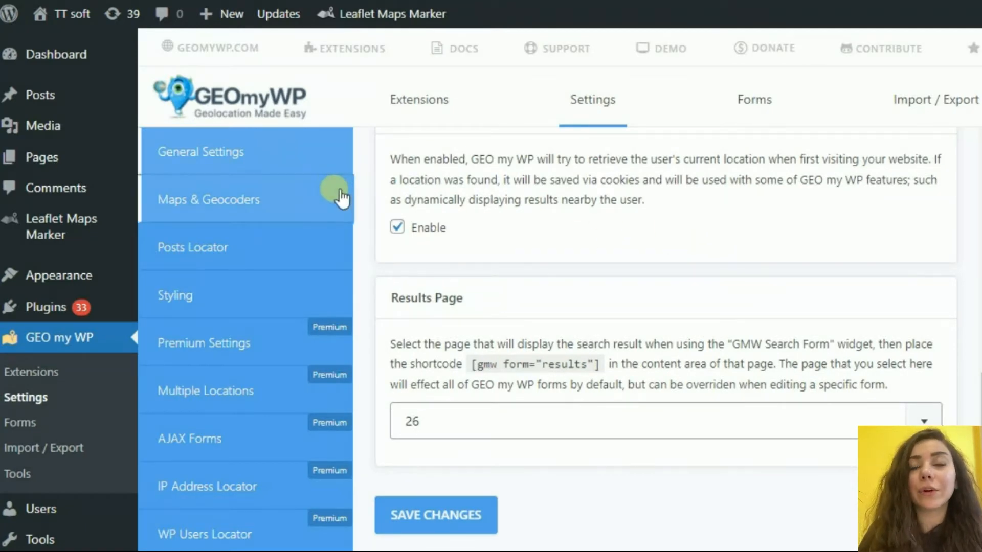
- Review the Maps & Geocoders page (LeafLet, Nominatim), then the Posts Locator settings
{"action": "left_click", "coordinate": [209, 200]}
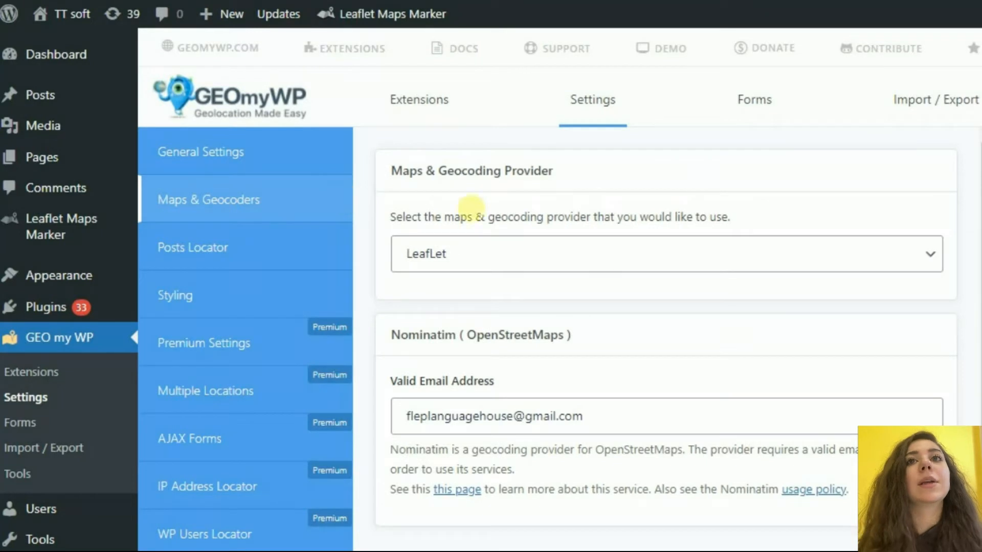
{"action": "scroll", "scroll_direction": "down", "scroll_amount": 3}
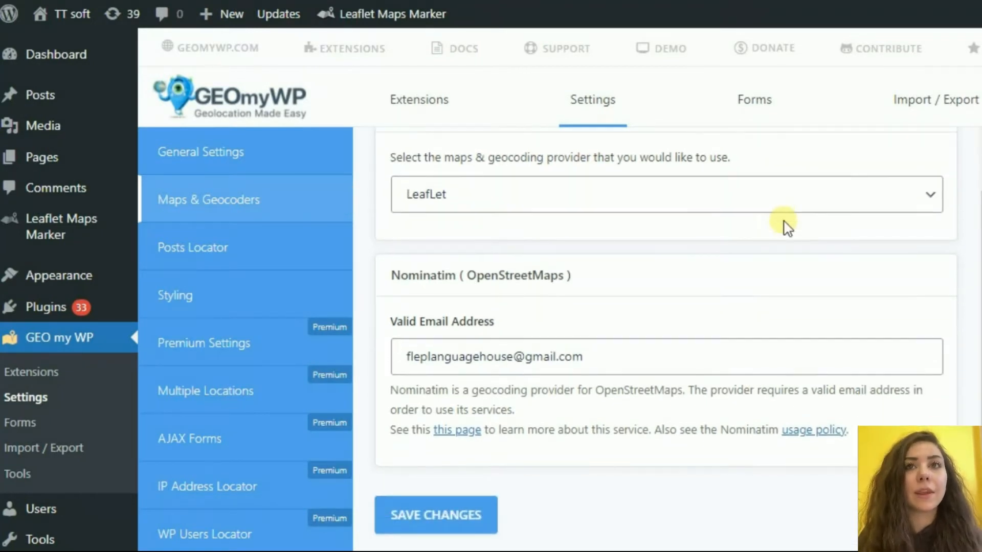
{"action": "mouse_move", "coordinate": [346, 260]}
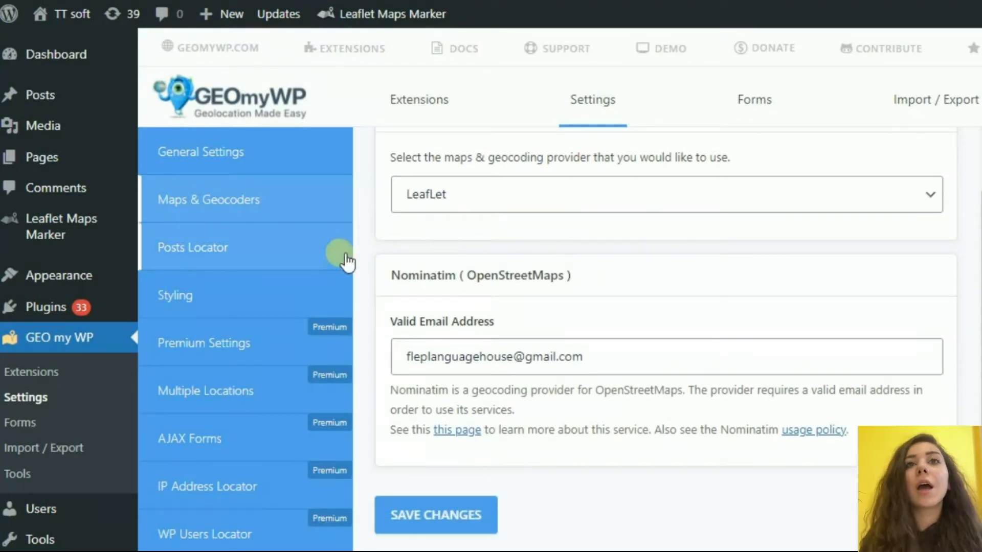
{"action": "mouse_move", "coordinate": [330, 263]}
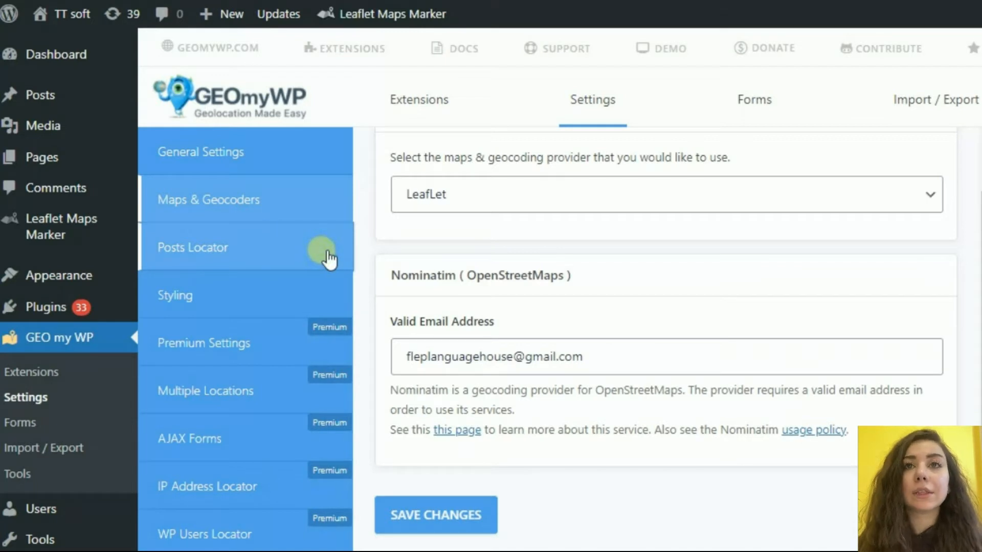
{"action": "left_click", "coordinate": [192, 247]}
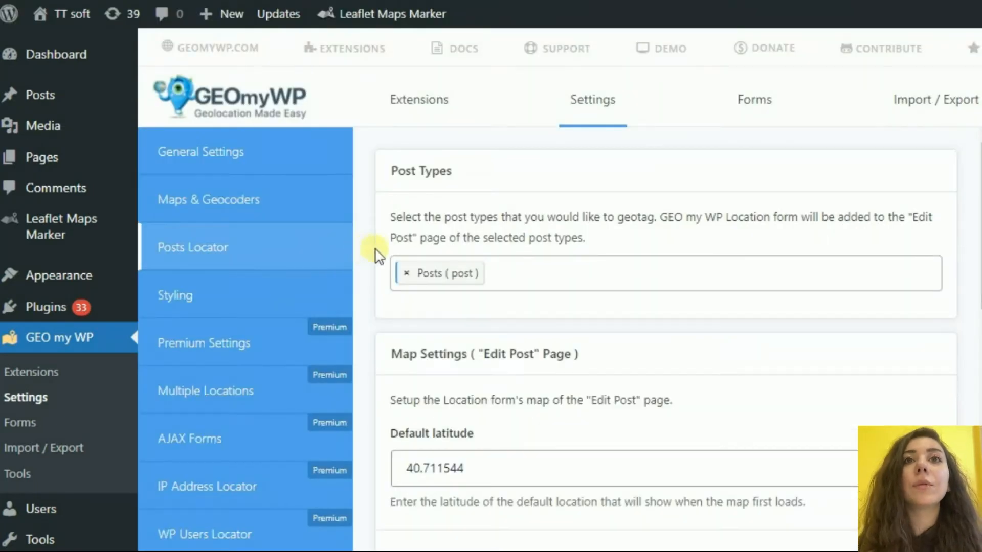
{"action": "scroll", "scroll_direction": "down", "scroll_amount": 3}
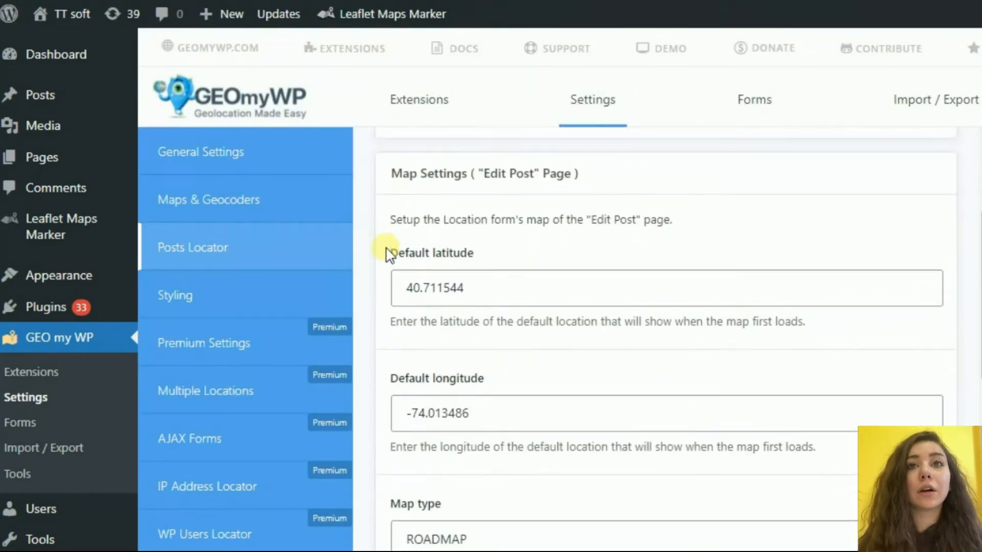
{"action": "scroll", "scroll_direction": "down", "scroll_amount": 3}
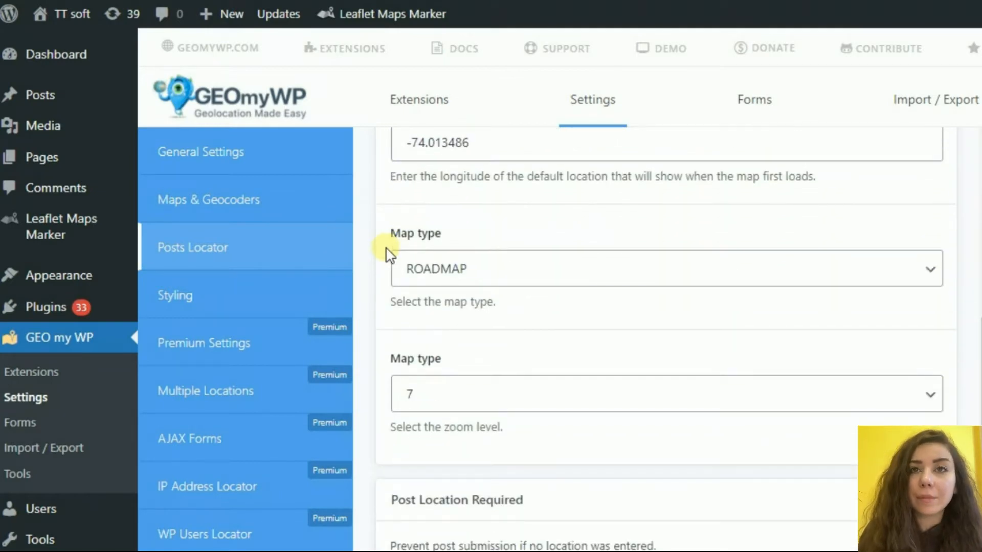
{"action": "scroll", "scroll_direction": "down", "scroll_amount": 3}
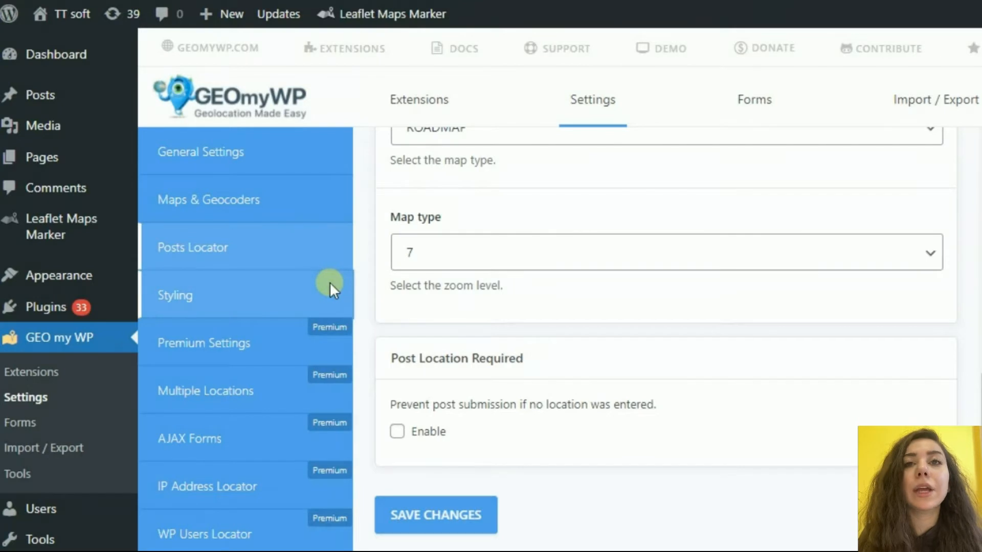
- Review GEO my WP's Styling colour settings, then go to the Import / Export page
{"action": "left_click", "coordinate": [175, 295]}
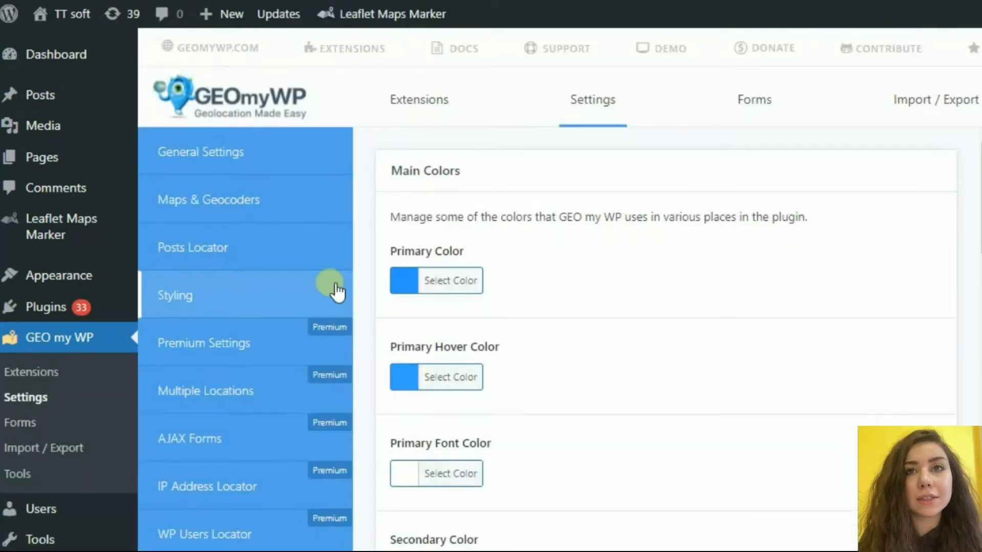
{"action": "scroll", "scroll_direction": "down", "scroll_amount": 3}
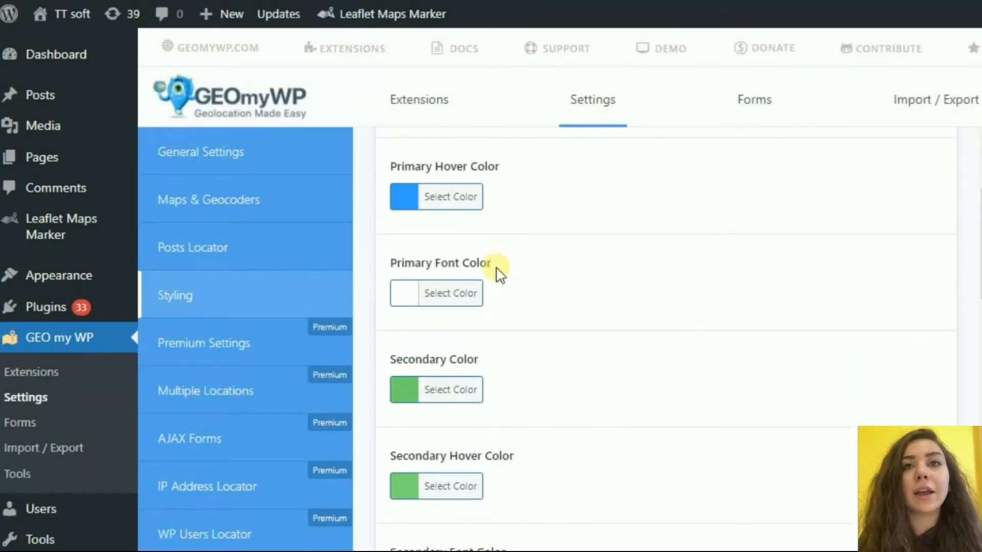
{"action": "scroll", "scroll_direction": "down", "scroll_amount": 3}
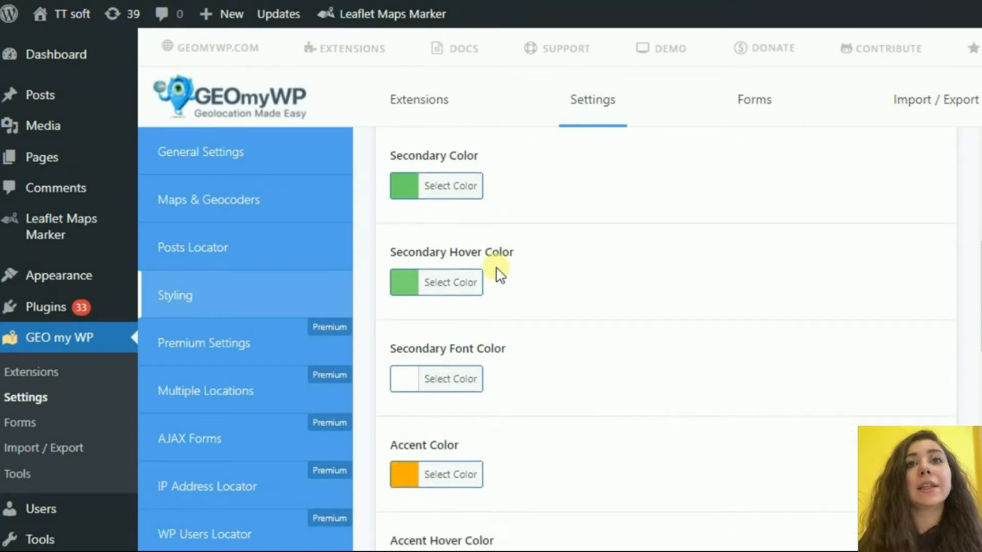
{"action": "scroll", "scroll_direction": "down", "scroll_amount": 3}
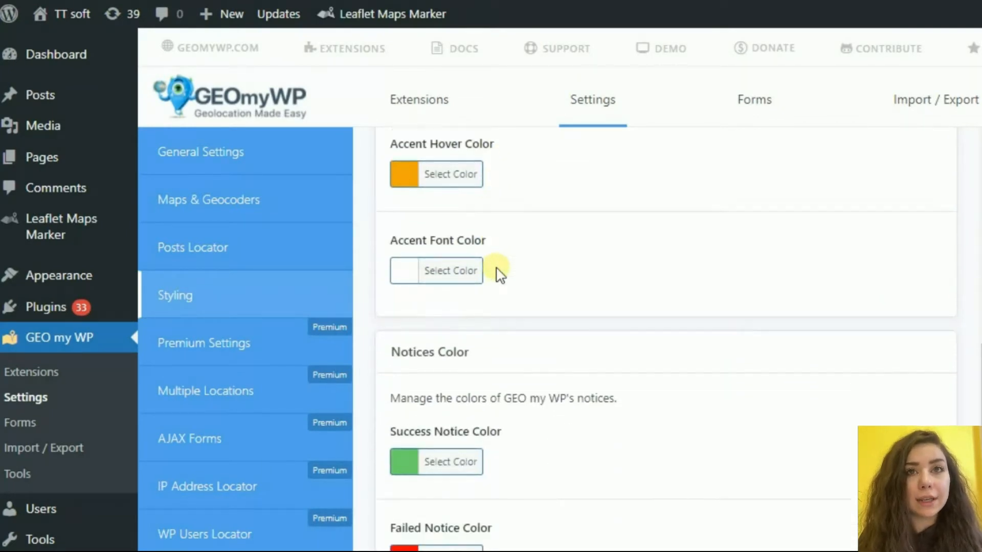
{"action": "scroll", "scroll_direction": "down", "scroll_amount": 3}
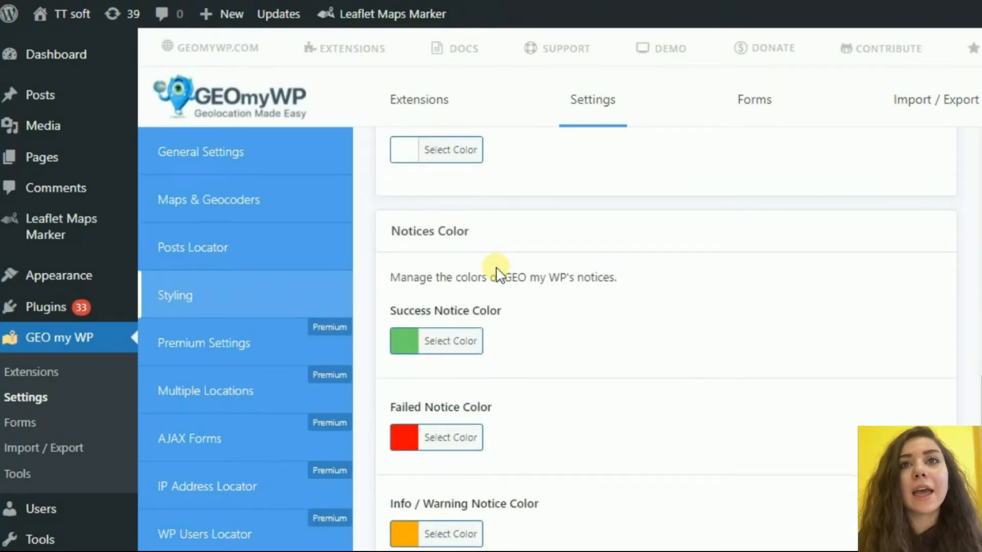
{"action": "scroll", "scroll_direction": "down", "scroll_amount": 3}
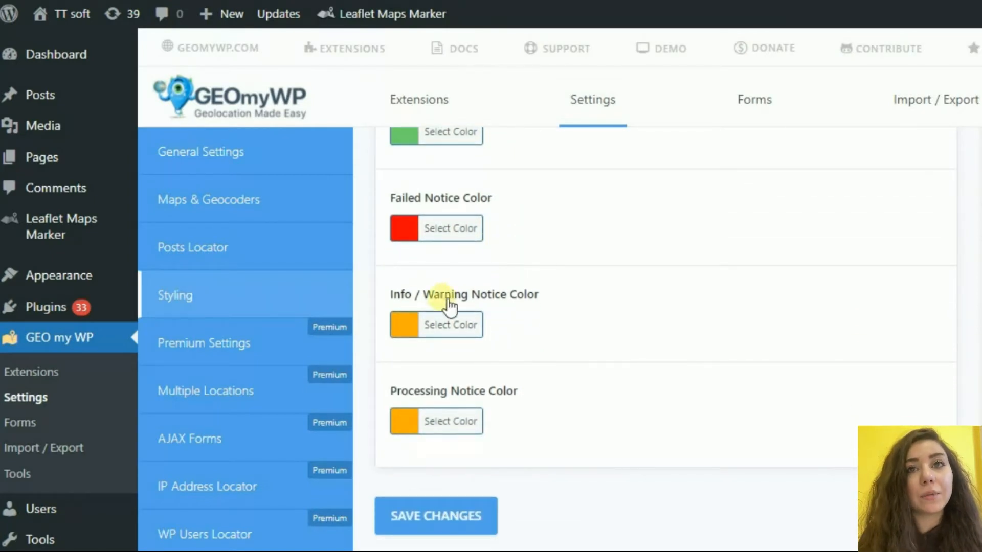
{"action": "mouse_move", "coordinate": [315, 405]}
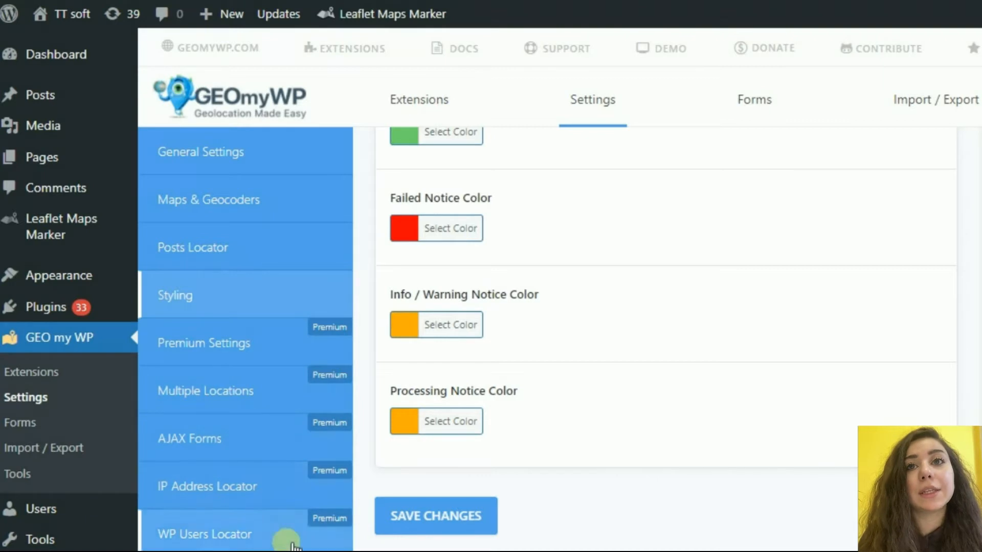
{"action": "left_click", "coordinate": [930, 100]}
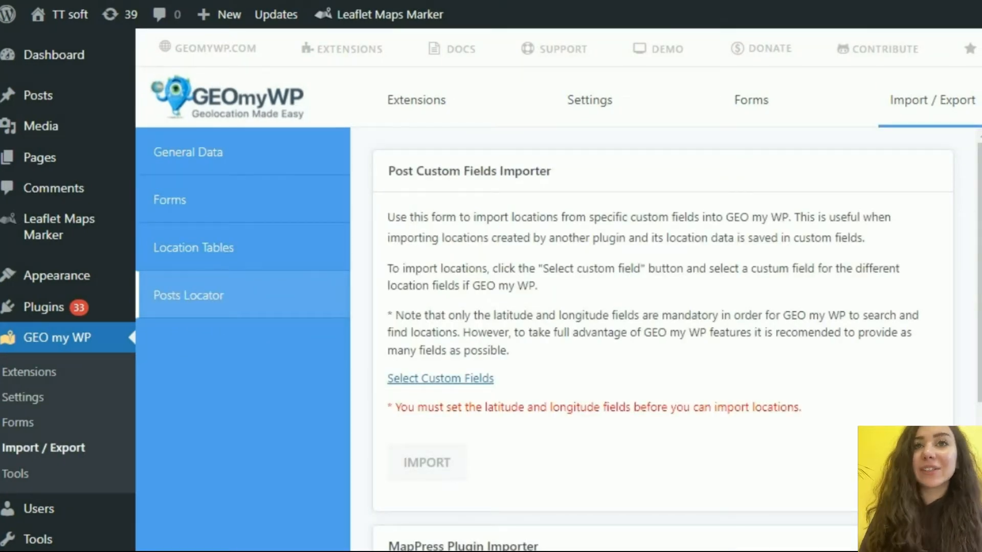
- Open GEO my WP Tools and scroll through the System Info page
{"action": "left_click", "coordinate": [16, 474]}
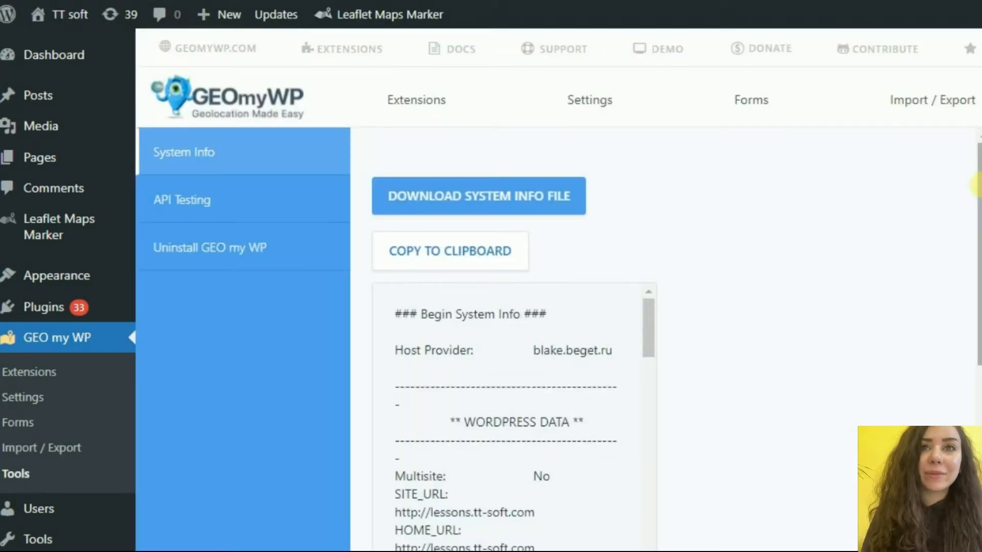
{"action": "scroll", "scroll_direction": "down", "scroll_amount": 3}
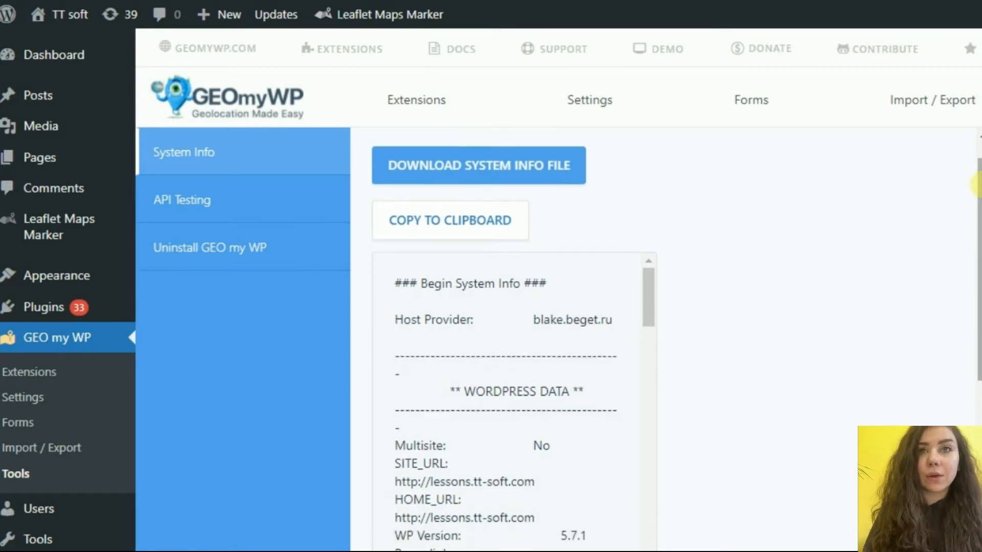
{"action": "scroll", "scroll_direction": "down", "scroll_amount": 3}
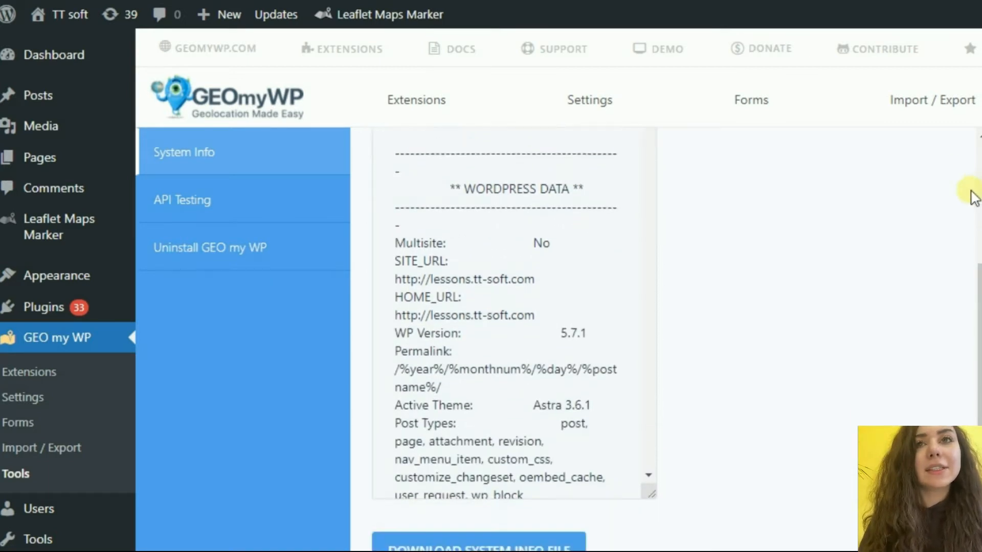
{"action": "scroll", "scroll_direction": "down", "scroll_amount": 3}
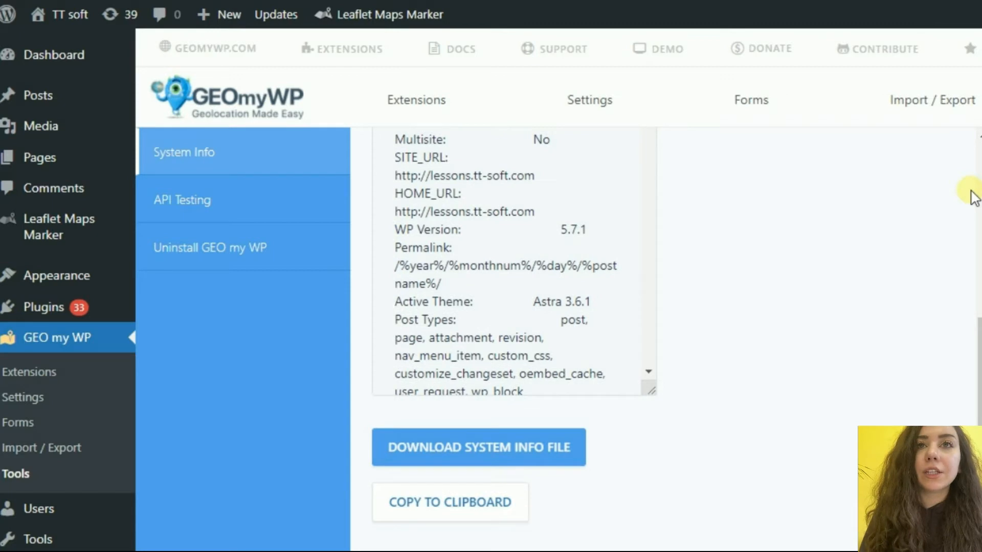
{"action": "mouse_move", "coordinate": [570, 173]}
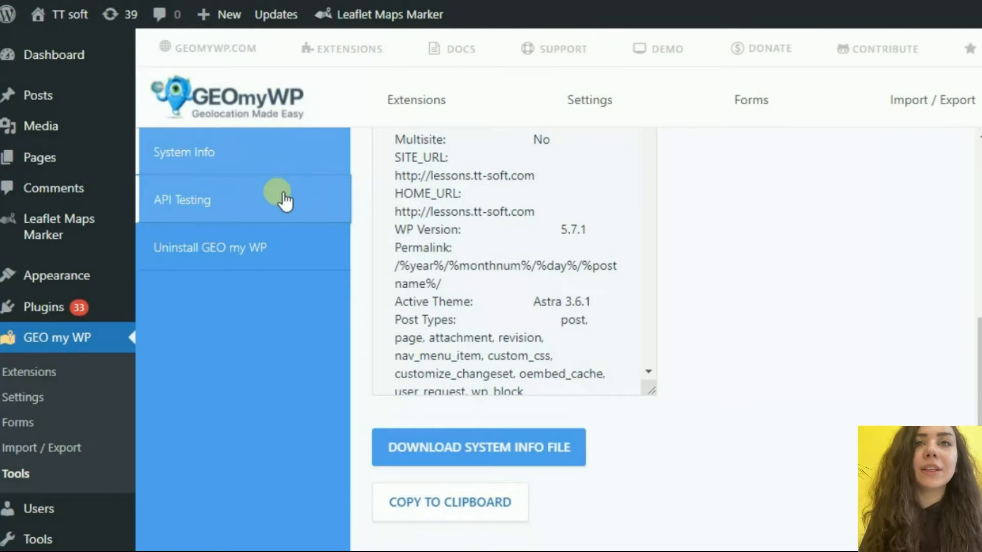
- Show the Google Maps server API key test, then the Uninstall GEO my WP form
{"action": "left_click", "coordinate": [182, 199]}
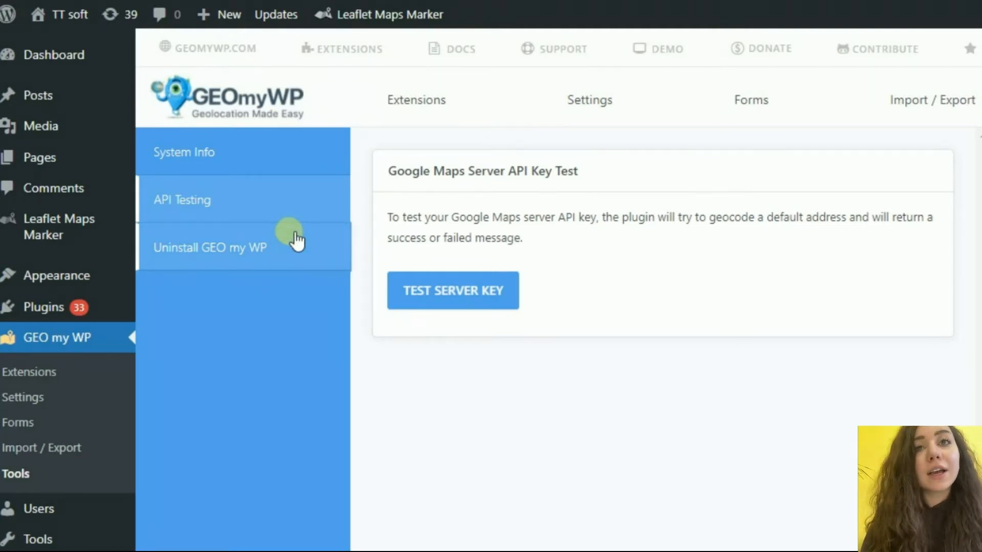
{"action": "left_click", "coordinate": [210, 247]}
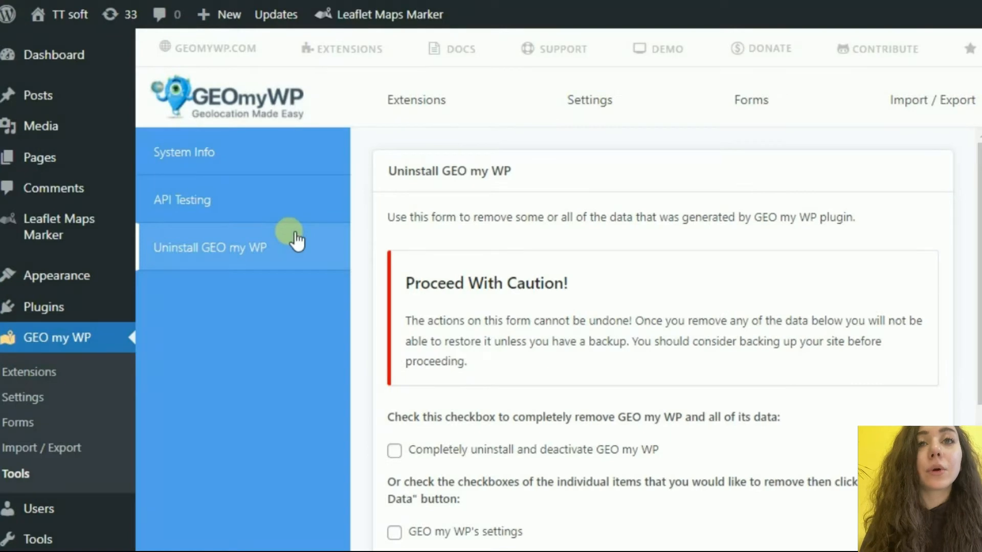
{"action": "mouse_move", "coordinate": [379, 272]}
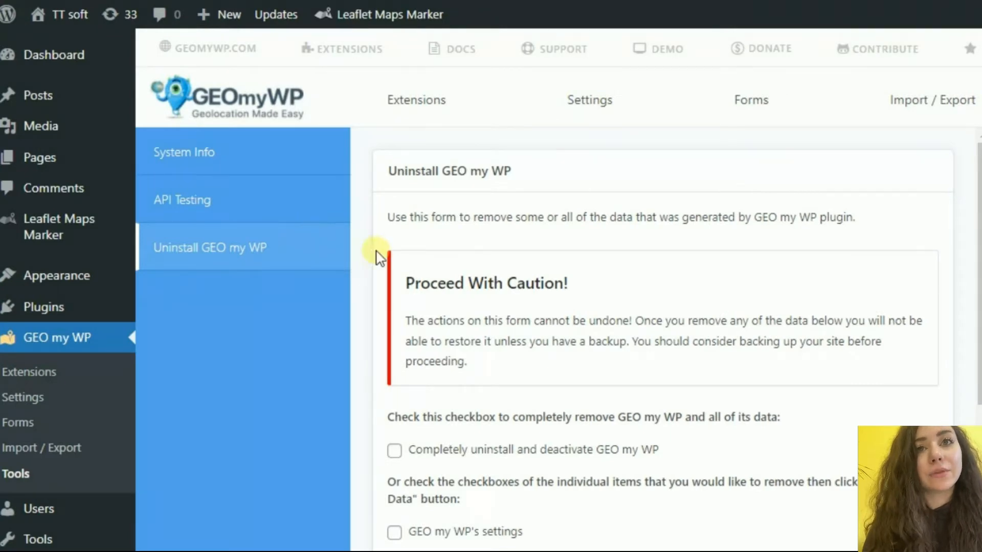
{"action": "scroll", "scroll_direction": "down", "scroll_amount": 3}
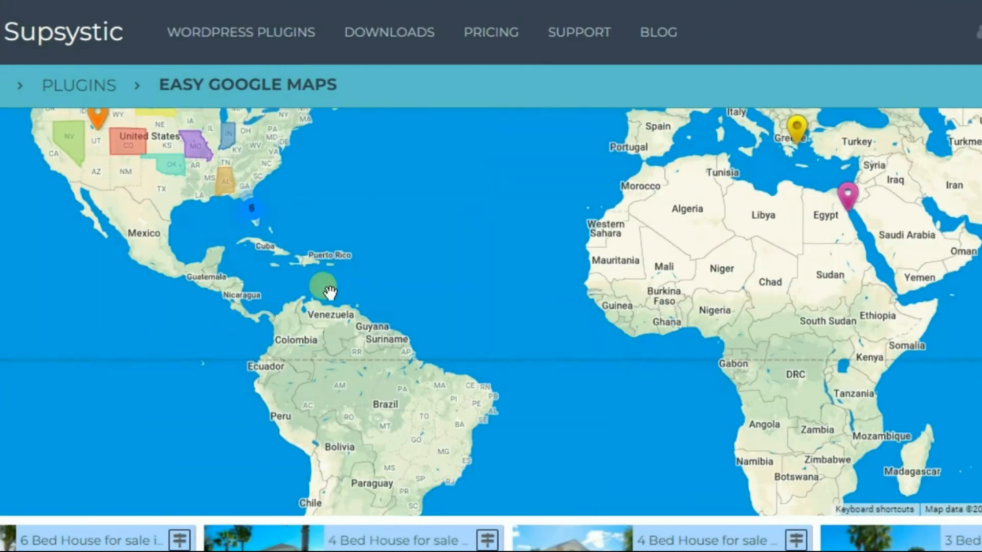
- Scroll past the Easy Google Maps demo map to its description and pricing options
{"action": "scroll", "scroll_direction": "down", "scroll_amount": 3}
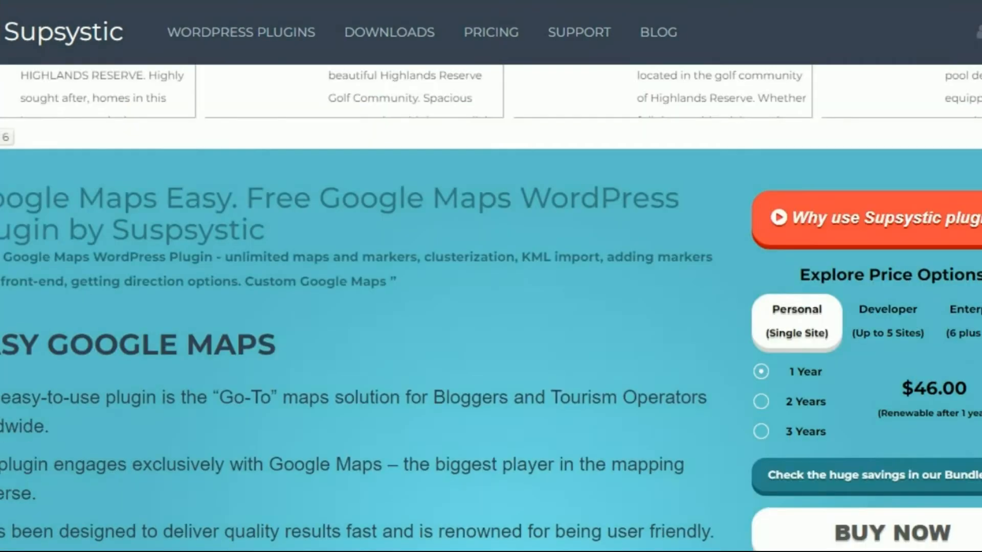
{"action": "scroll", "scroll_direction": "down", "scroll_amount": 3}
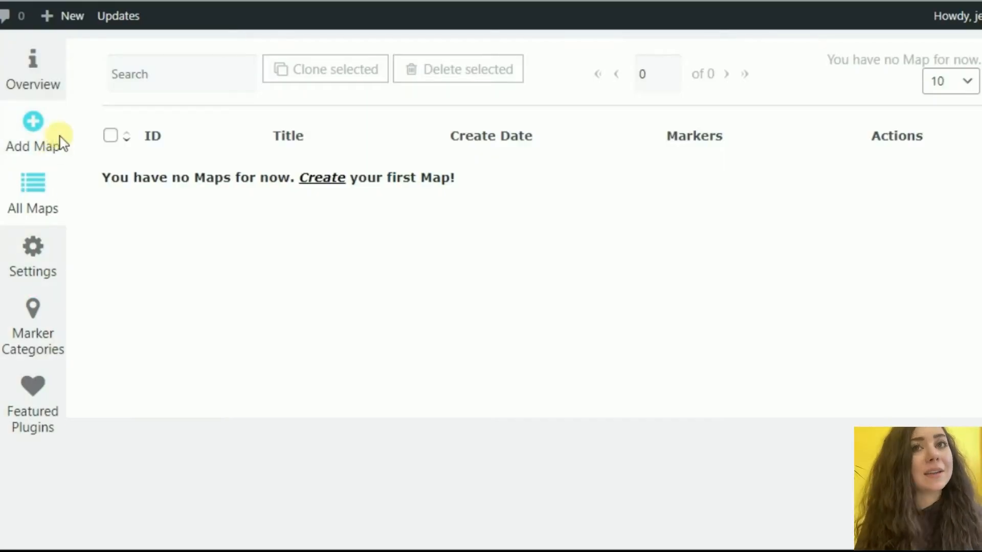
{"action": "left_click", "coordinate": [33, 123]}
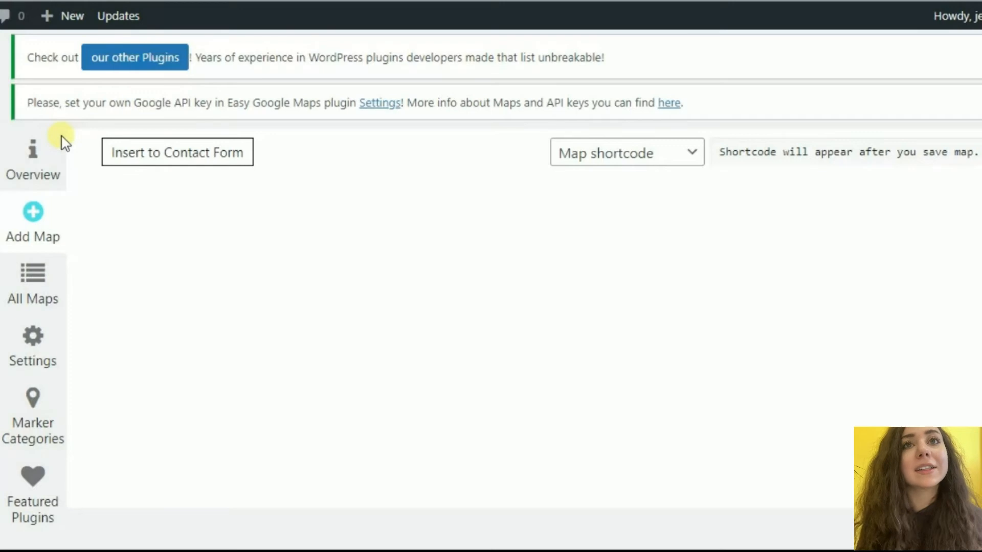
{"action": "left_click", "coordinate": [32, 218]}
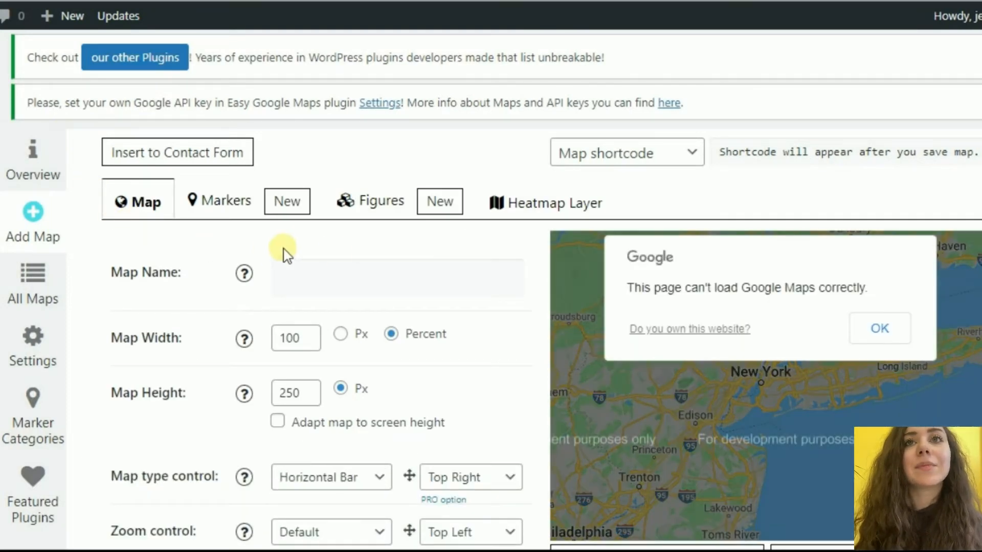
{"action": "scroll", "scroll_direction": "down", "scroll_amount": 3}
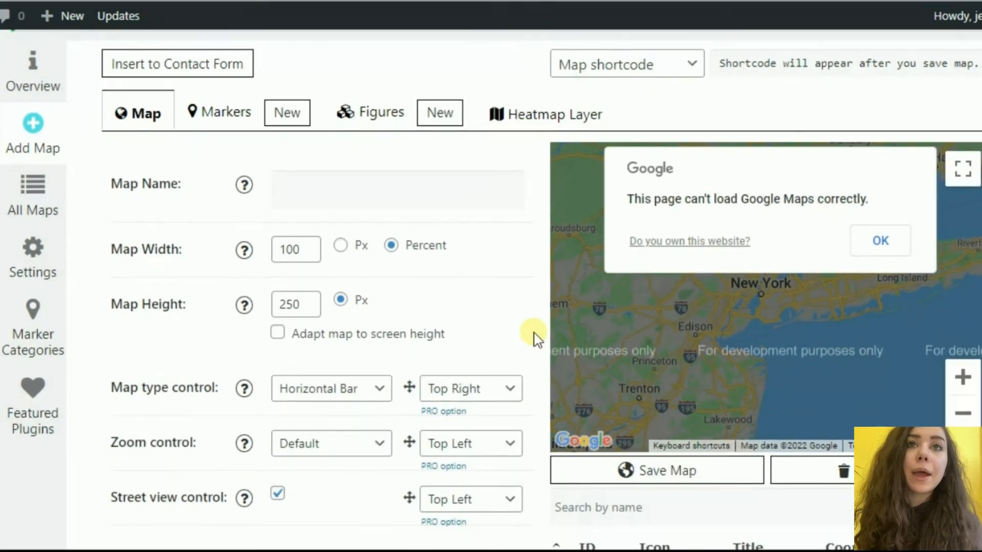
{"action": "scroll", "scroll_direction": "down", "scroll_amount": 3}
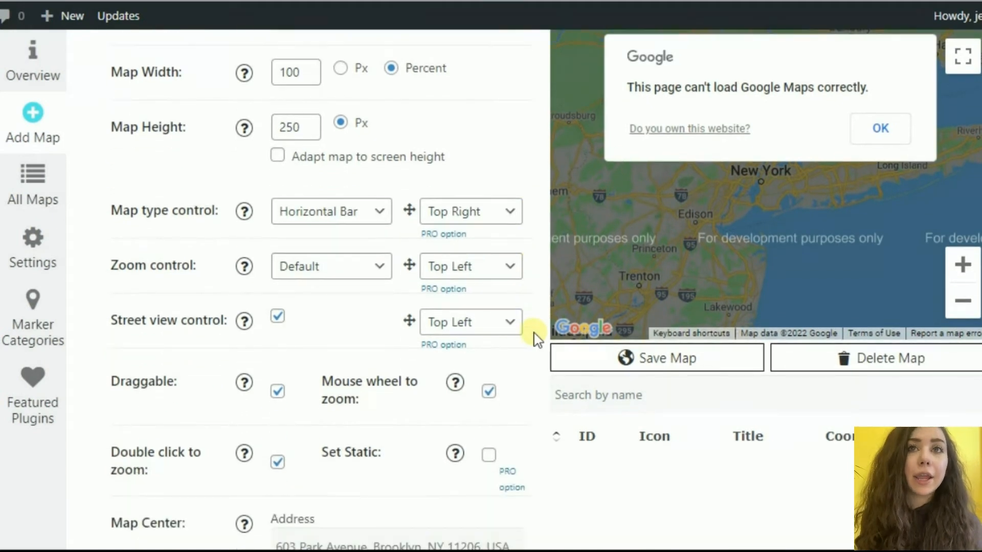
{"action": "scroll", "scroll_direction": "down", "scroll_amount": 3}
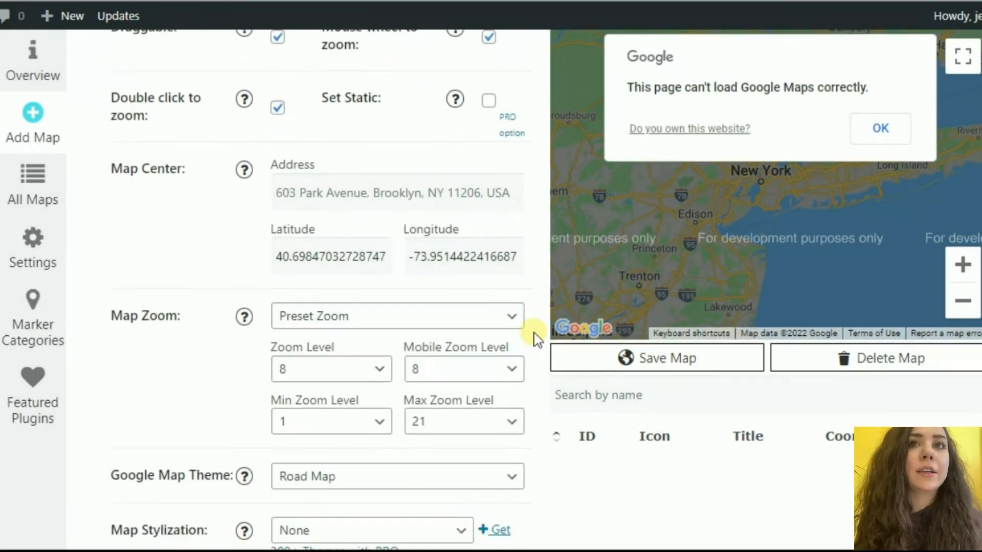
{"action": "scroll", "scroll_direction": "down", "scroll_amount": 3}
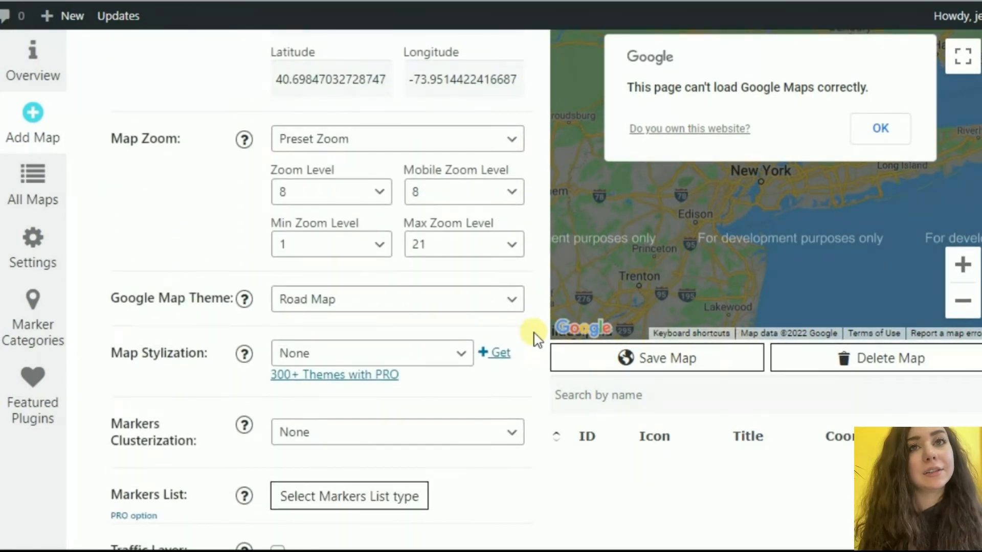
{"action": "scroll", "scroll_direction": "down", "scroll_amount": 3}
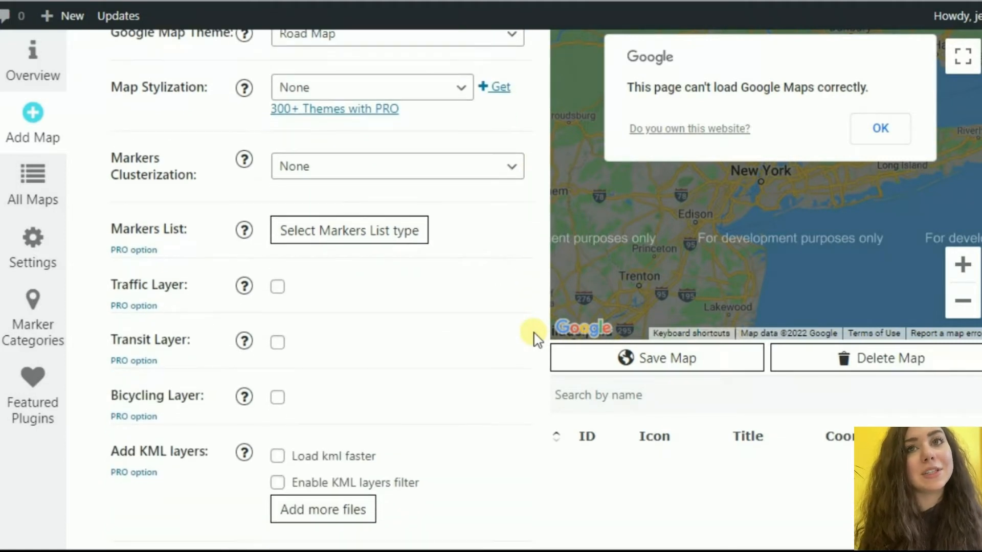
{"action": "scroll", "scroll_direction": "down", "scroll_amount": 3}
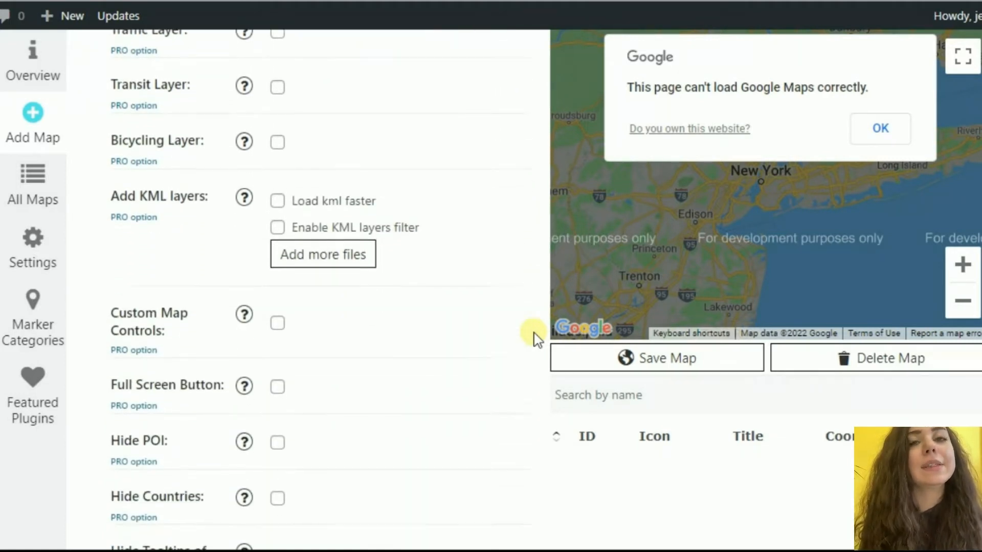
{"action": "scroll", "scroll_direction": "down", "scroll_amount": 3}
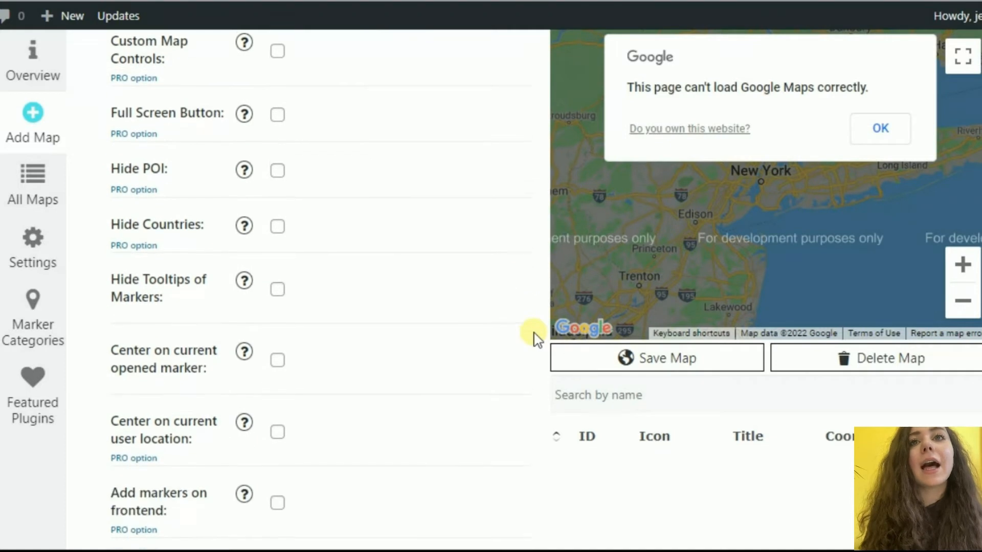
{"action": "scroll", "scroll_direction": "down", "scroll_amount": 3}
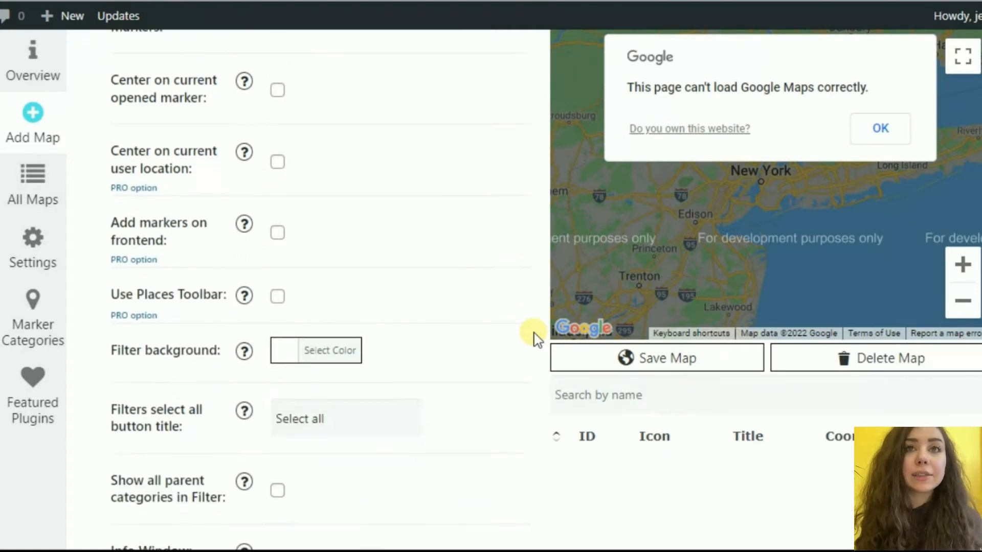
{"action": "scroll", "scroll_direction": "down", "scroll_amount": 3}
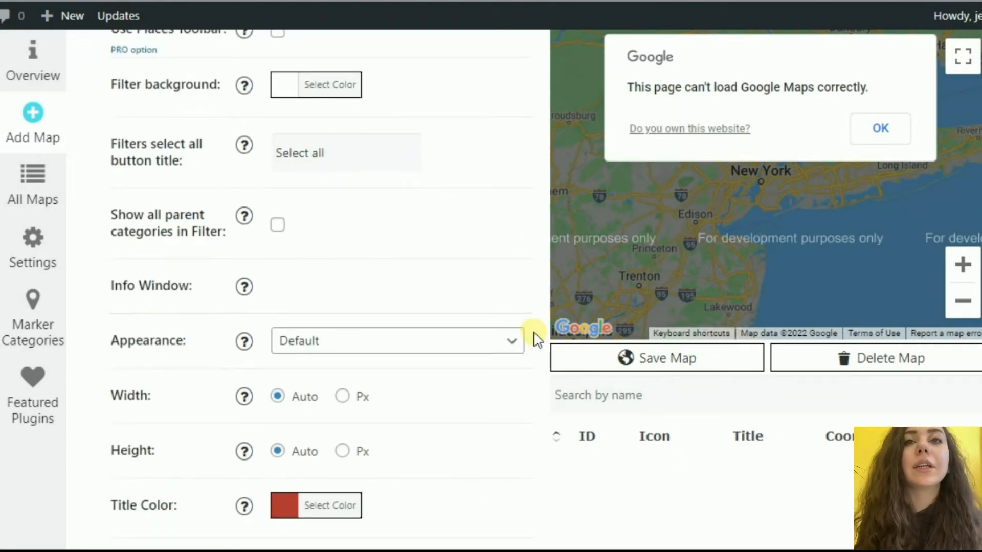
{"action": "scroll", "scroll_direction": "down", "scroll_amount": 3}
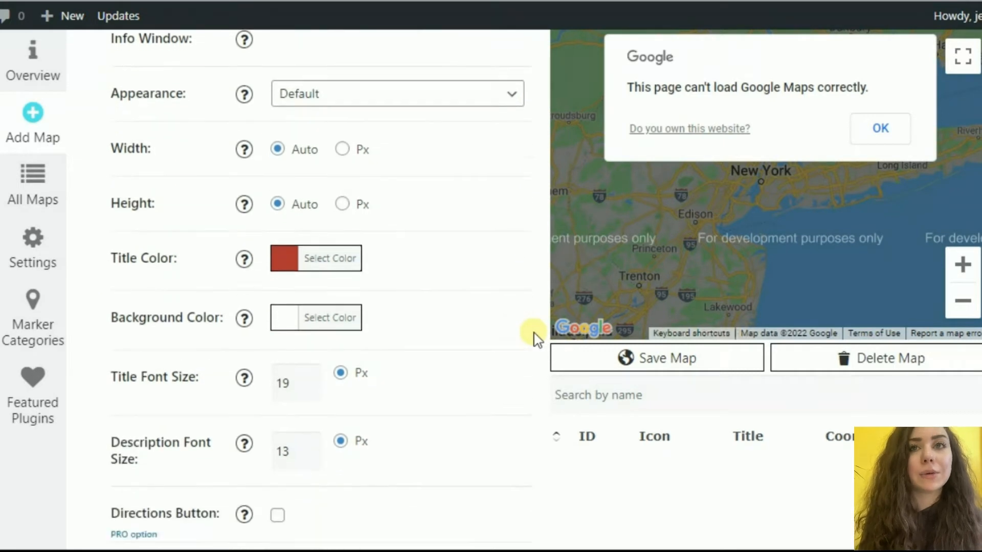
{"action": "scroll", "scroll_direction": "down", "scroll_amount": 3}
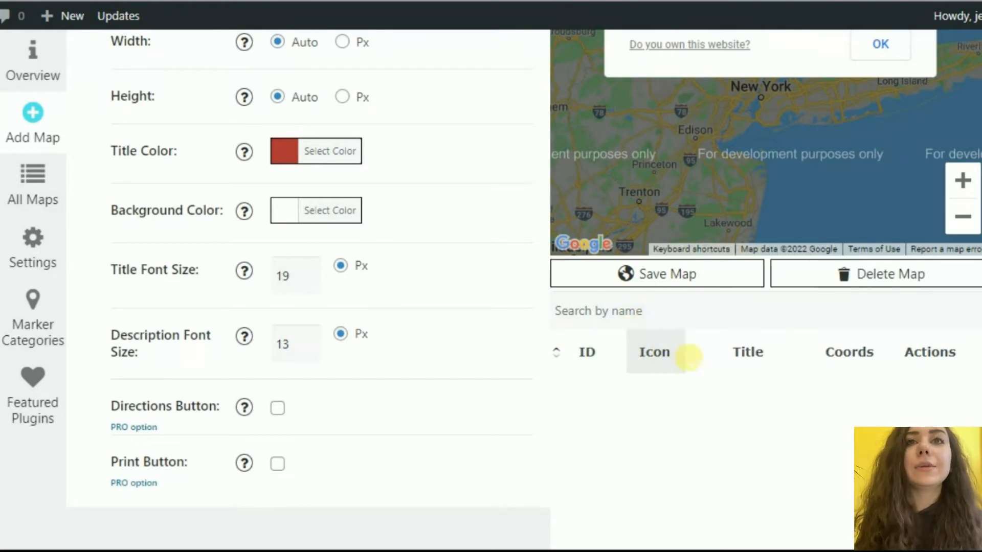
{"action": "mouse_move", "coordinate": [924, 360]}
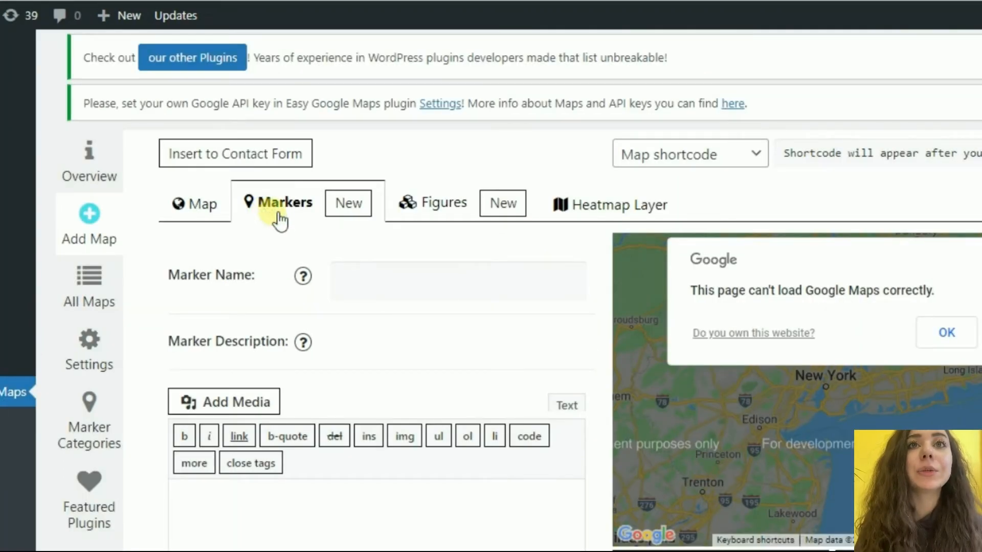
{"action": "mouse_move", "coordinate": [490, 334]}
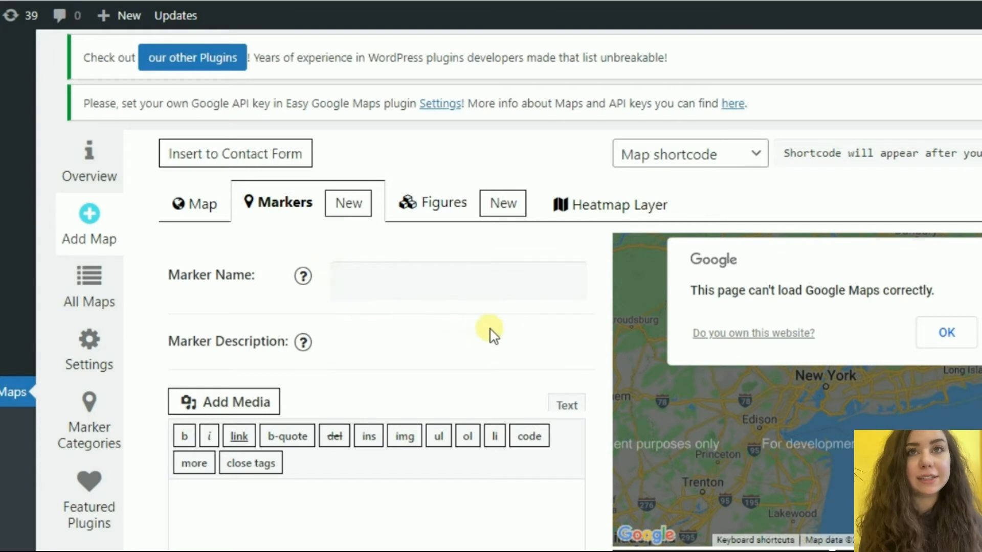
{"action": "mouse_move", "coordinate": [574, 337]}
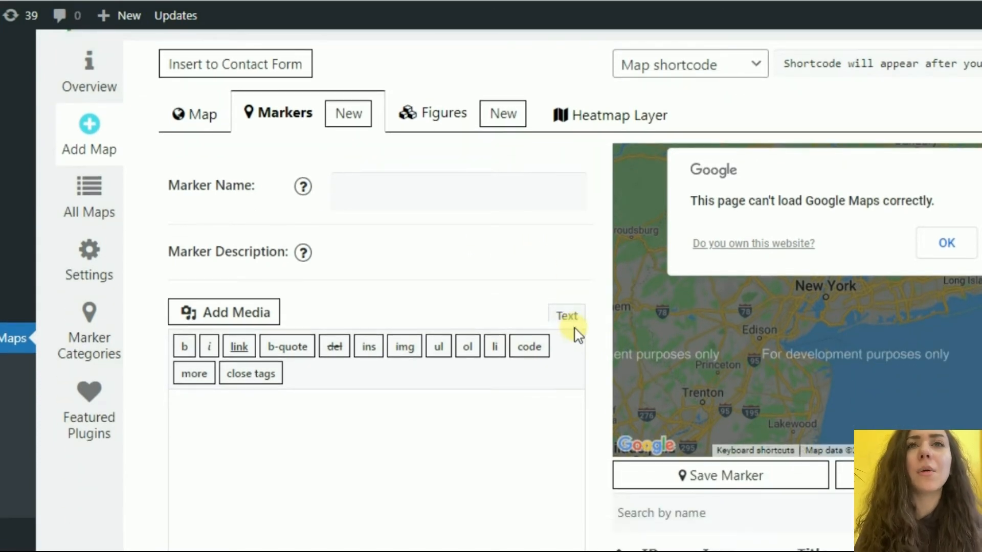
- Scroll the Markers tab through the icon, address, coordinates, category and description display options
{"action": "scroll", "scroll_direction": "down", "scroll_amount": 3}
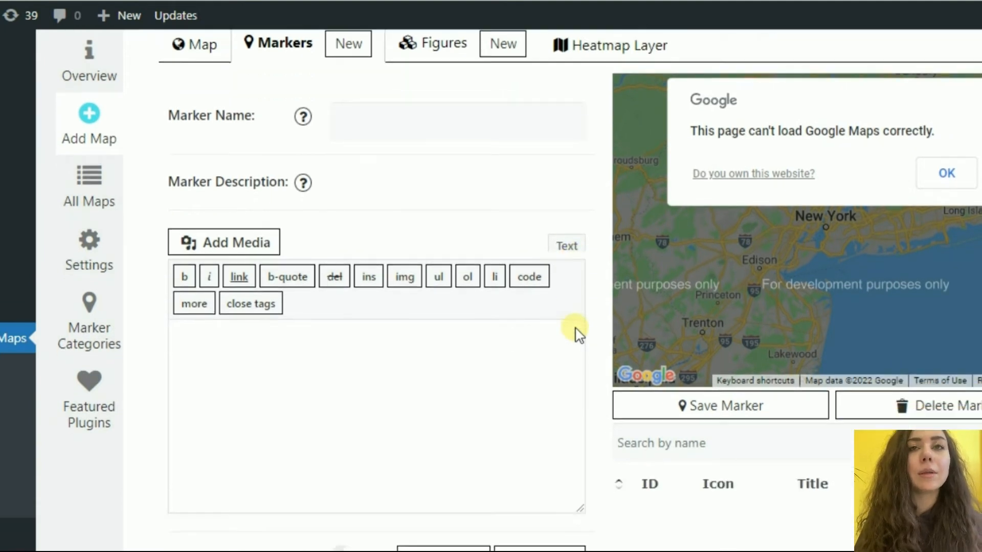
{"action": "scroll", "scroll_direction": "down", "scroll_amount": 3}
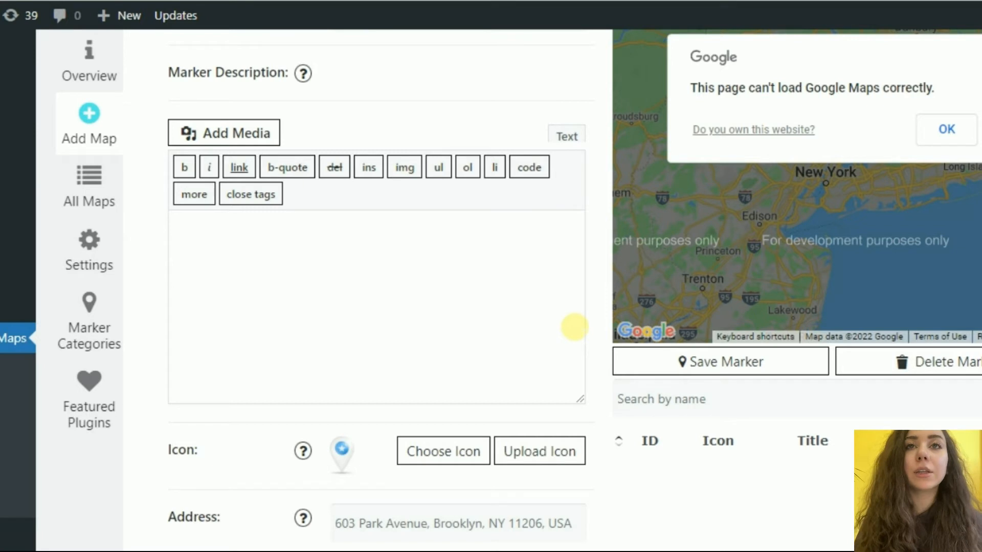
{"action": "scroll", "scroll_direction": "down", "scroll_amount": 3}
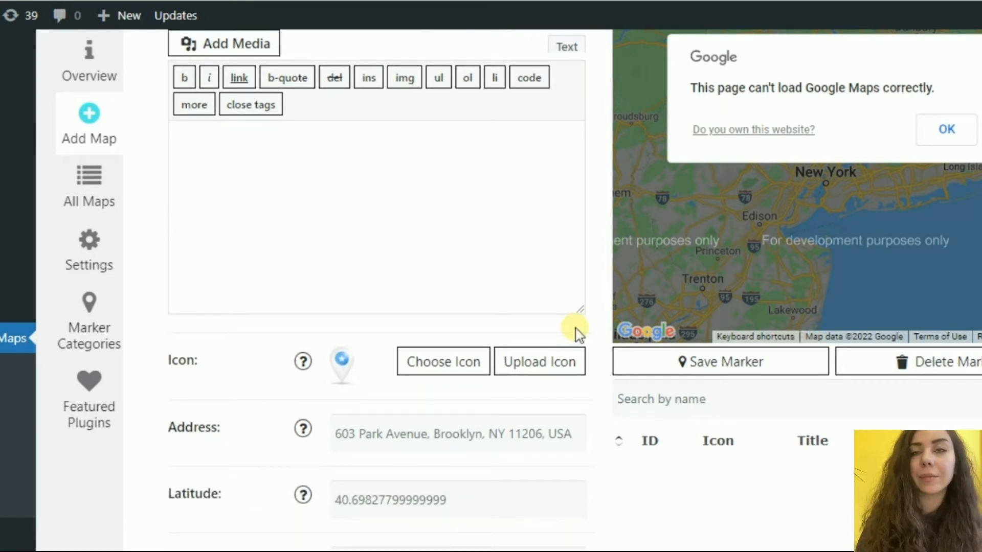
{"action": "scroll", "scroll_direction": "down", "scroll_amount": 3}
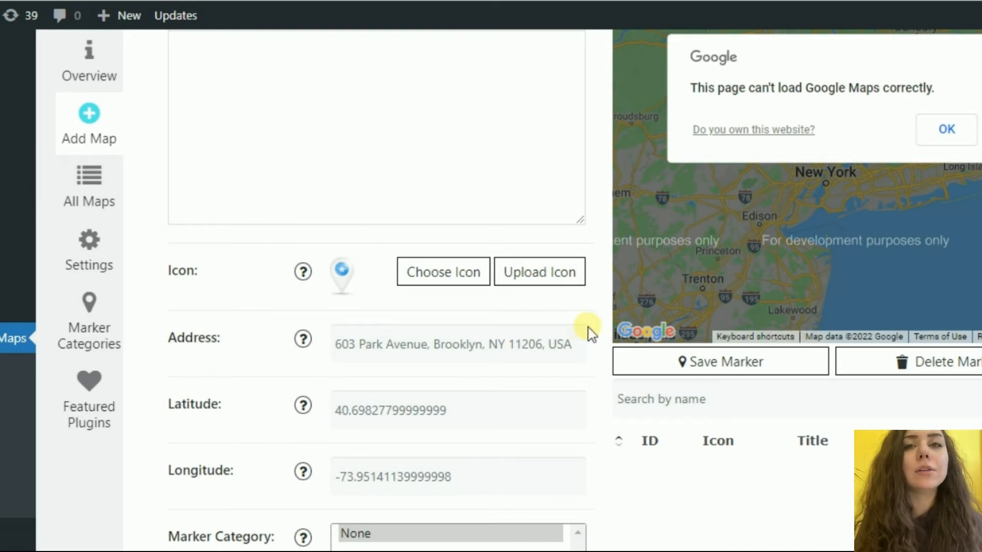
{"action": "scroll", "scroll_direction": "down", "scroll_amount": 3}
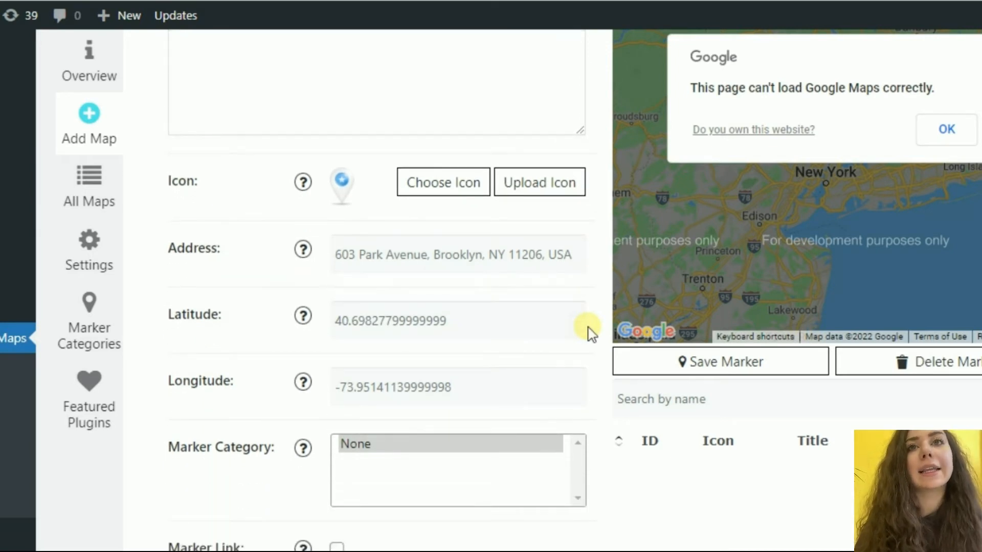
{"action": "scroll", "scroll_direction": "down", "scroll_amount": 3}
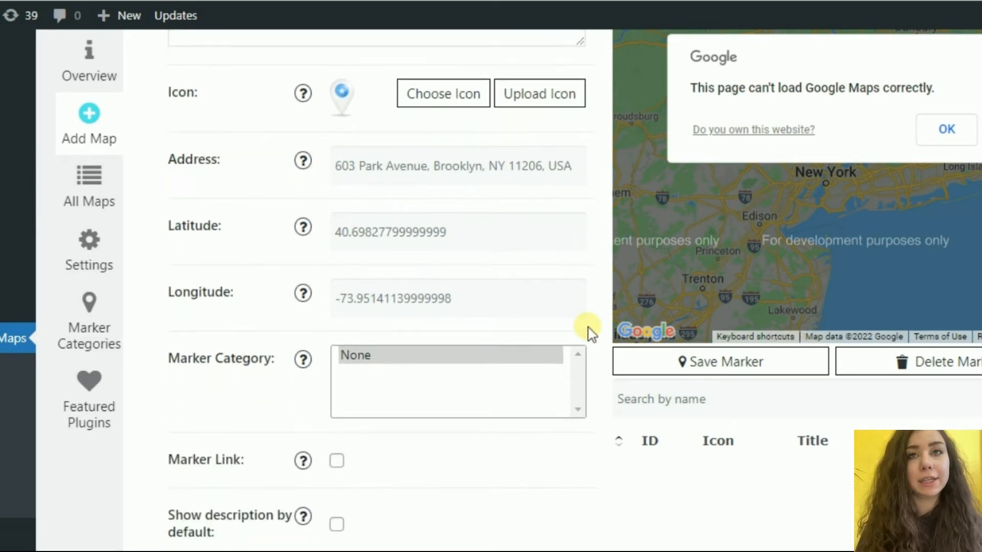
{"action": "scroll", "scroll_direction": "down", "scroll_amount": 3}
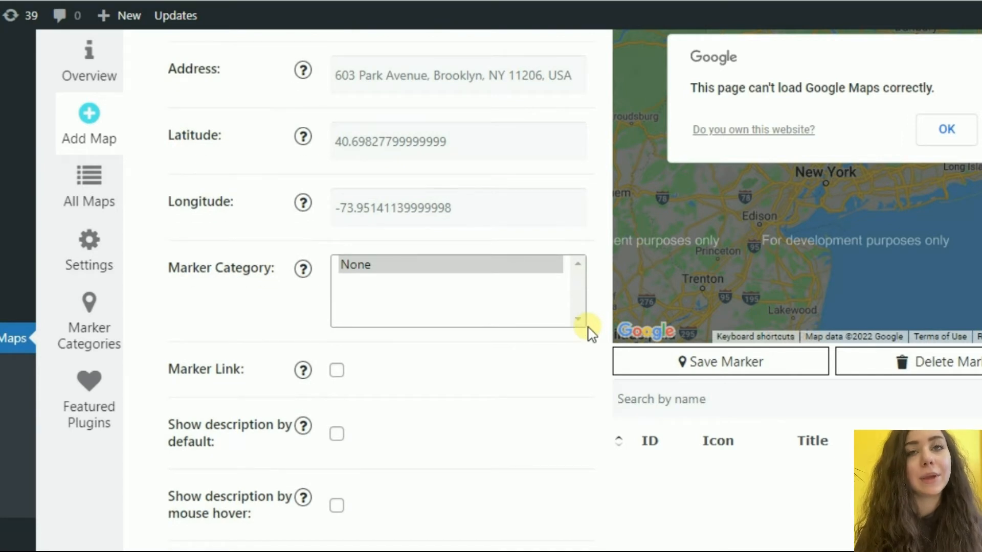
{"action": "scroll", "scroll_direction": "down", "scroll_amount": 3}
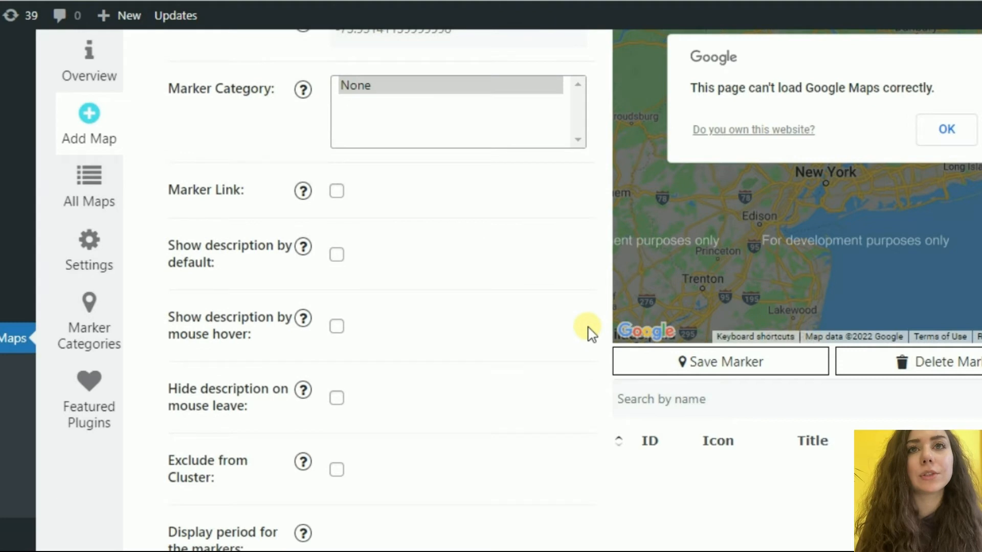
{"action": "scroll", "scroll_direction": "down", "scroll_amount": 3}
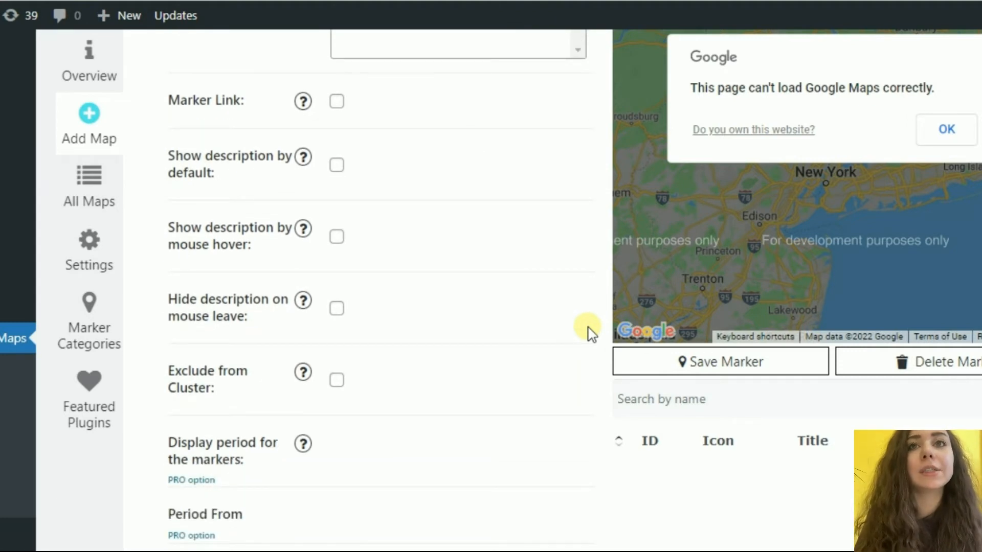
{"action": "scroll", "scroll_direction": "down", "scroll_amount": 3}
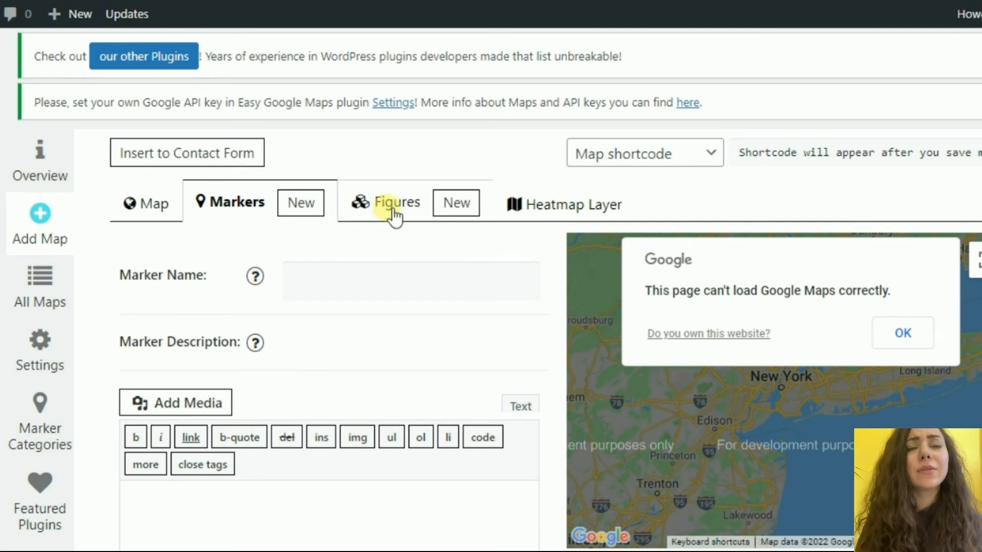
- Show the Figures tab's paid shapes add-on, then move on to the Google Maps Widget PRO sales page
{"action": "left_click", "coordinate": [394, 202]}
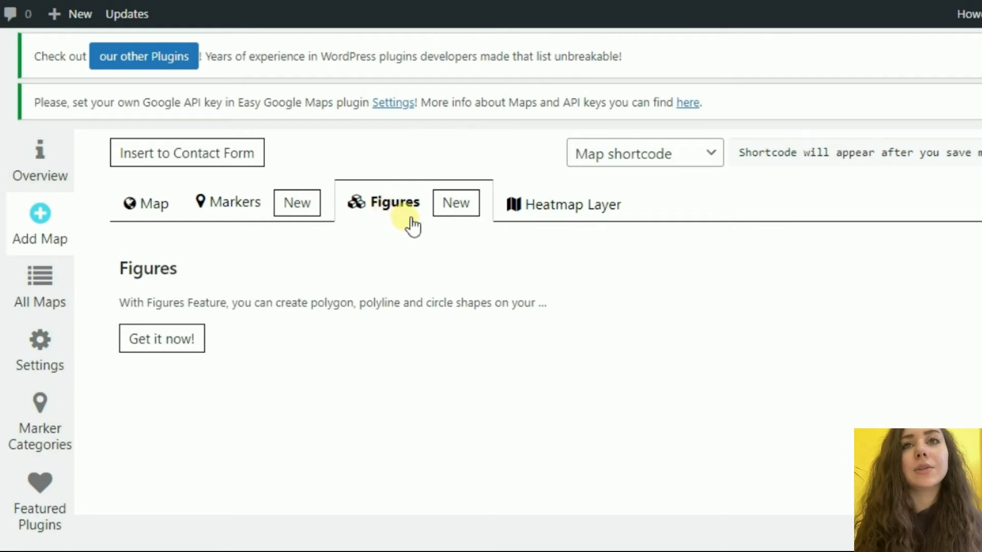
{"action": "mouse_move", "coordinate": [499, 239]}
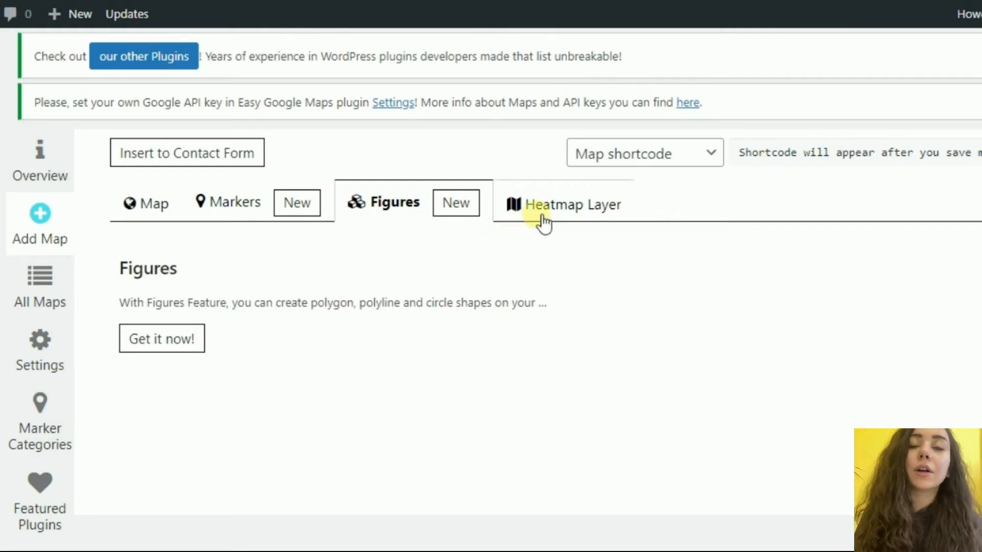
{"action": "left_click", "coordinate": [545, 215]}
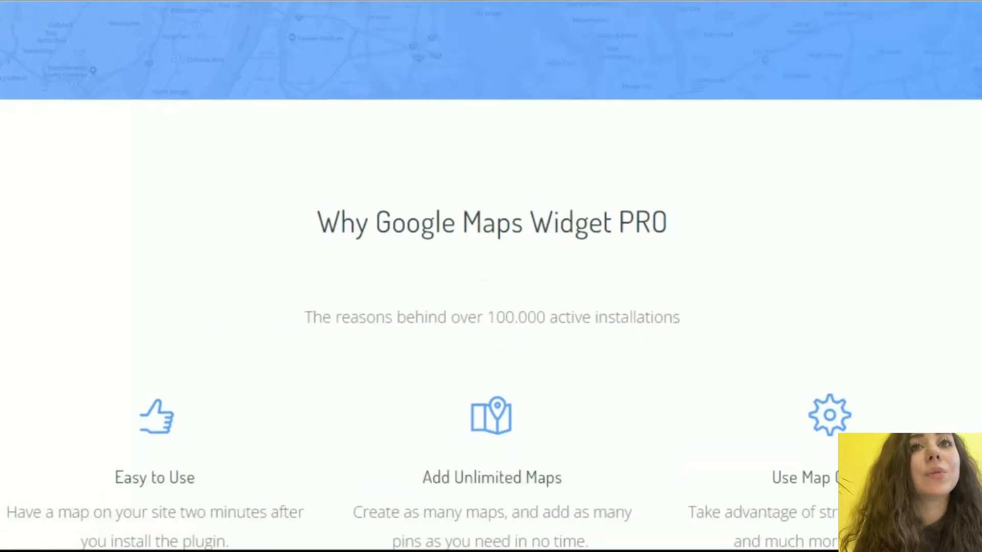
- Scroll the Google Maps Widget PRO homepage past demo maps, pricing plans and reviews to the FAQ
{"action": "scroll", "scroll_direction": "down", "scroll_amount": 3}
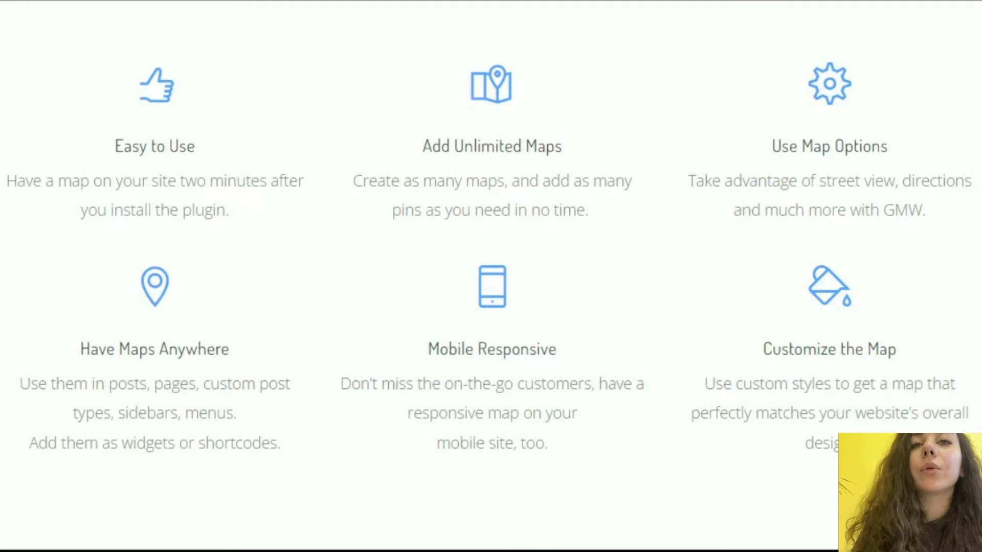
{"action": "scroll", "scroll_direction": "down", "scroll_amount": 3}
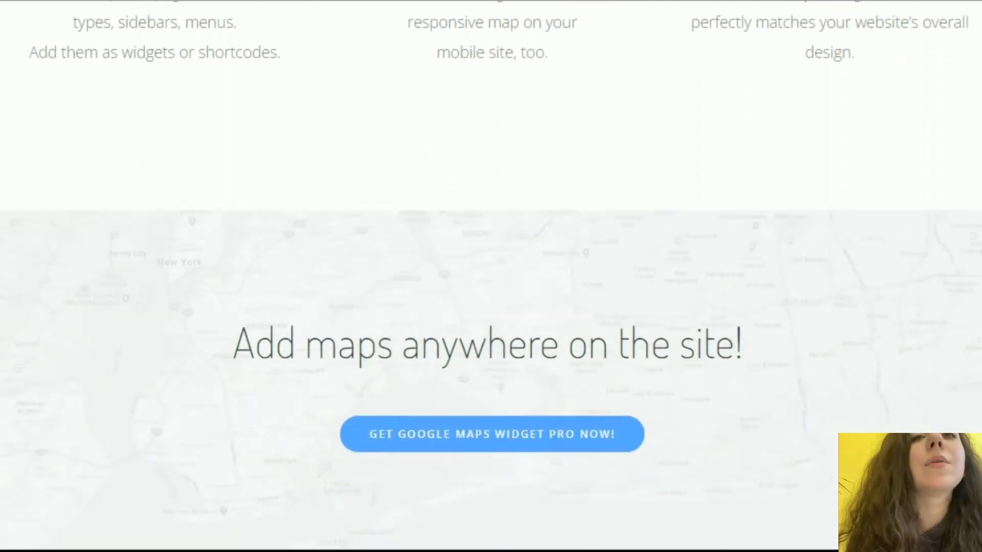
{"action": "scroll", "scroll_direction": "down", "scroll_amount": 3}
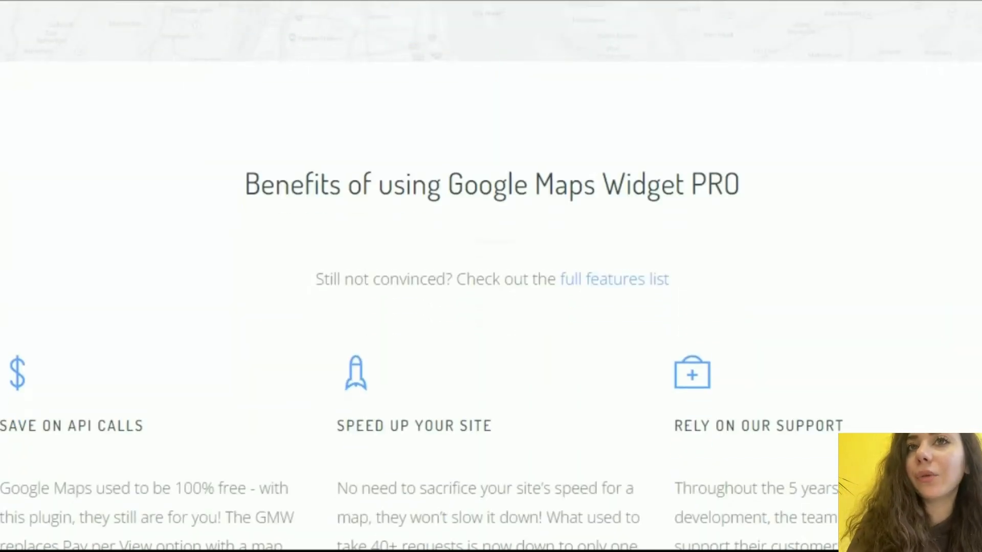
{"action": "scroll", "scroll_direction": "down", "scroll_amount": 3}
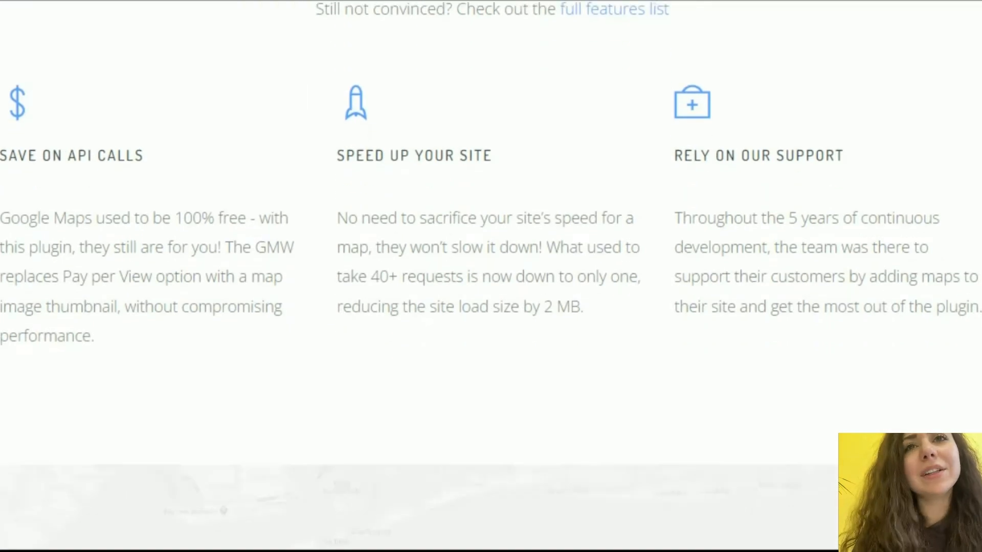
{"action": "scroll", "scroll_direction": "down", "scroll_amount": 3}
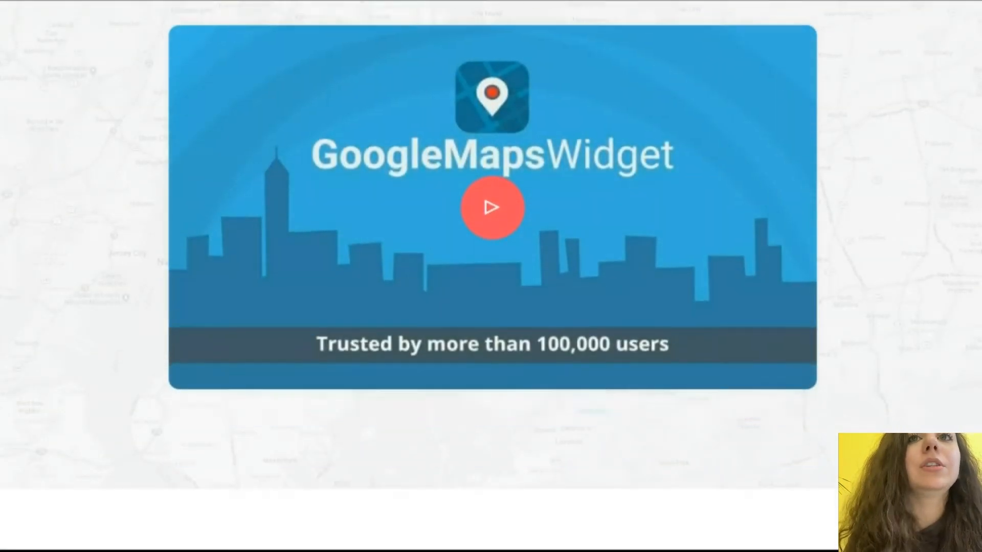
{"action": "scroll", "scroll_direction": "down", "scroll_amount": 3}
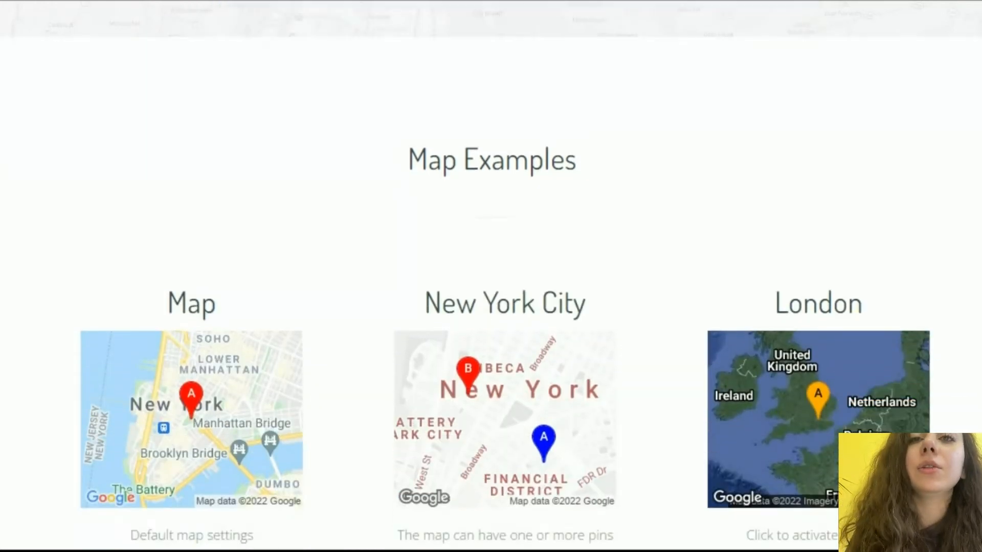
{"action": "scroll", "scroll_direction": "down", "scroll_amount": 3}
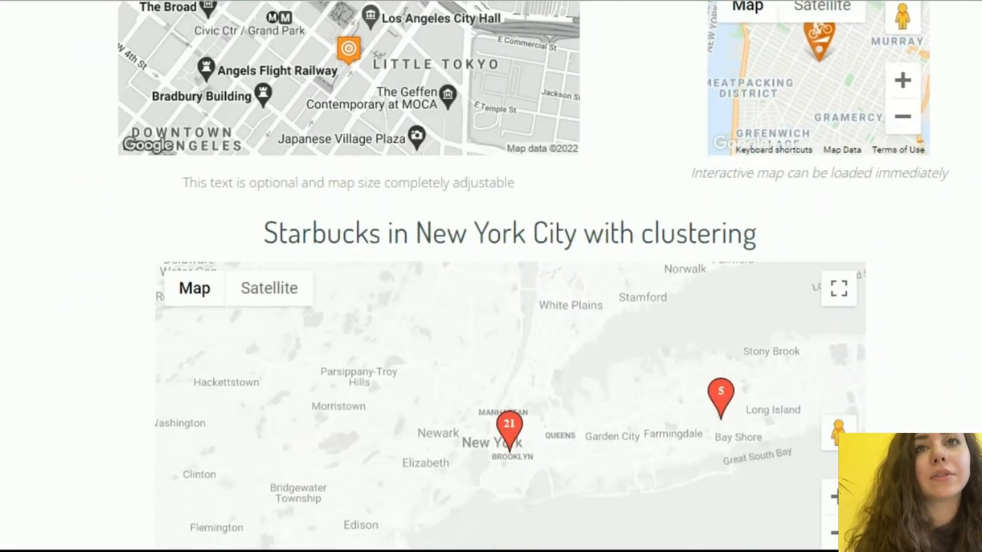
{"action": "scroll", "scroll_direction": "down", "scroll_amount": 3}
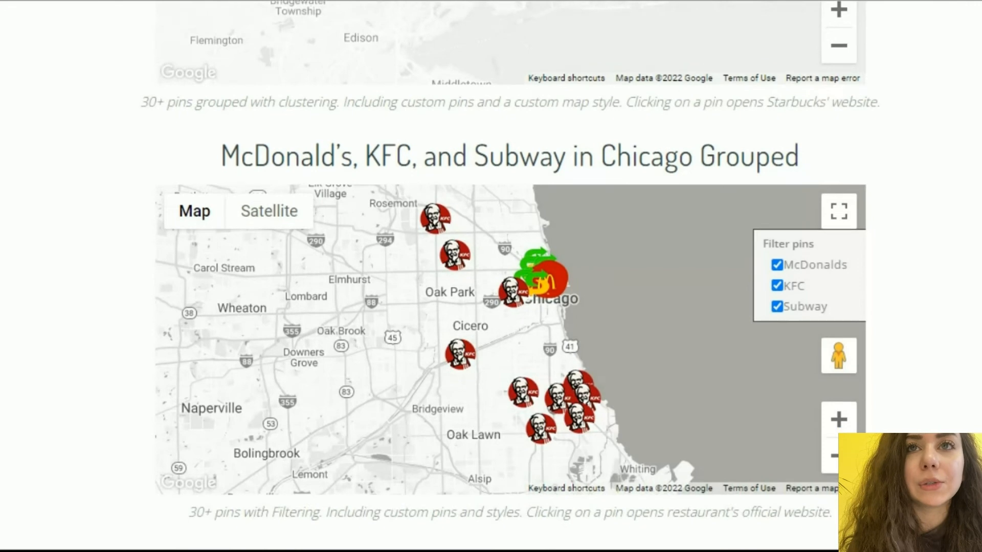
{"action": "scroll", "scroll_direction": "down", "scroll_amount": 3}
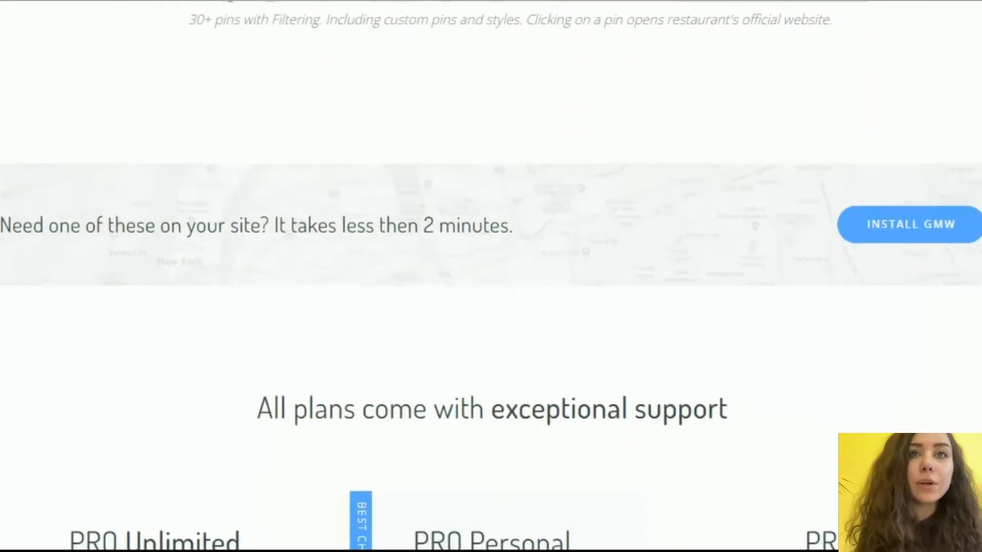
{"action": "scroll", "scroll_direction": "down", "scroll_amount": 3}
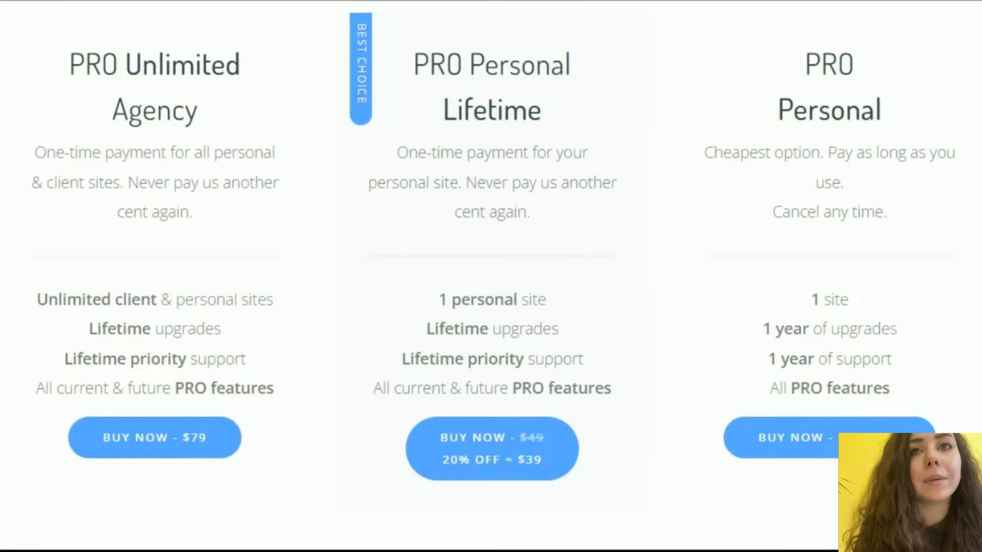
{"action": "scroll", "scroll_direction": "down", "scroll_amount": 3}
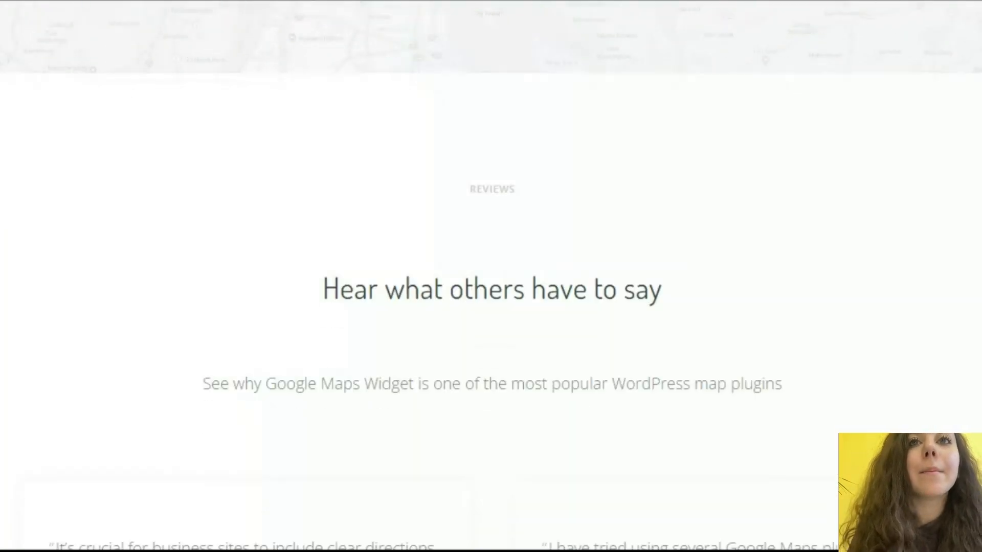
{"action": "scroll", "scroll_direction": "down", "scroll_amount": 3}
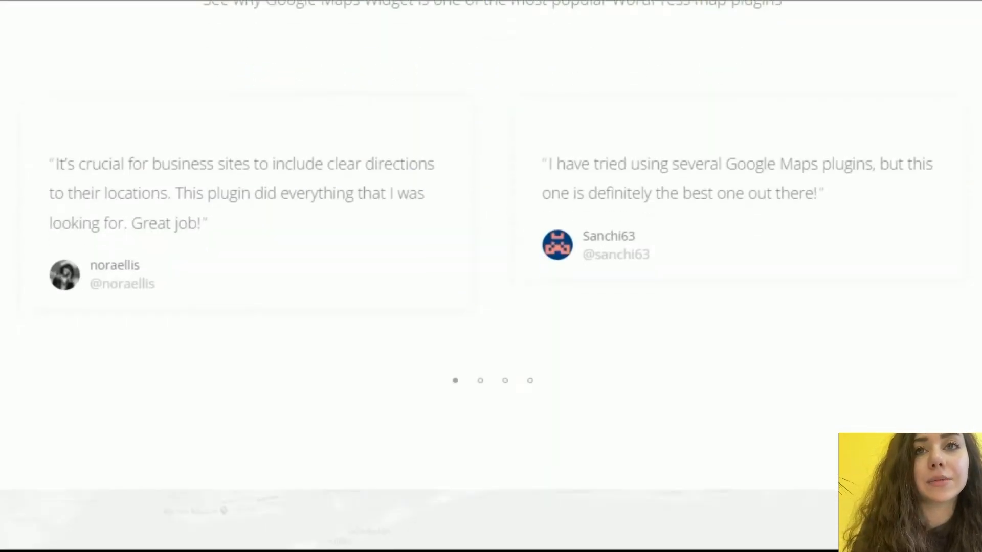
{"action": "scroll", "scroll_direction": "down", "scroll_amount": 3}
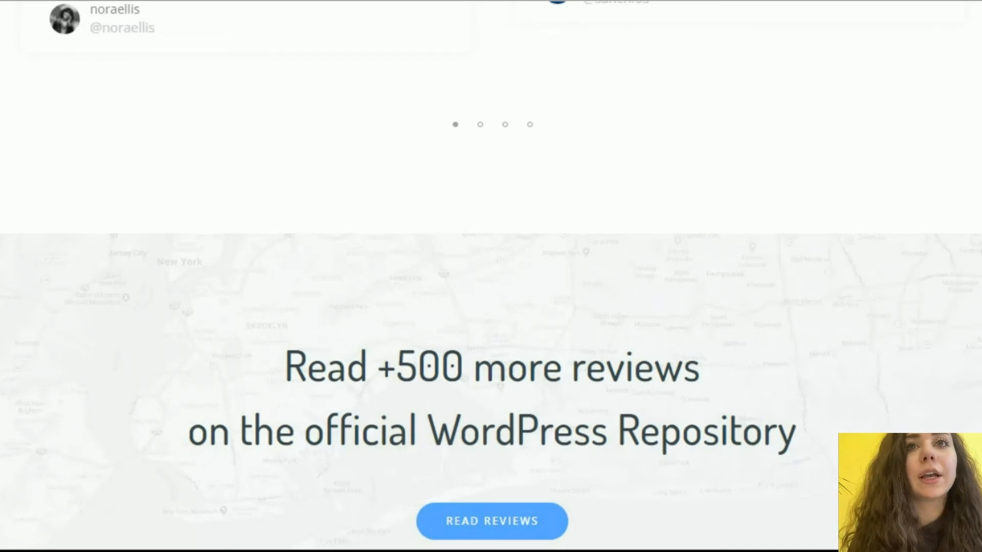
{"action": "scroll", "scroll_direction": "down", "scroll_amount": 3}
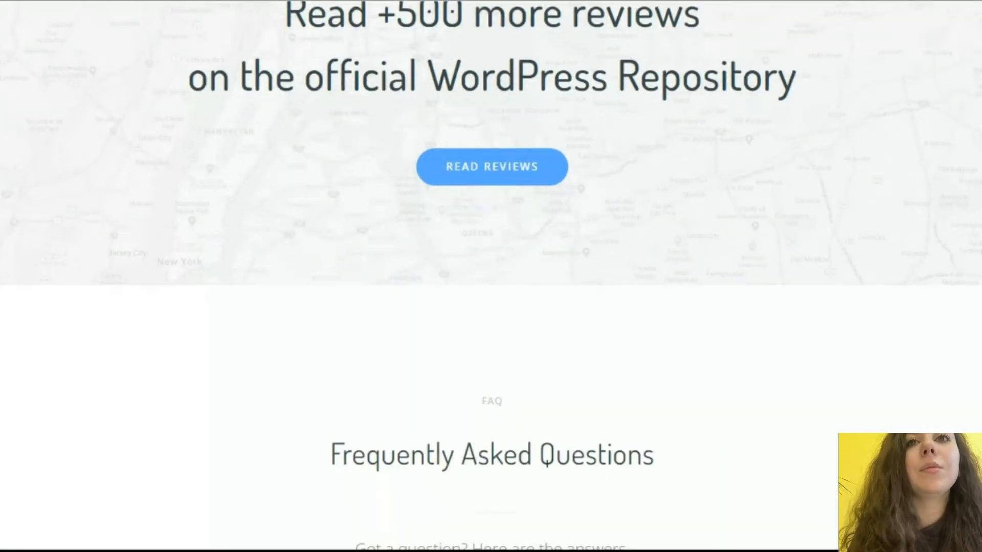
{"action": "scroll", "scroll_direction": "down", "scroll_amount": 3}
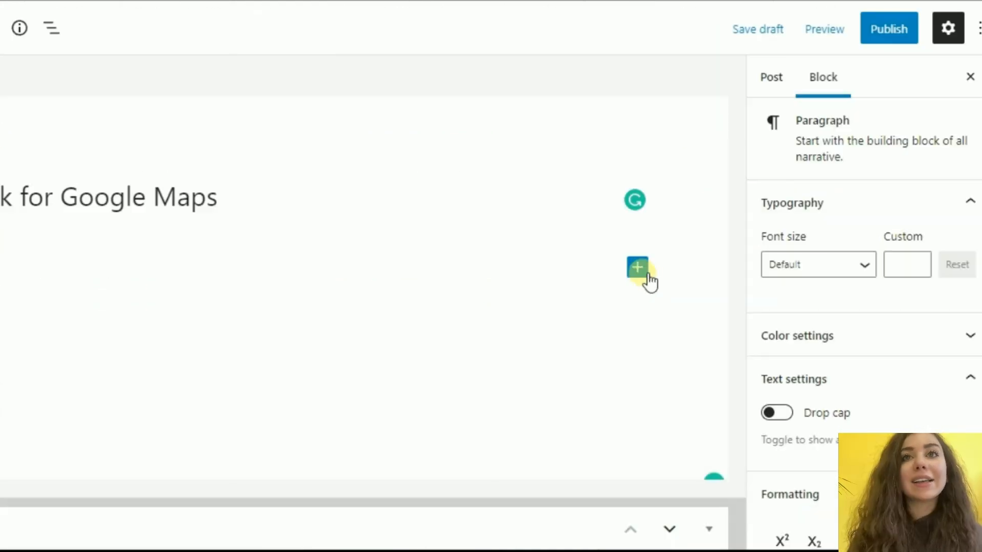
- Insert a Map block of Theater District, New York, zoomed to level 13, and adjust its height
{"action": "left_click", "coordinate": [637, 267]}
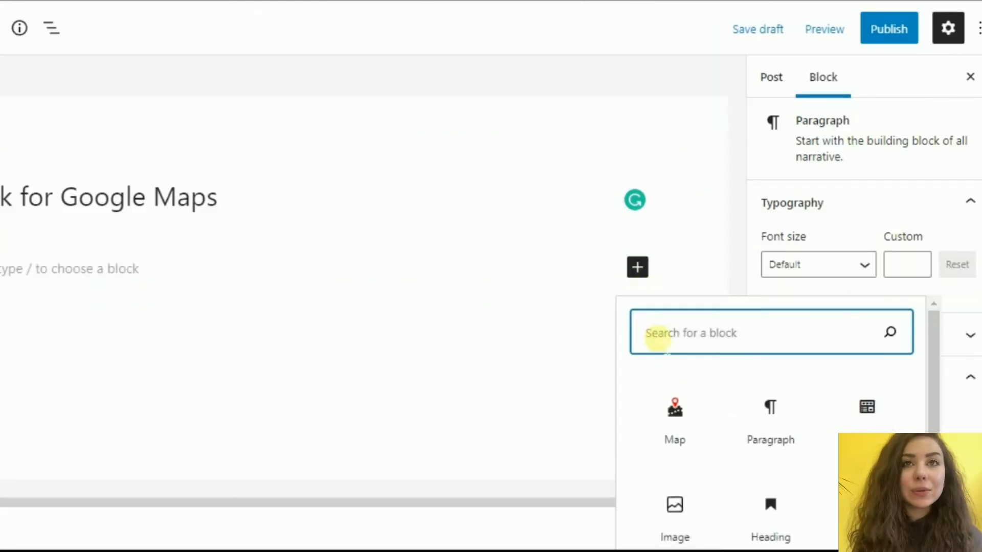
{"action": "left_click", "coordinate": [674, 416]}
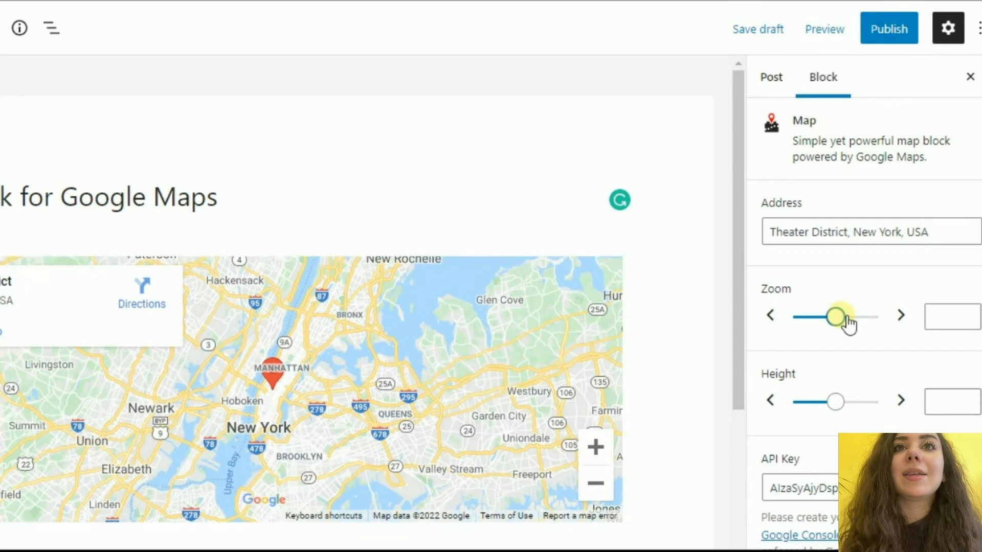
{"action": "left_click_drag", "start_coordinate": [834, 316], "coordinate": [842, 316]}
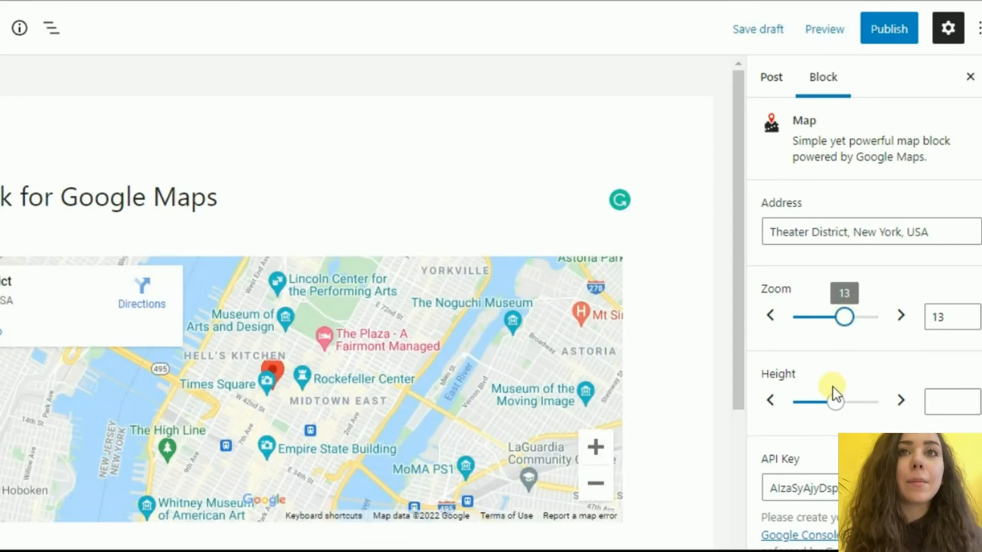
{"action": "left_click_drag", "start_coordinate": [808, 401], "coordinate": [829, 402]}
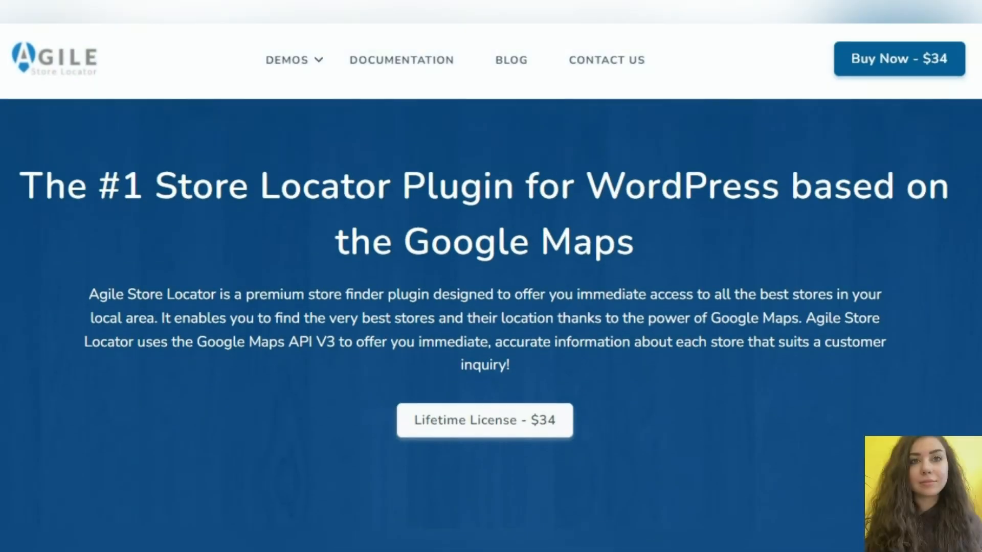
- Scroll the Agile Store Locator homepage through the layouts and custom fields sections to the feature list
{"action": "scroll", "scroll_direction": "down", "scroll_amount": 3}
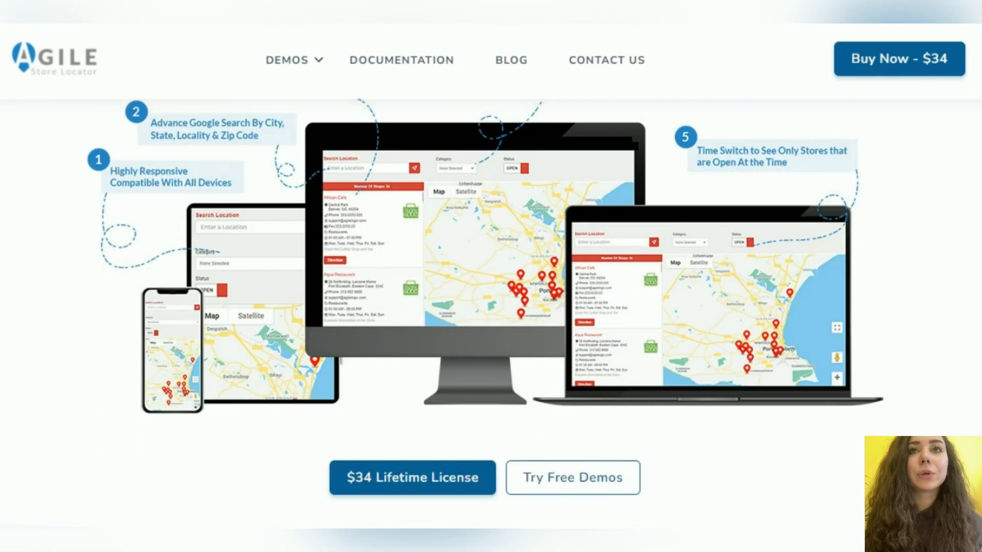
{"action": "scroll", "scroll_direction": "down", "scroll_amount": 3}
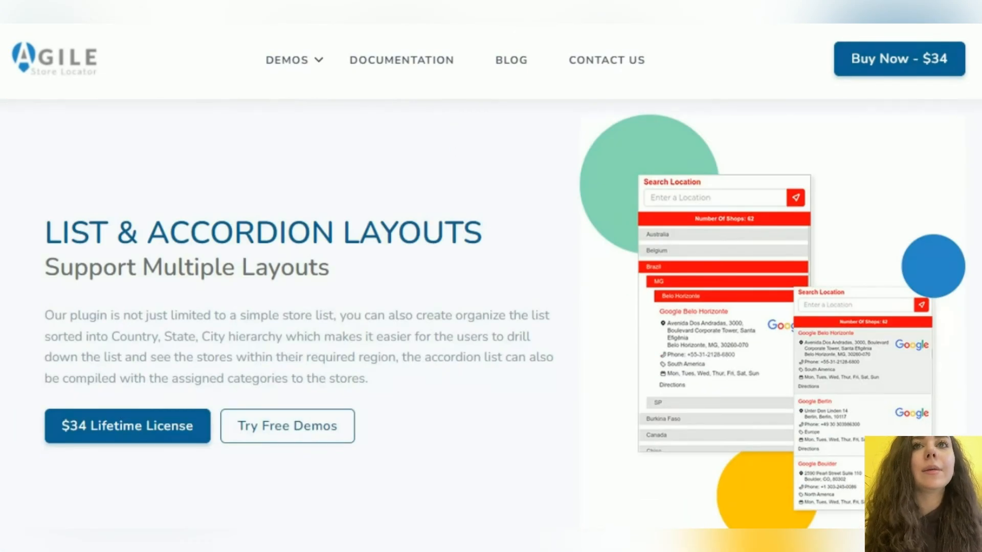
{"action": "scroll", "scroll_direction": "down", "scroll_amount": 3}
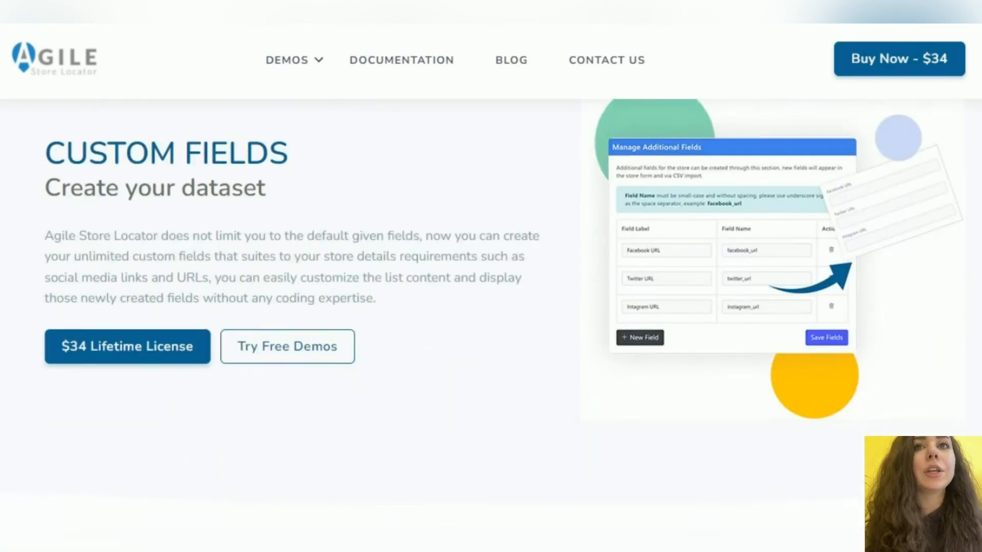
{"action": "scroll", "scroll_direction": "down", "scroll_amount": 3}
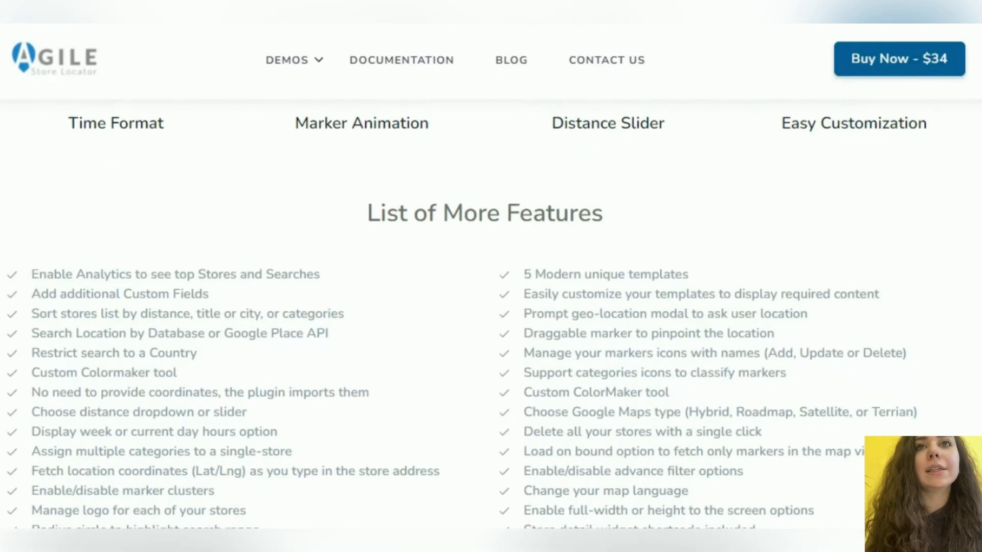
{"action": "scroll", "scroll_direction": "down", "scroll_amount": 3}
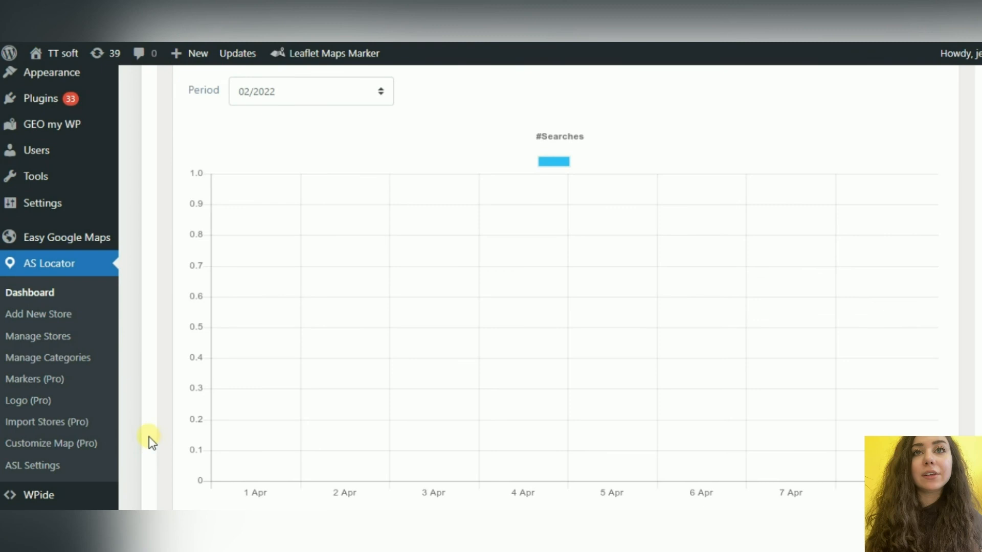
{"action": "mouse_move", "coordinate": [92, 314]}
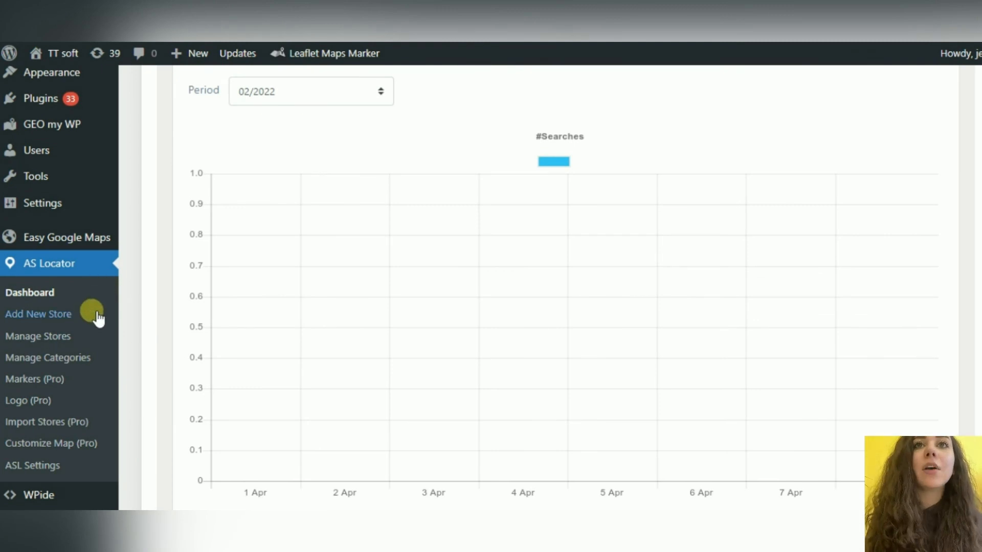
- Open Add New Store and scroll through store details, address, map, other details and store timing
{"action": "left_click", "coordinate": [38, 314]}
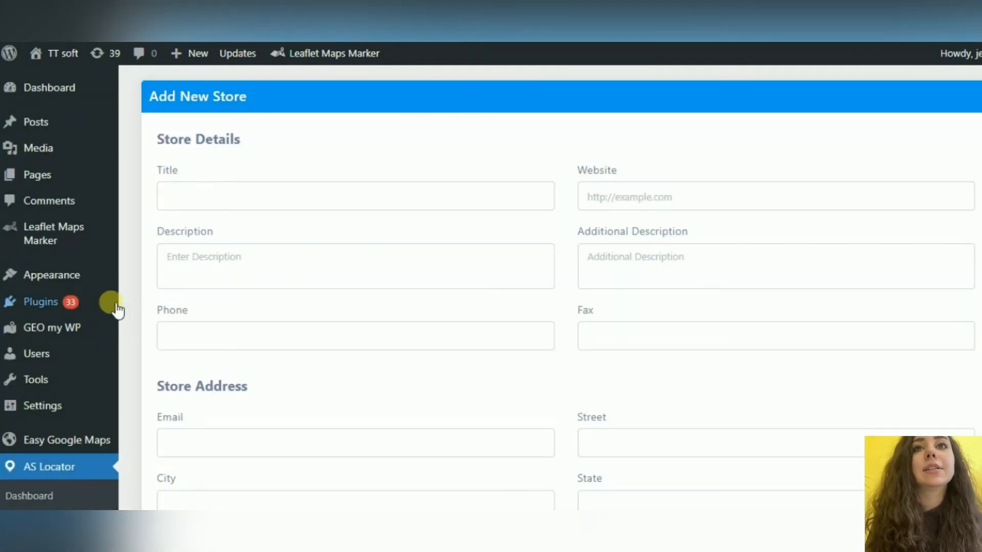
{"action": "mouse_move", "coordinate": [564, 238]}
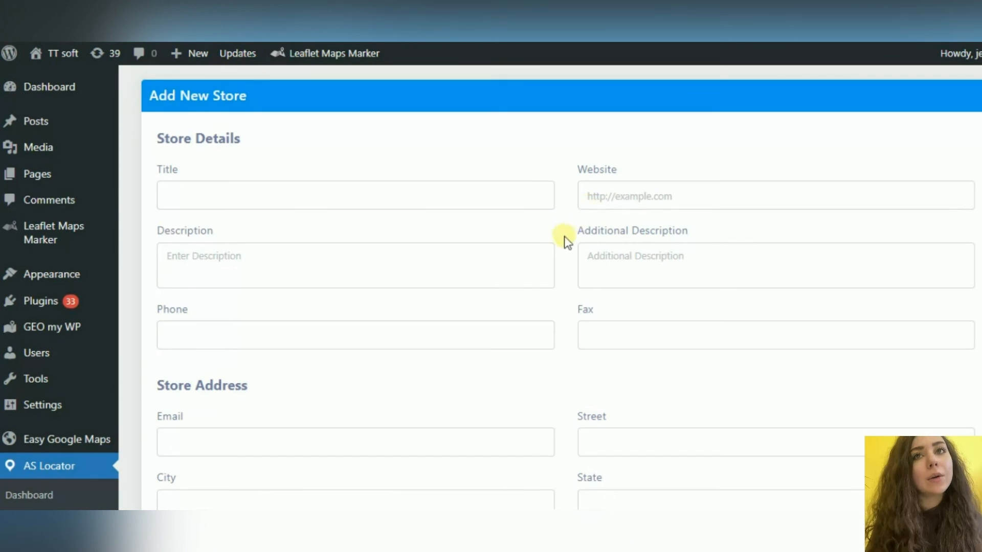
{"action": "scroll", "scroll_direction": "down", "scroll_amount": 3}
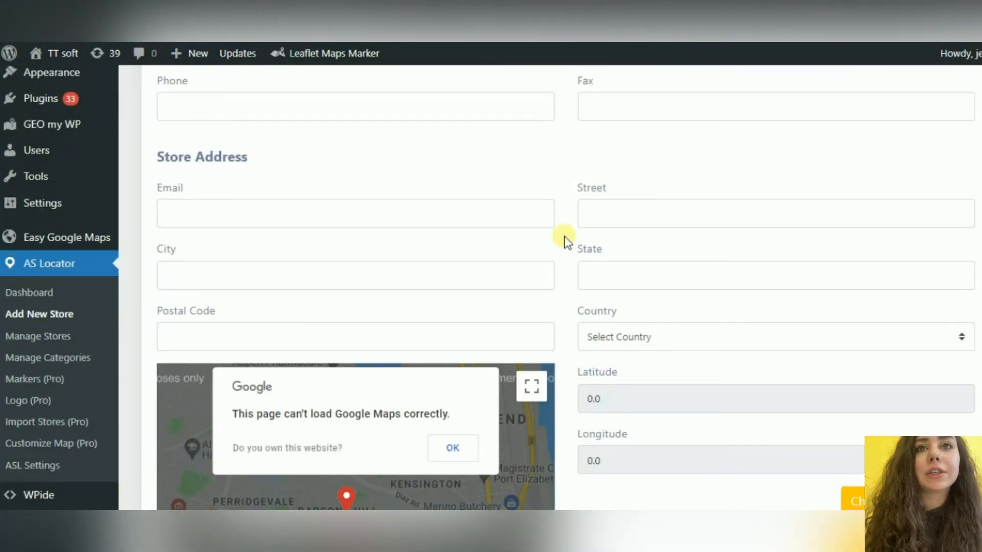
{"action": "scroll", "scroll_direction": "down", "scroll_amount": 3}
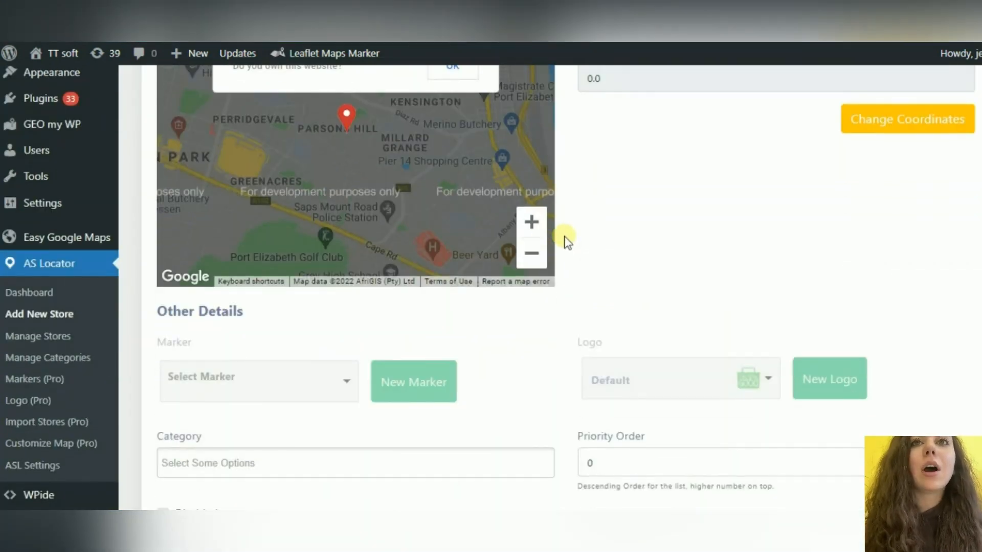
{"action": "scroll", "scroll_direction": "down", "scroll_amount": 3}
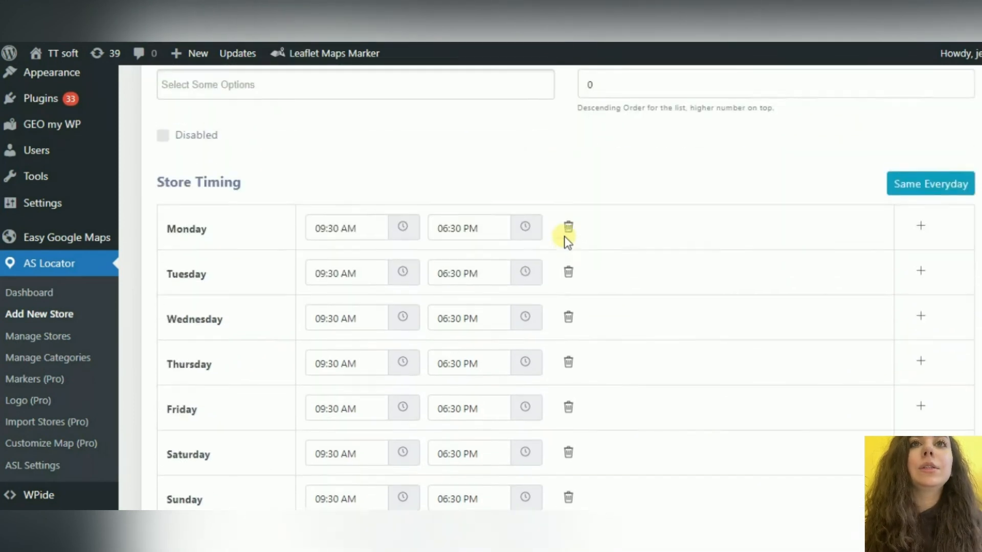
{"action": "scroll", "scroll_direction": "down", "scroll_amount": 3}
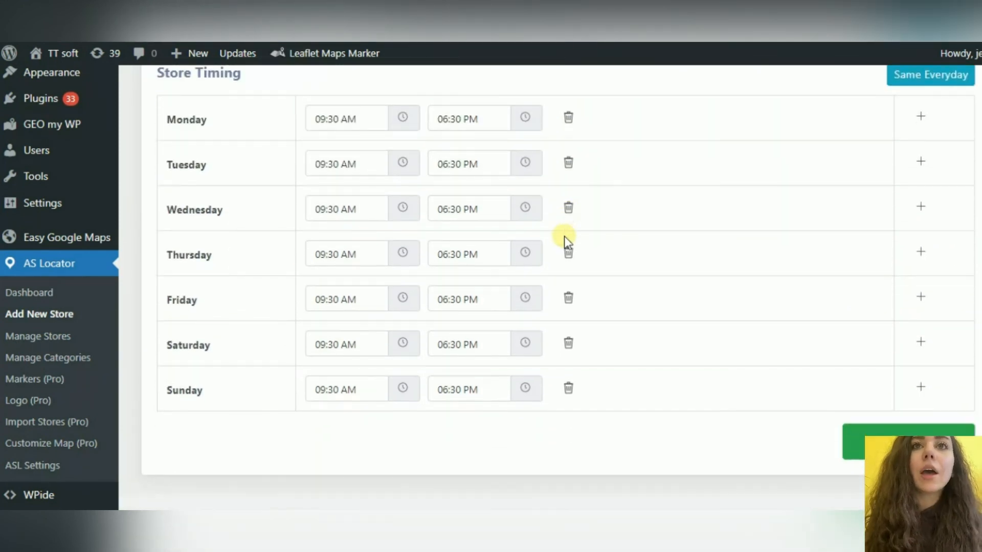
{"action": "mouse_move", "coordinate": [445, 468]}
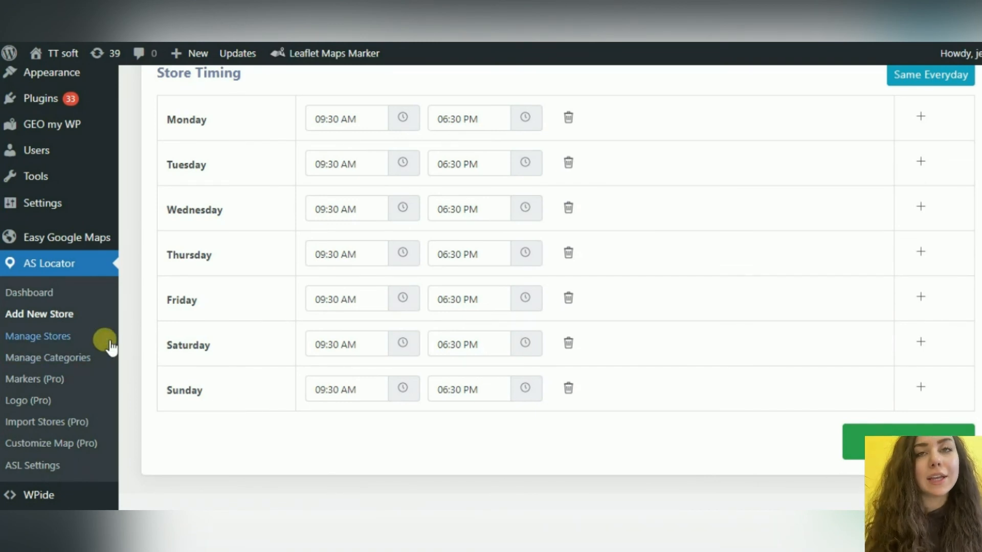
- Open Manage Stores and scroll across store addresses, phones, emails, URLs and postal codes
{"action": "left_click", "coordinate": [36, 335]}
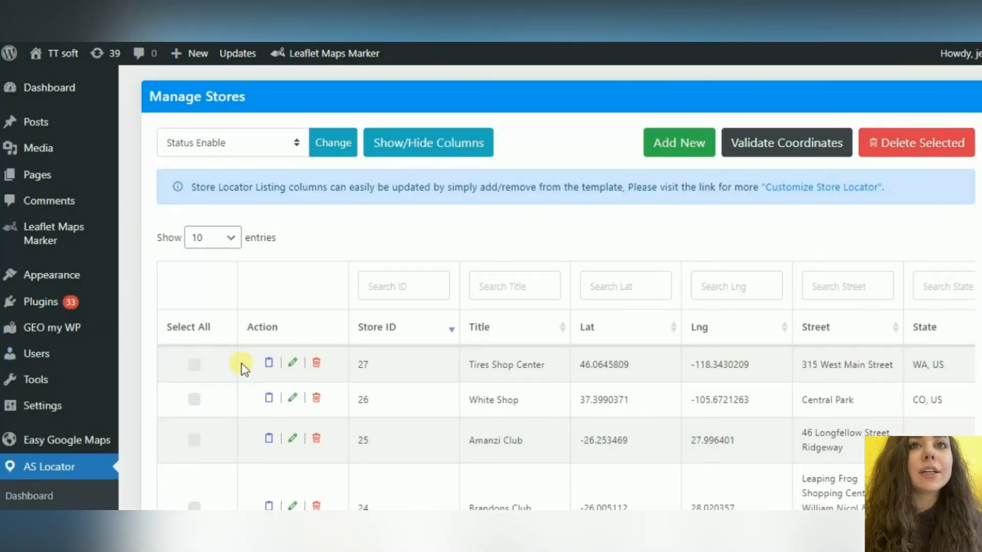
{"action": "mouse_move", "coordinate": [637, 330]}
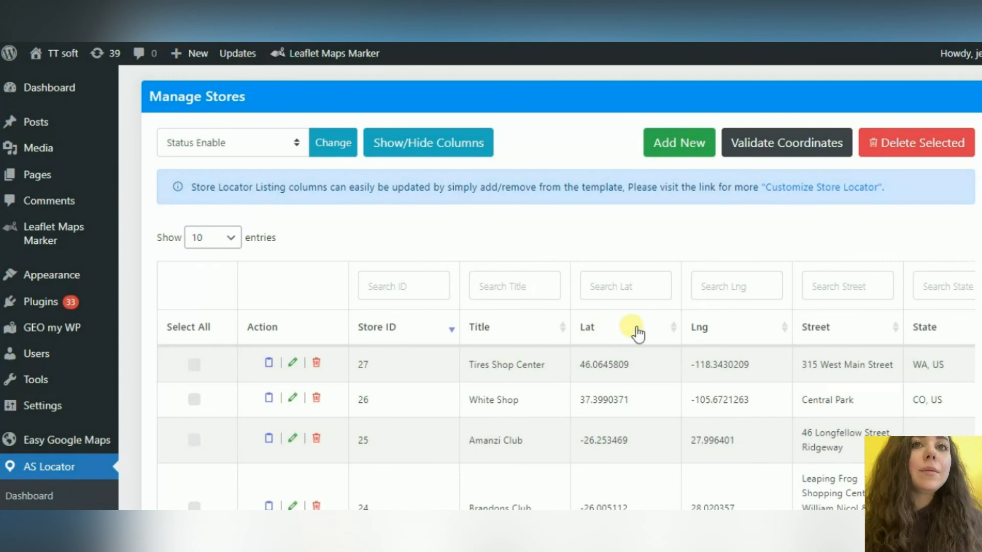
{"action": "mouse_move", "coordinate": [938, 332]}
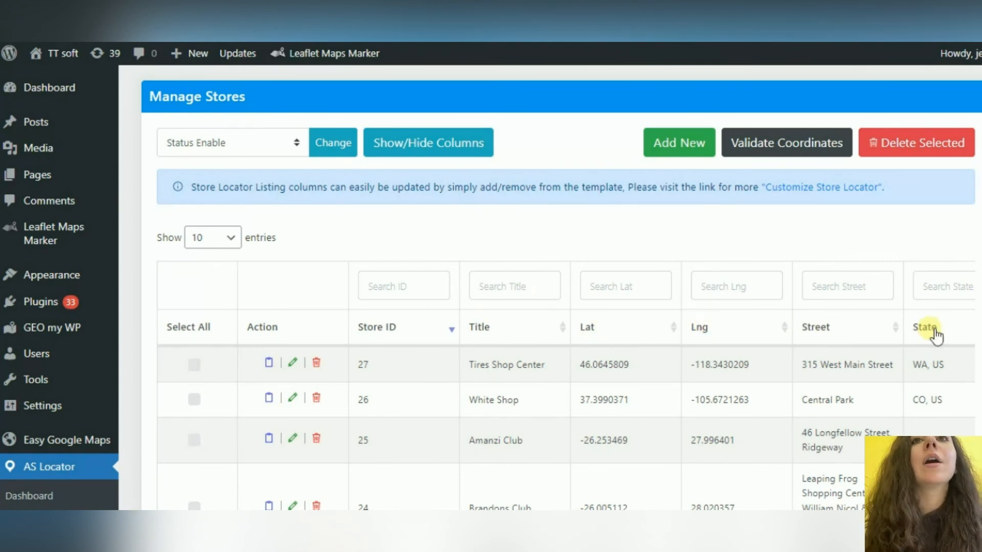
{"action": "mouse_move", "coordinate": [795, 158]}
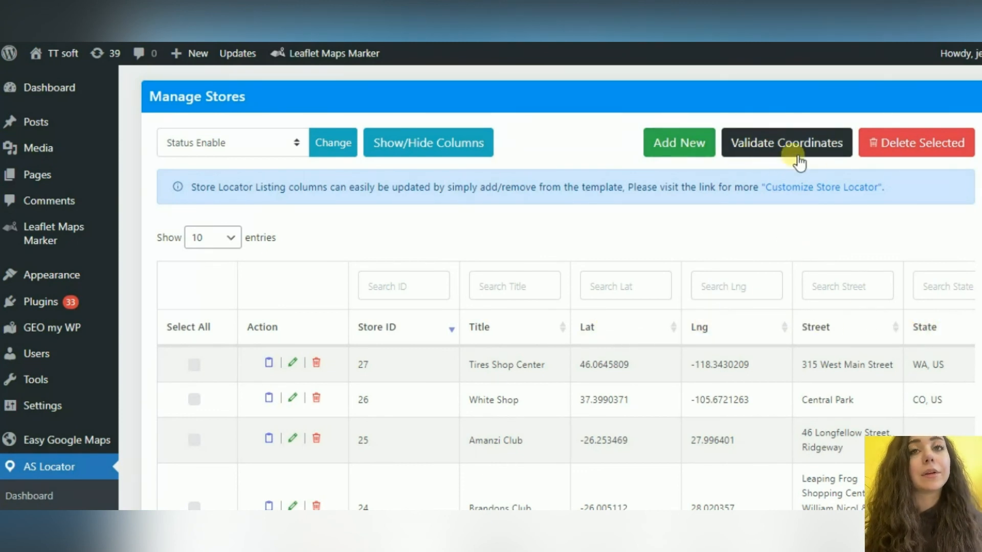
{"action": "scroll", "scroll_direction": "down", "scroll_amount": 3}
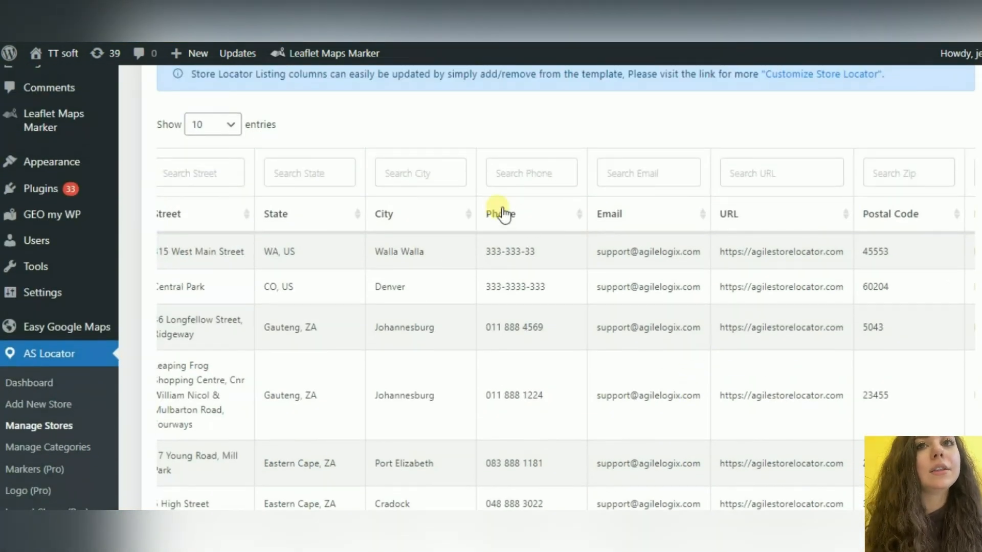
{"action": "mouse_move", "coordinate": [860, 244]}
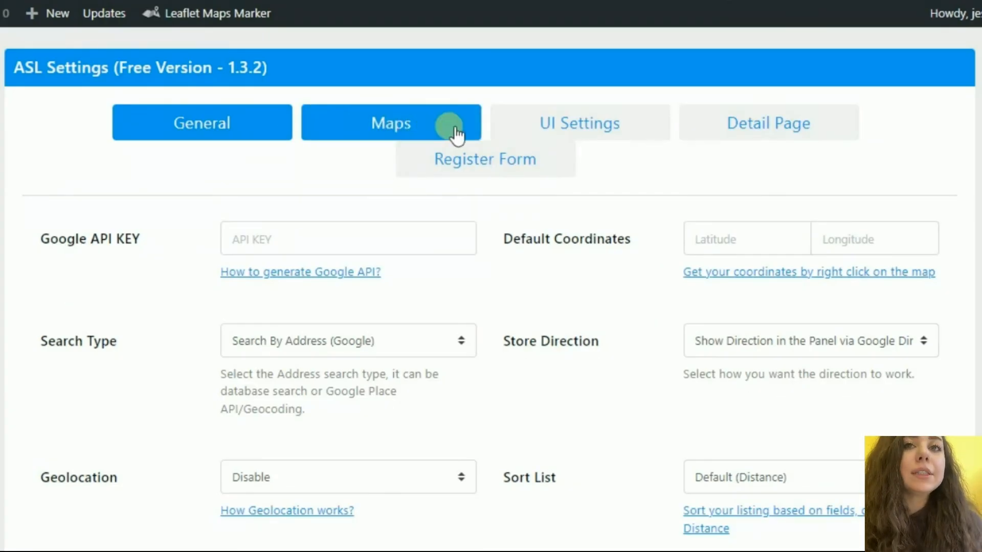
- Scroll ASL Settings past the map settings and custom fields to the FAQ links and Pro features
{"action": "scroll", "scroll_direction": "down", "scroll_amount": 3}
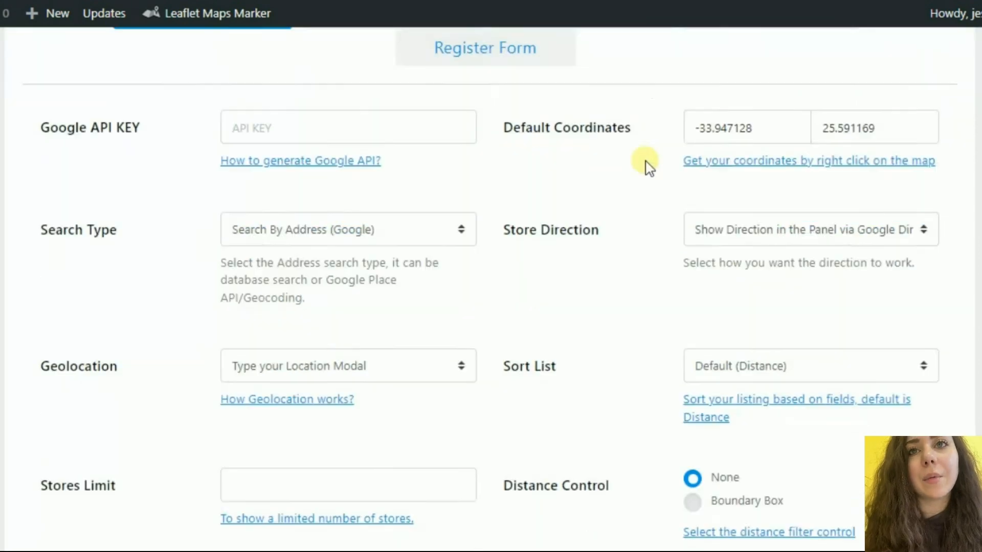
{"action": "scroll", "scroll_direction": "down", "scroll_amount": 3}
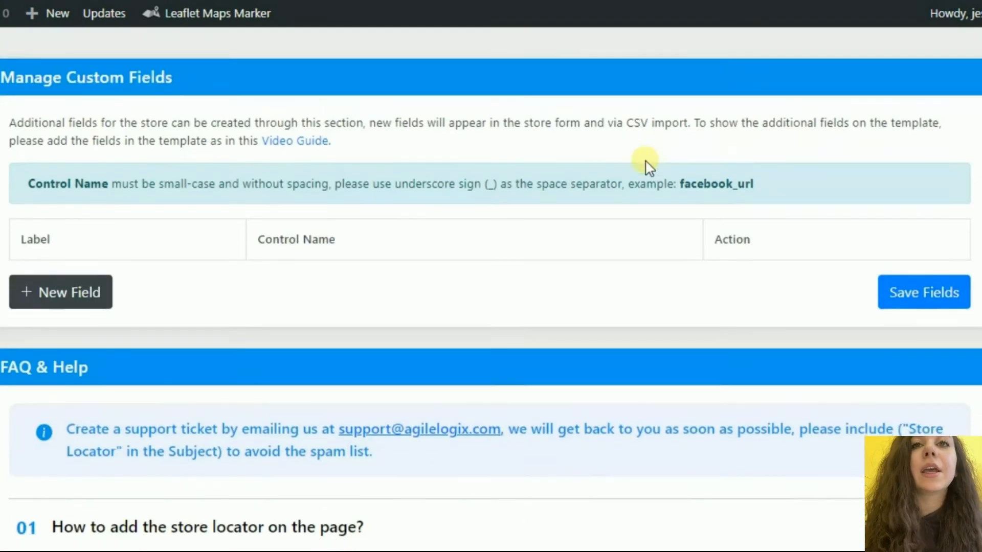
{"action": "scroll", "scroll_direction": "down", "scroll_amount": 3}
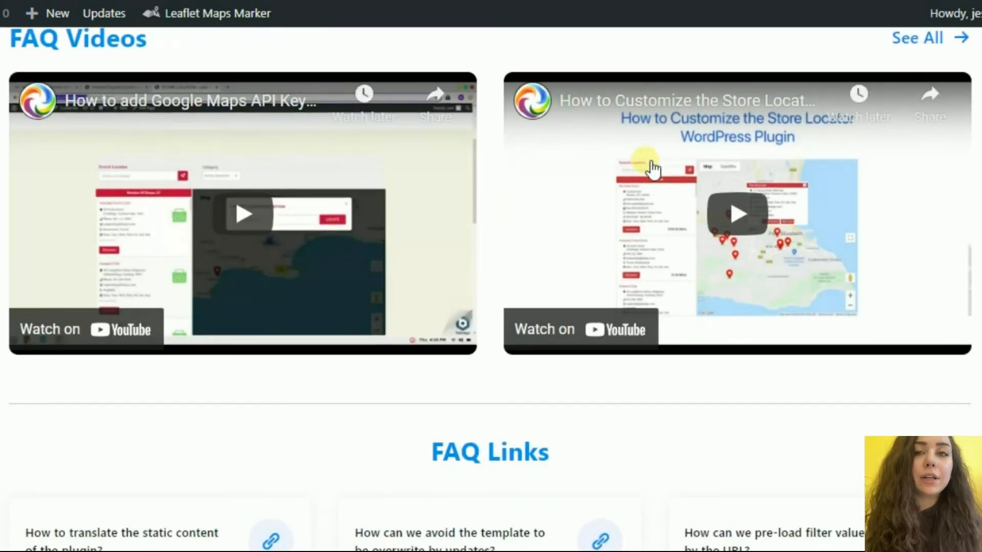
{"action": "scroll", "scroll_direction": "down", "scroll_amount": 3}
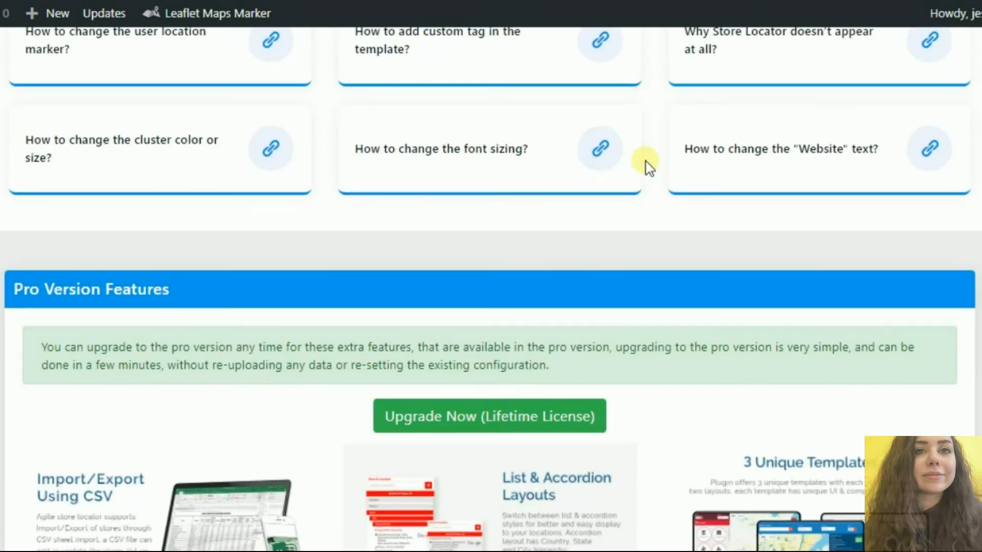